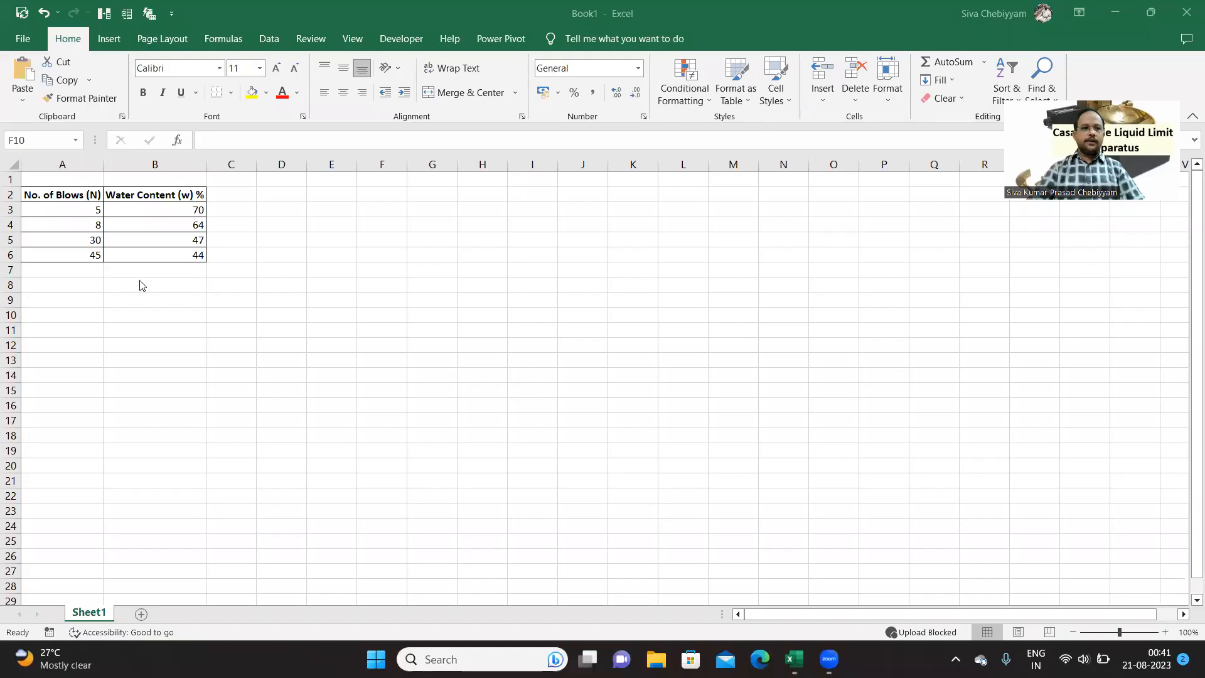
{"action": "mouse_move", "coordinate": [375, 357]}
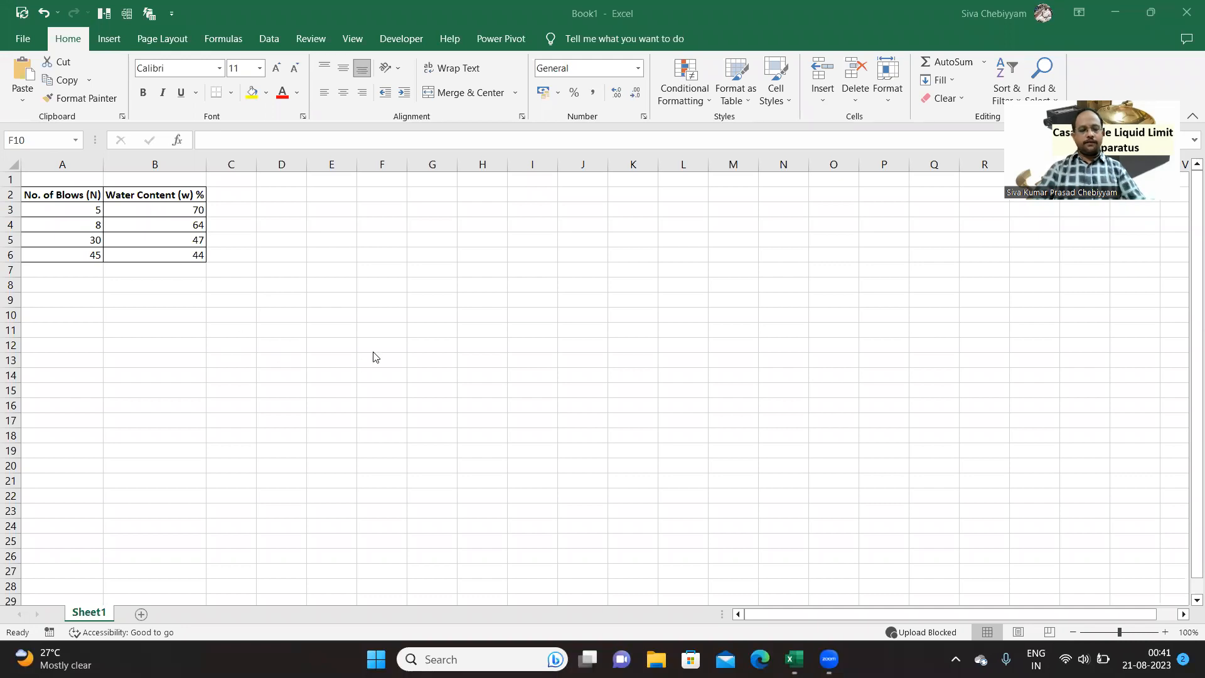
Select the No. of Blows and Water Content table A2:B6, headers included, as chart data.
{"action": "left_click", "coordinate": [1165, 632]}
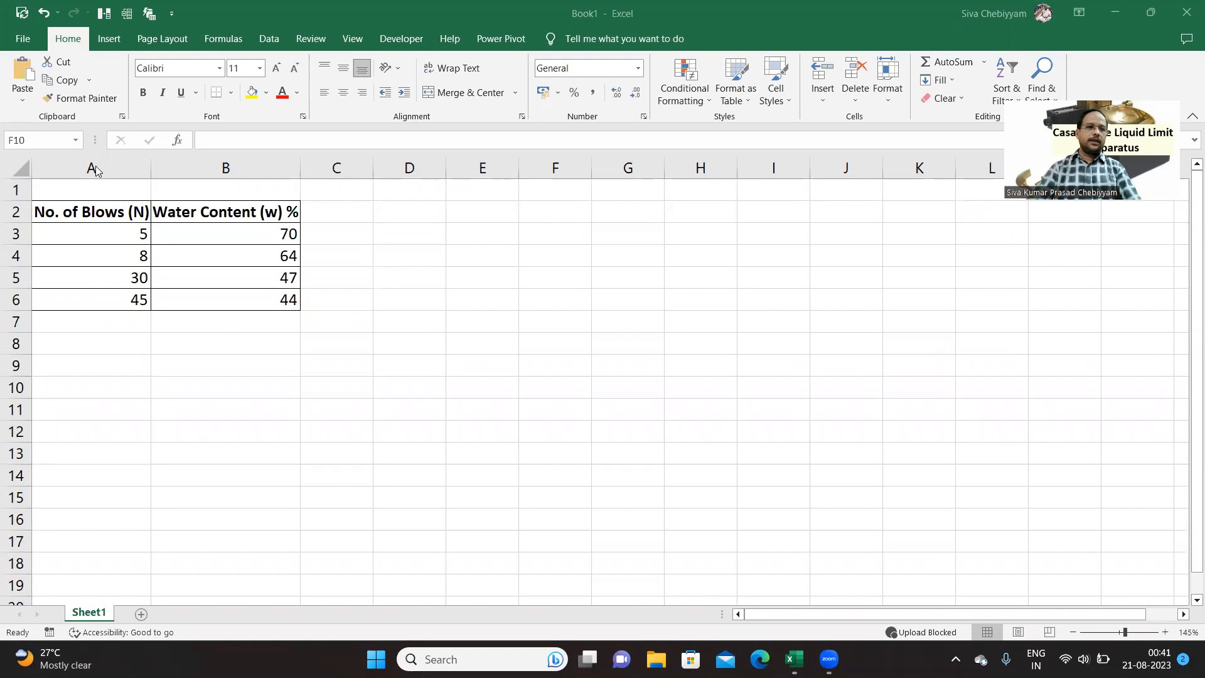
{"action": "left_click", "coordinate": [91, 168]}
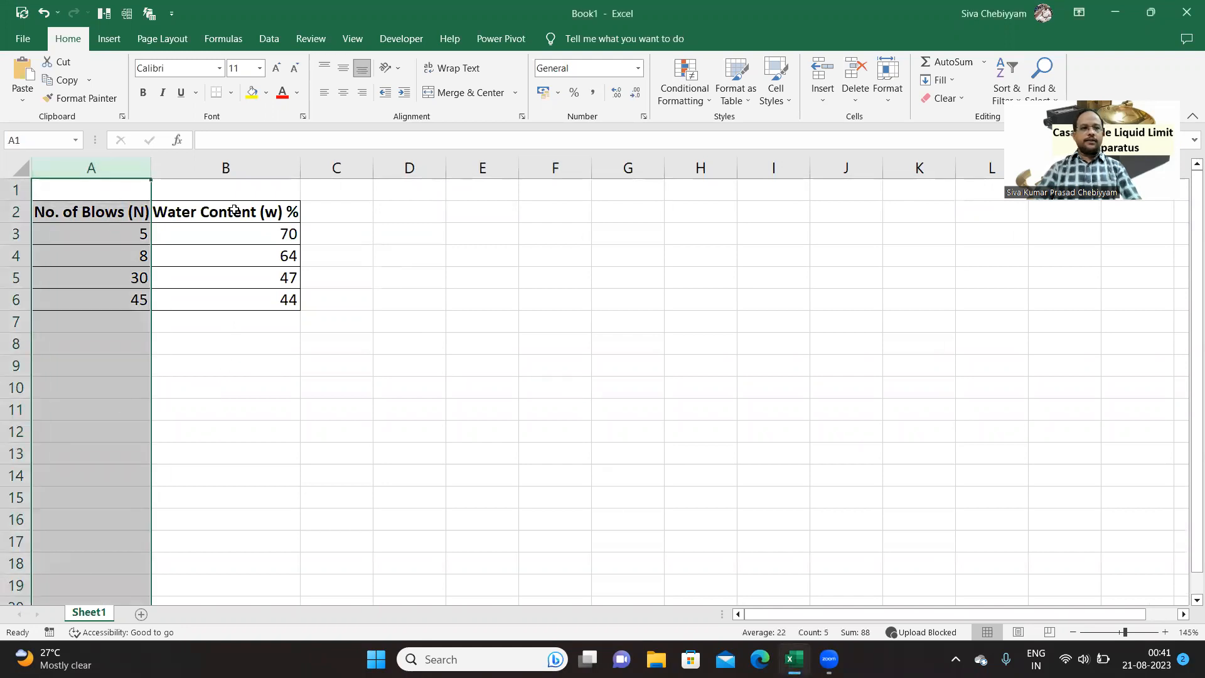
{"action": "left_click", "coordinate": [226, 167]}
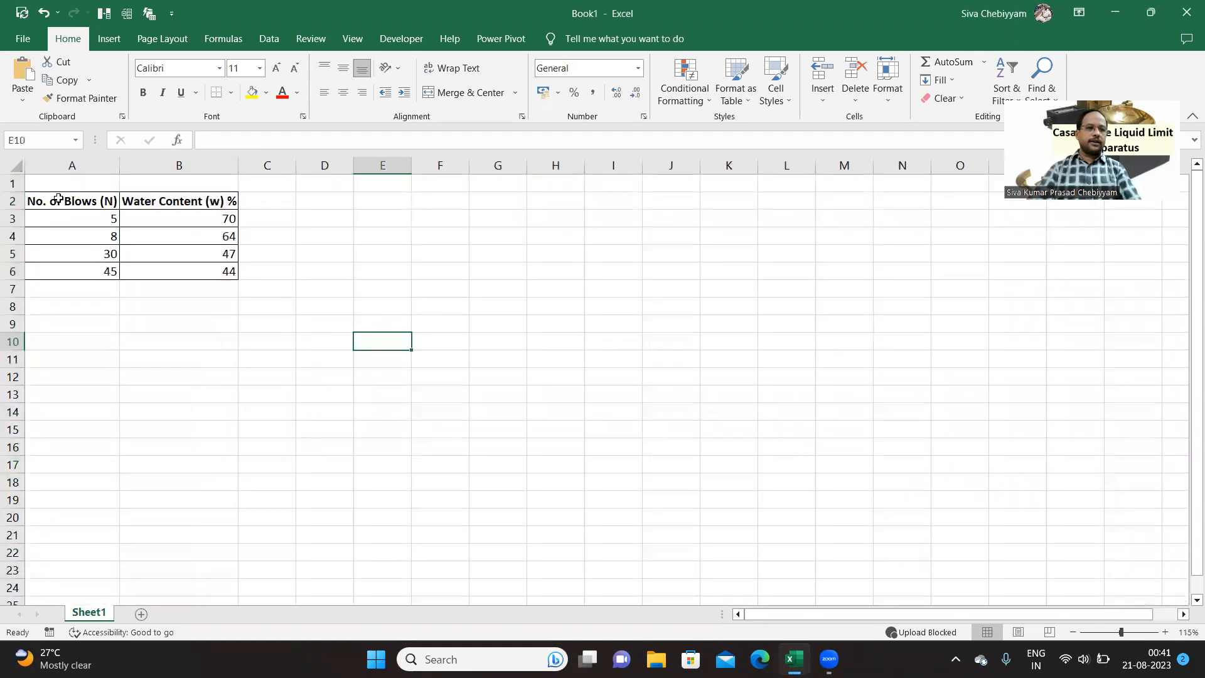
{"action": "left_click_drag", "start_coordinate": [71, 201], "coordinate": [178, 271]}
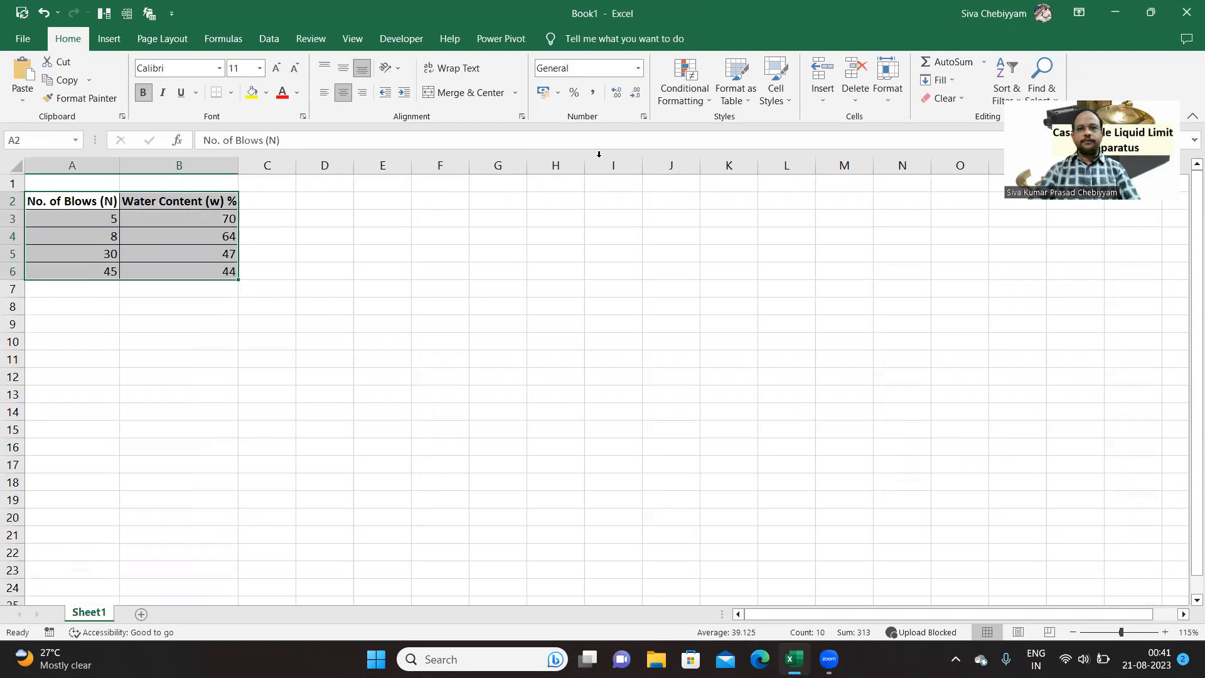
Insert a plain Scatter chart of water content against number of blows and select it.
{"action": "left_click", "coordinate": [108, 38]}
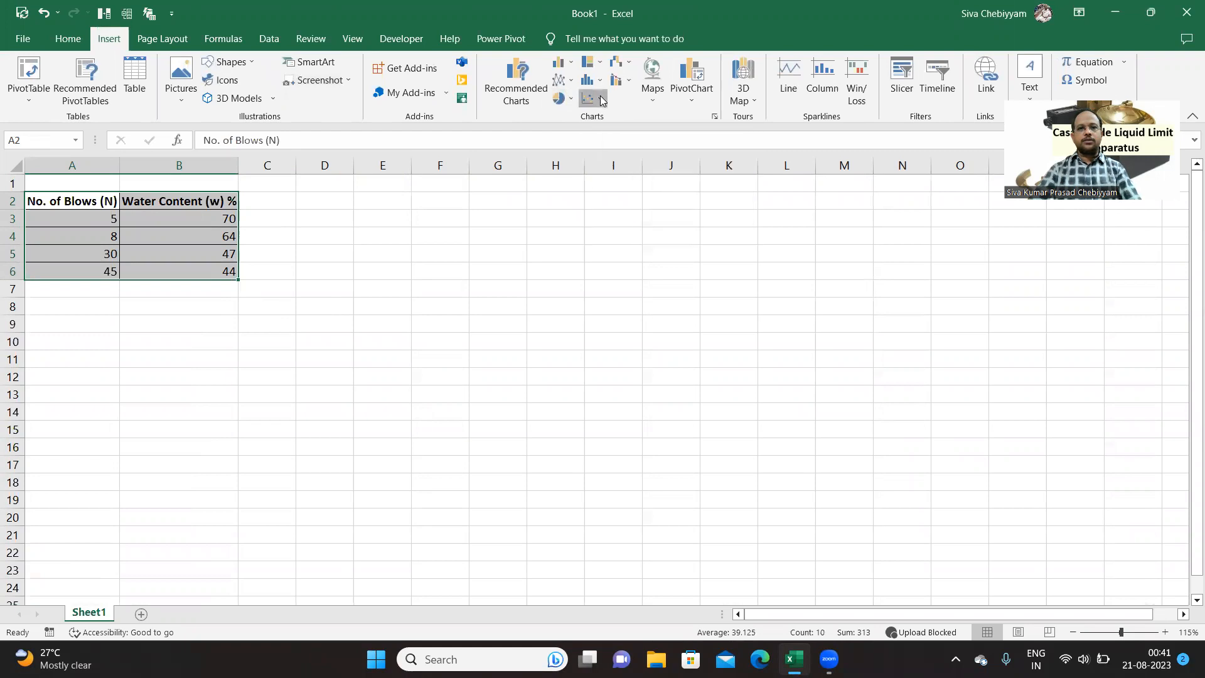
{"action": "left_click", "coordinate": [587, 98]}
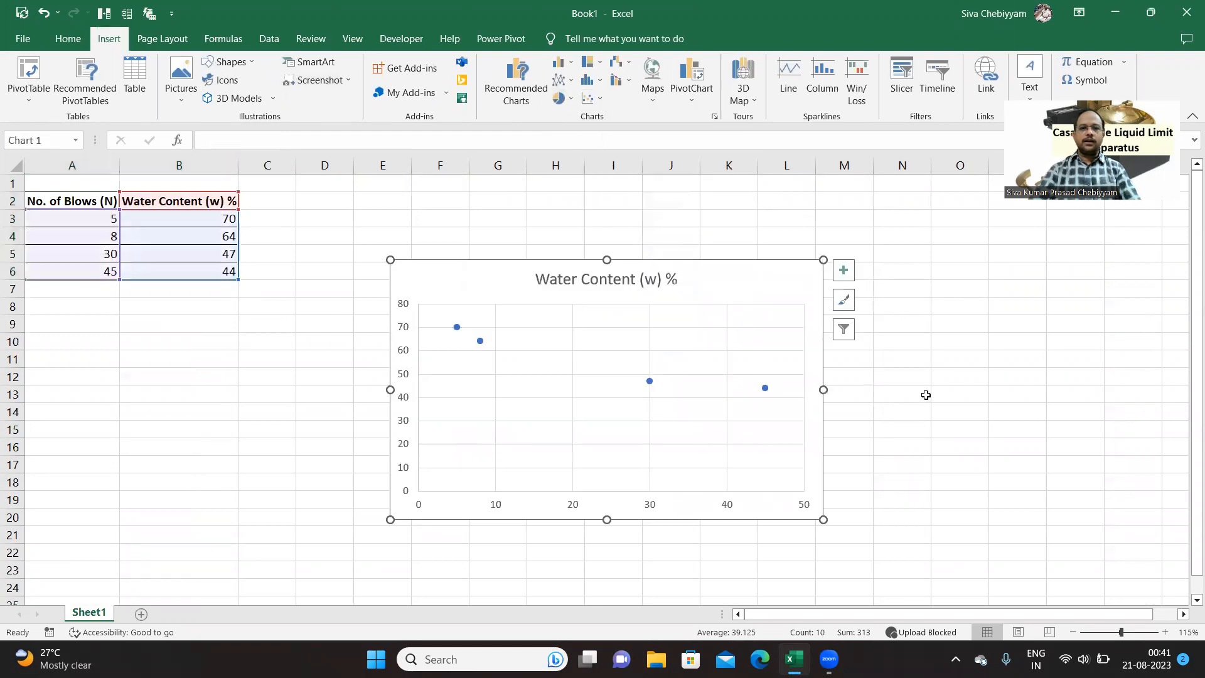
{"action": "left_click", "coordinate": [941, 378]}
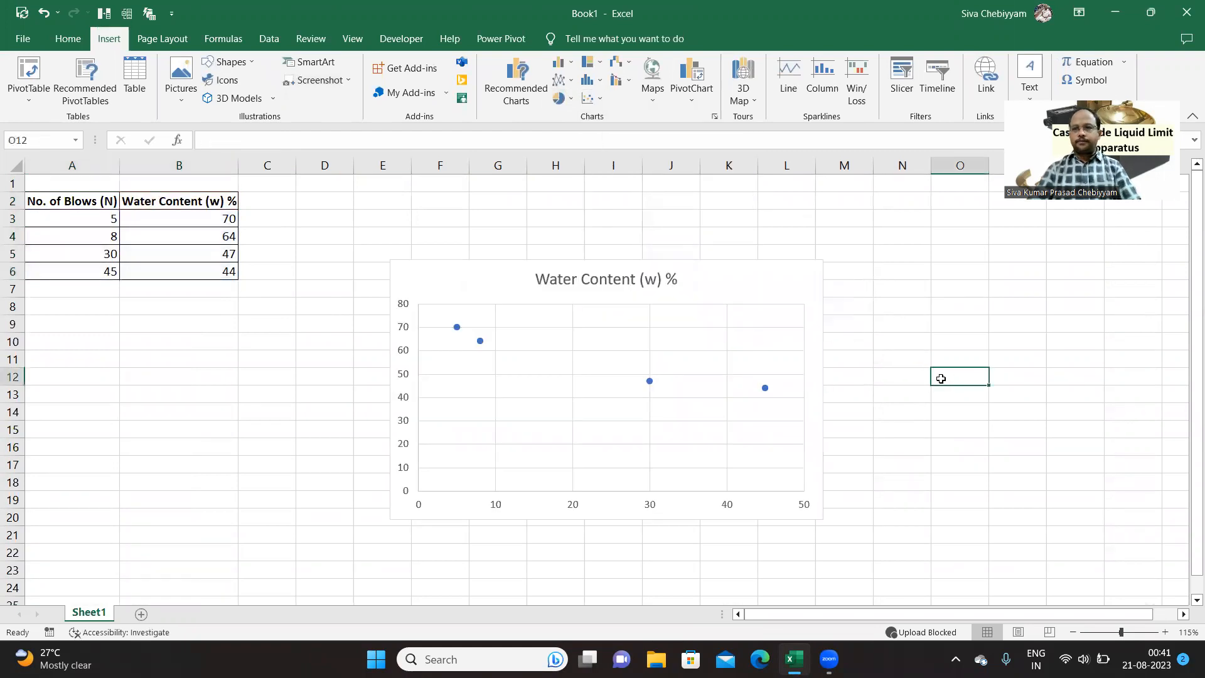
{"action": "left_click", "coordinate": [604, 396]}
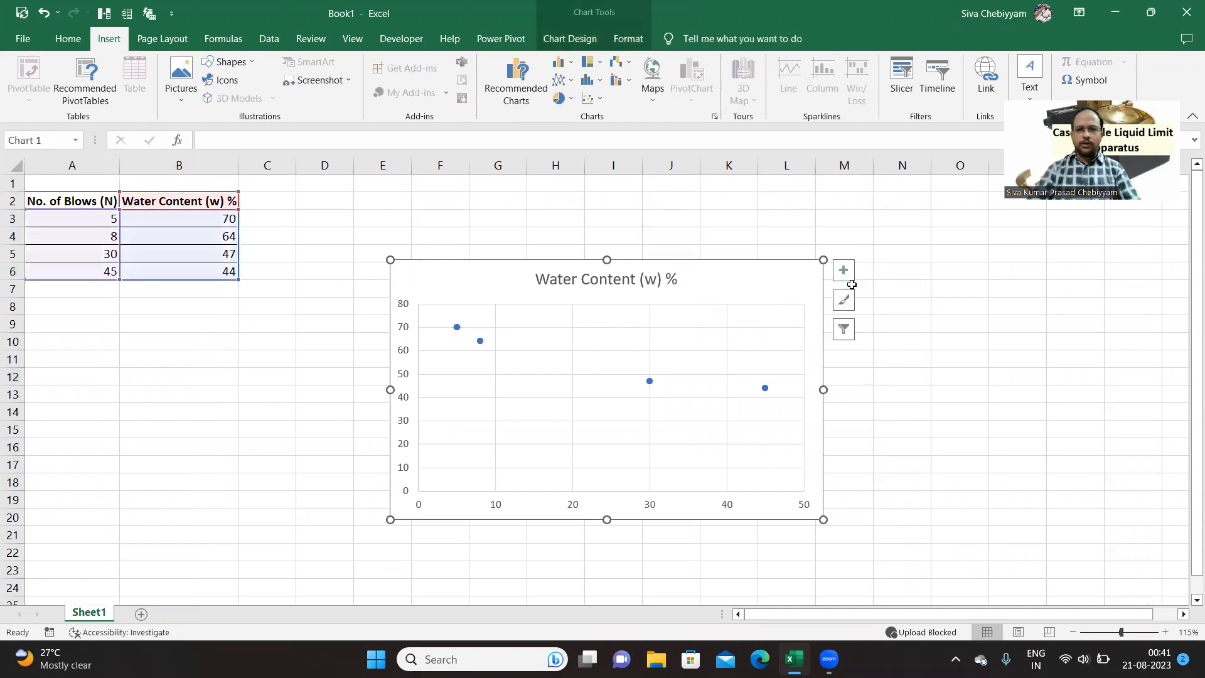
{"action": "mouse_move", "coordinate": [844, 270]}
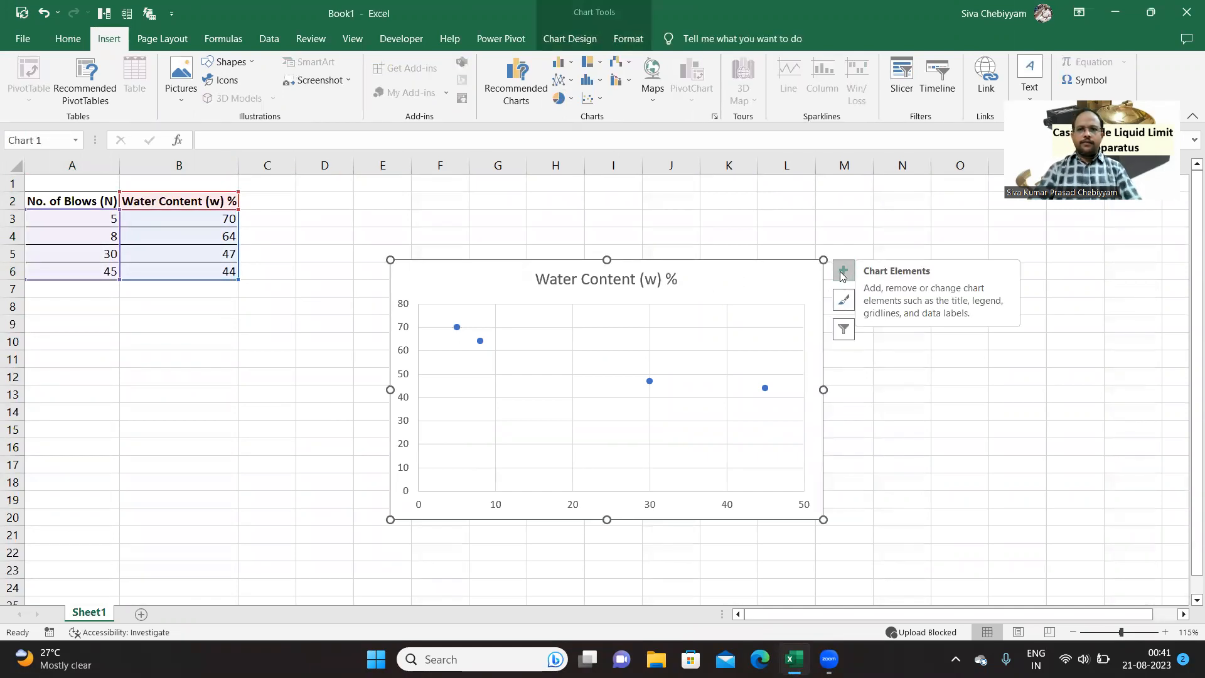
Add axis titles via Chart Elements and rename the chart title to Flow Curve.
{"action": "left_click", "coordinate": [843, 270]}
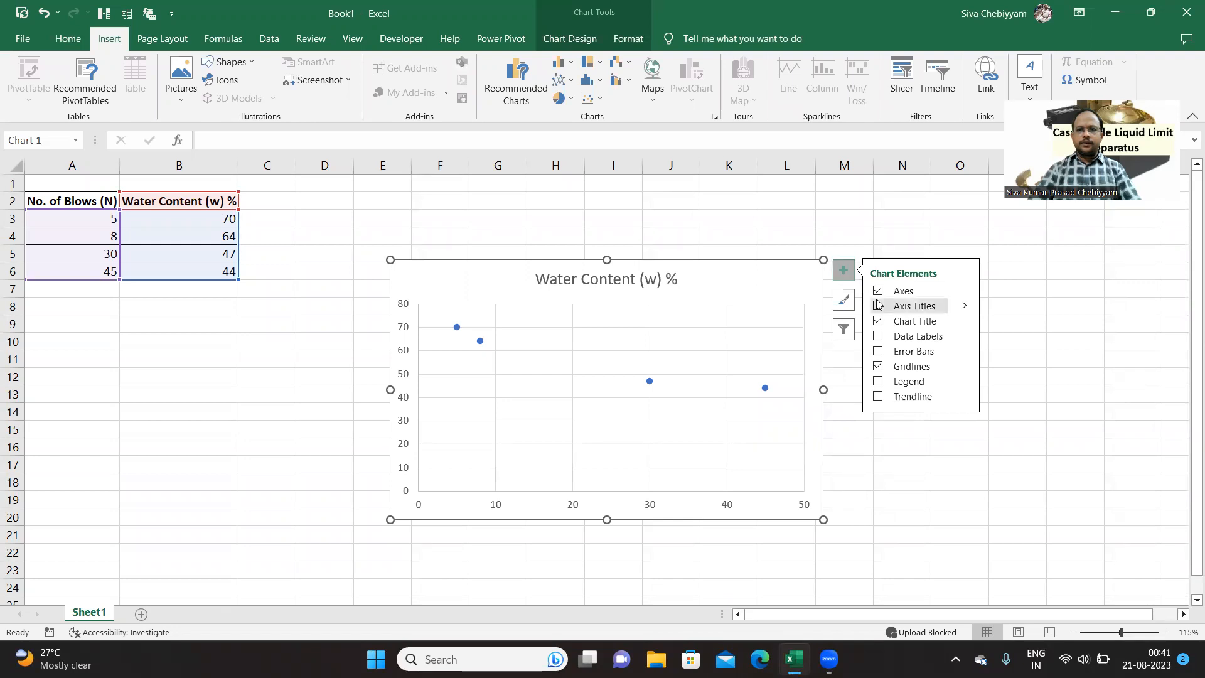
{"action": "left_click", "coordinate": [877, 305]}
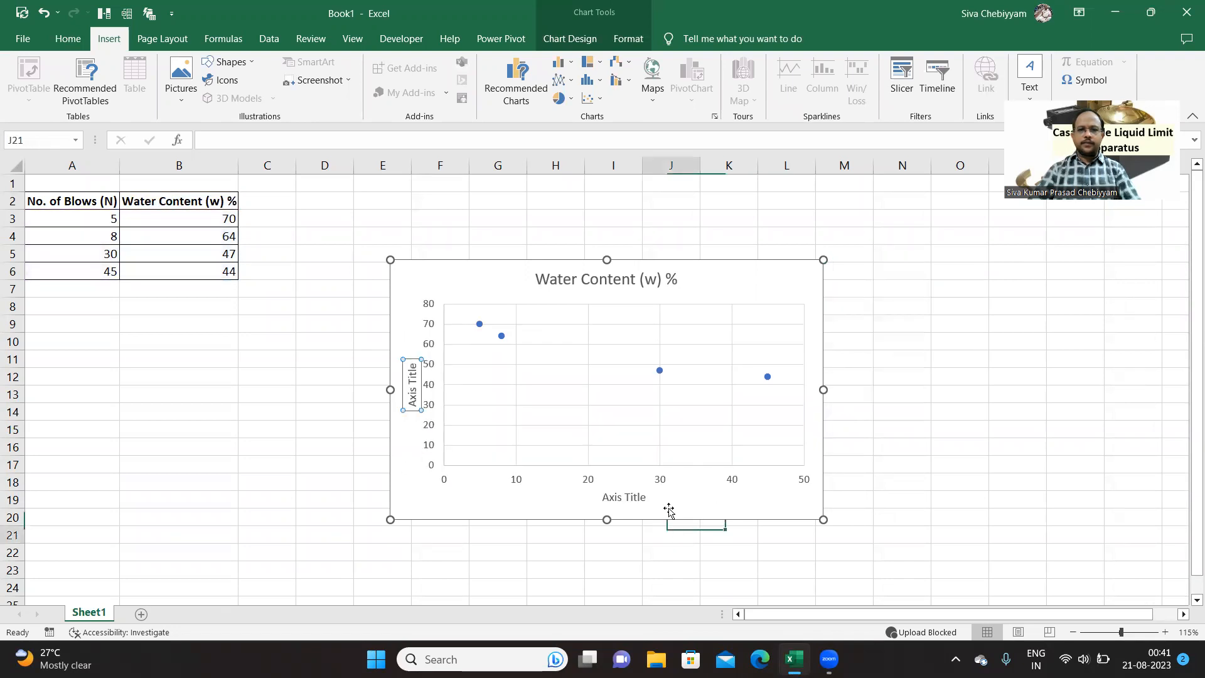
{"action": "left_click", "coordinate": [607, 279]}
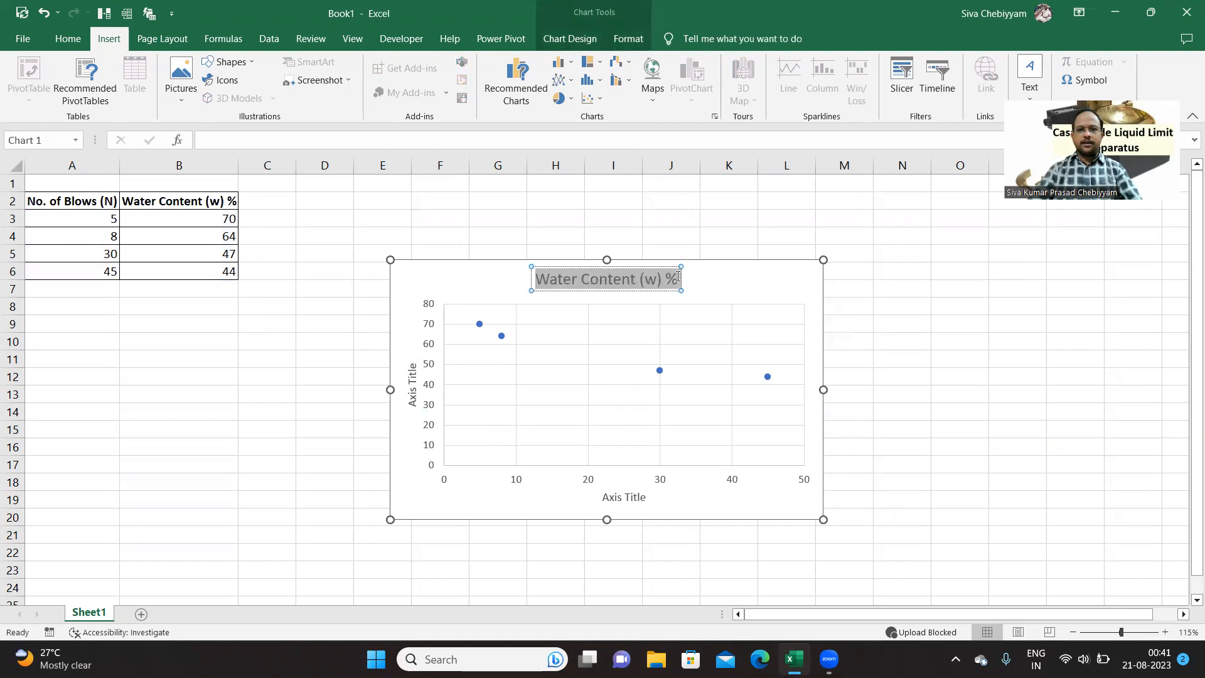
{"action": "type", "text": "Flow Curve"}
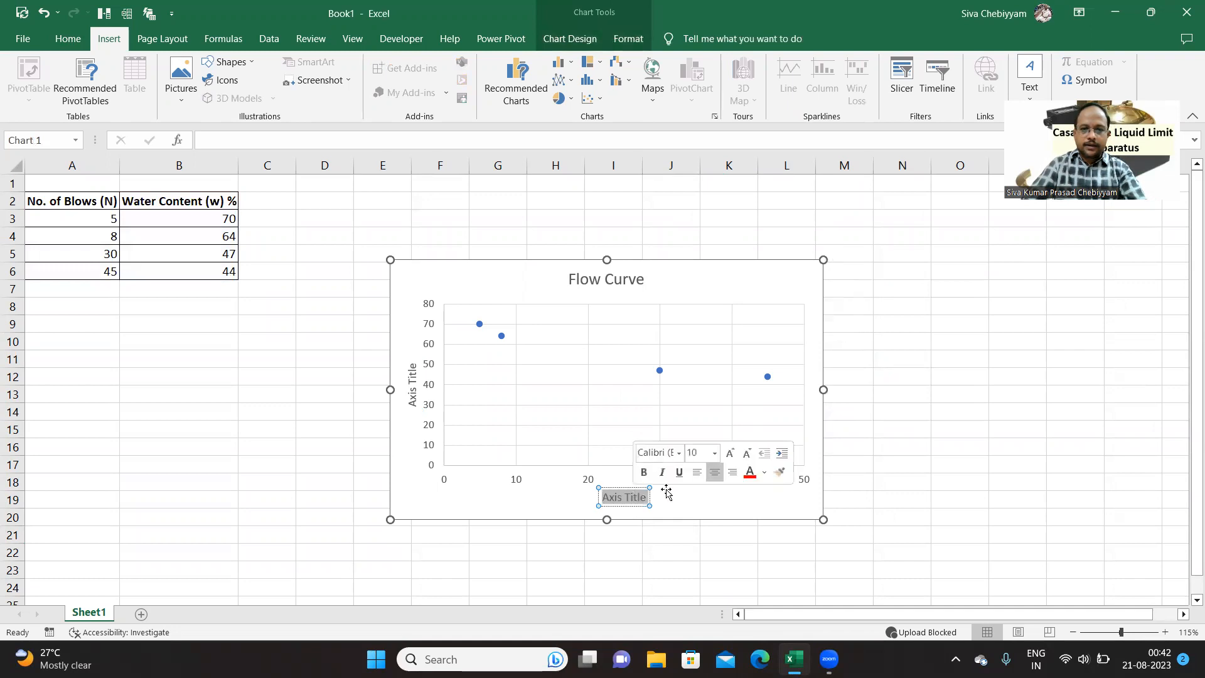
Label the axes No. of Blows (N) and Water Content (w) % in bold.
{"action": "type", "text": "No. of Blows (N"}
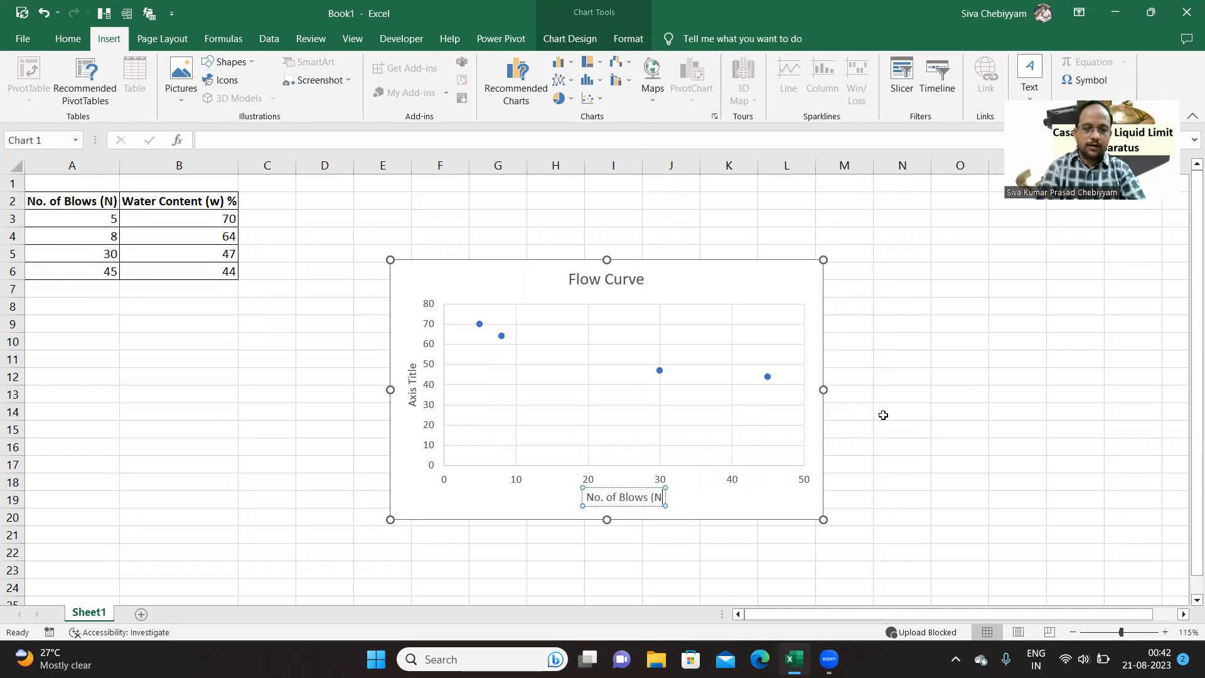
{"action": "left_click", "coordinate": [901, 359]}
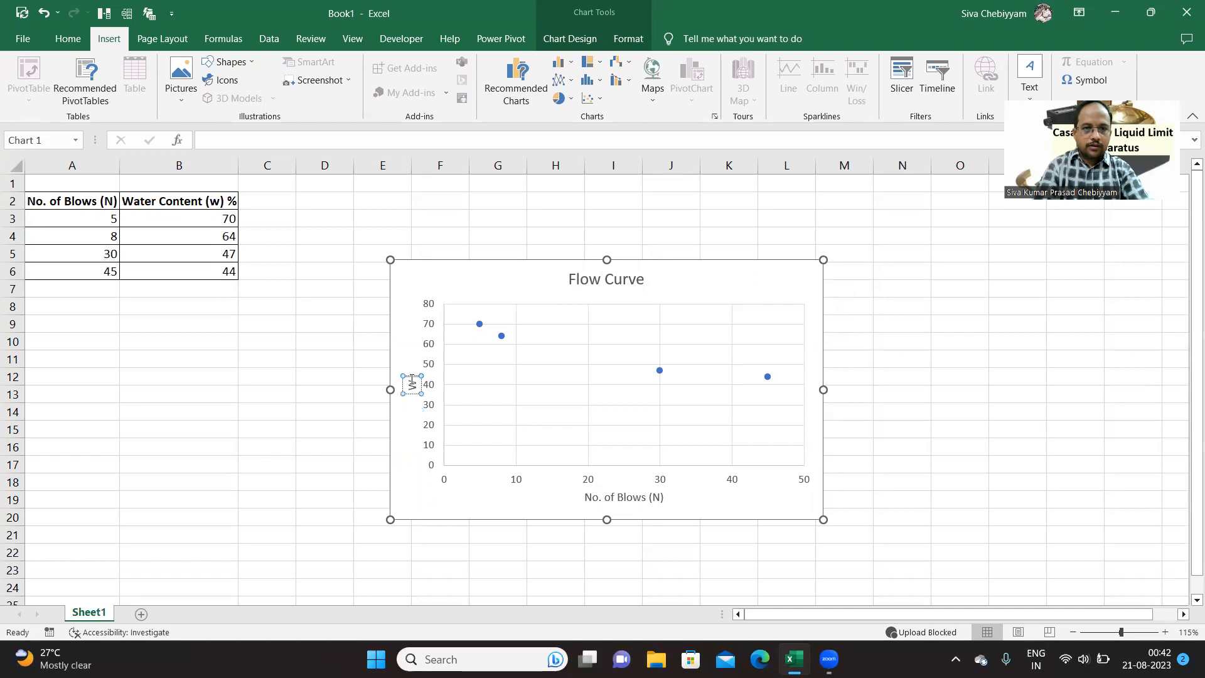
{"action": "type", "text": "Water Content (w) %"}
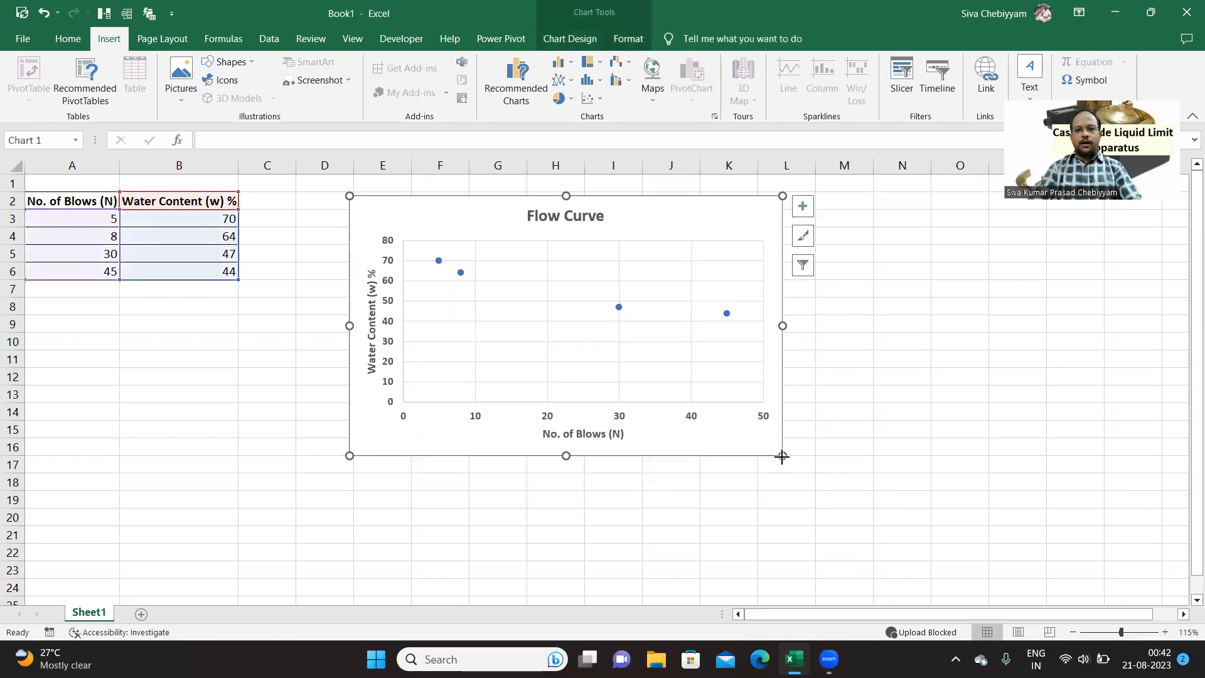
Set the horizontal number-of-blows axis to a base-10 logarithmic scale via Format Axis.
{"action": "left_click", "coordinate": [1017, 482]}
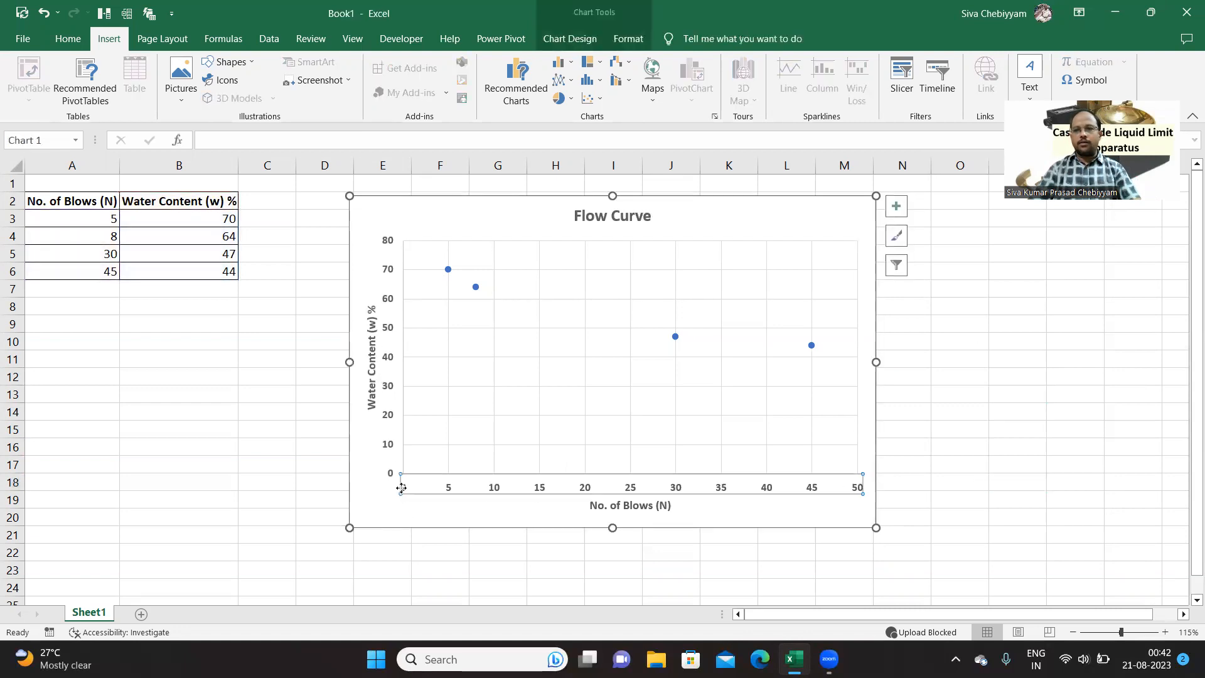
{"action": "right_click", "coordinate": [401, 488]}
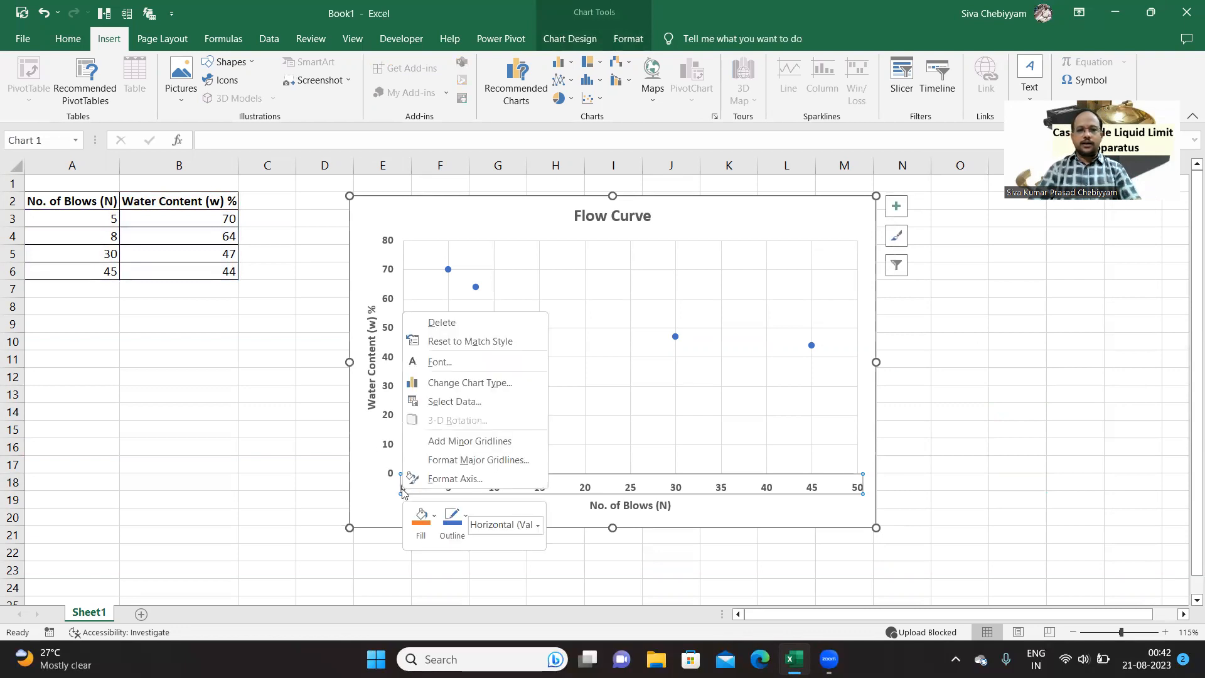
{"action": "mouse_move", "coordinate": [462, 479]}
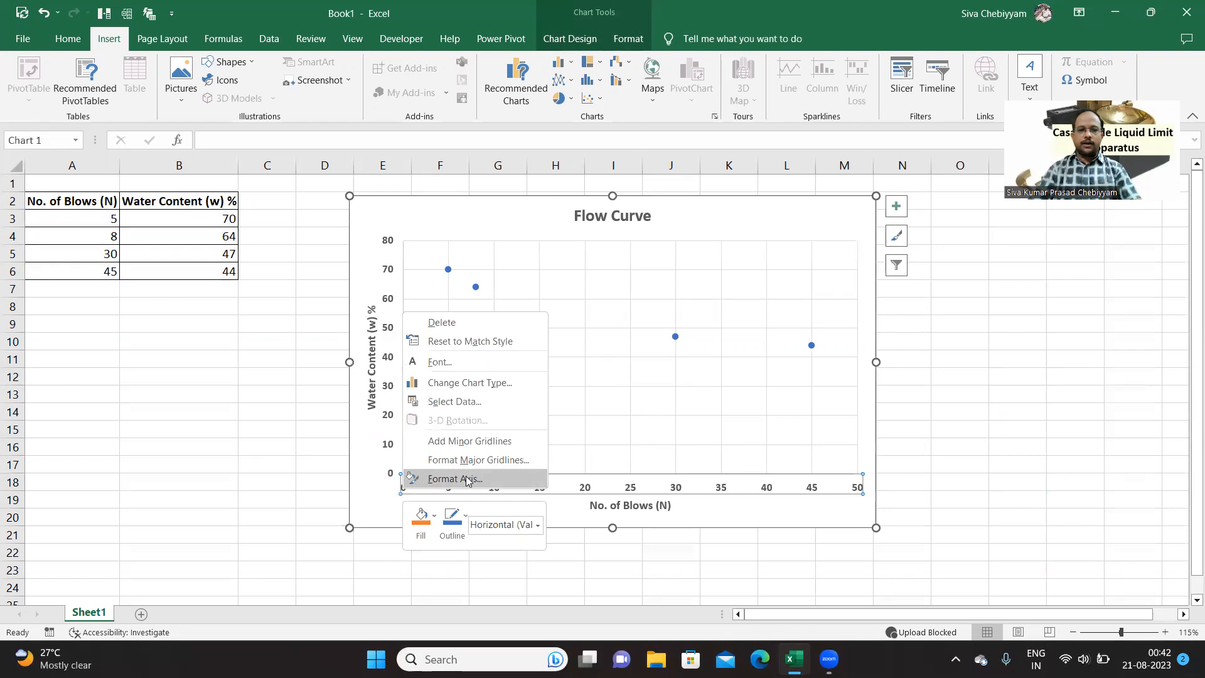
{"action": "mouse_move", "coordinate": [442, 486]}
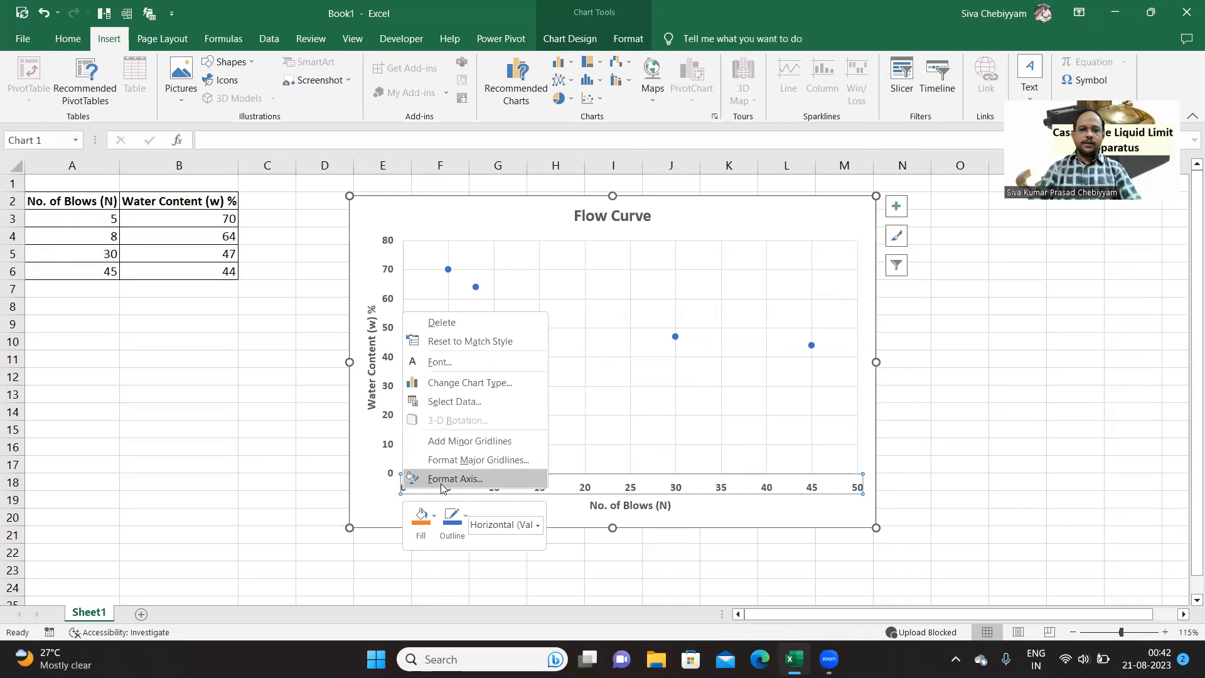
{"action": "left_click", "coordinate": [454, 478]}
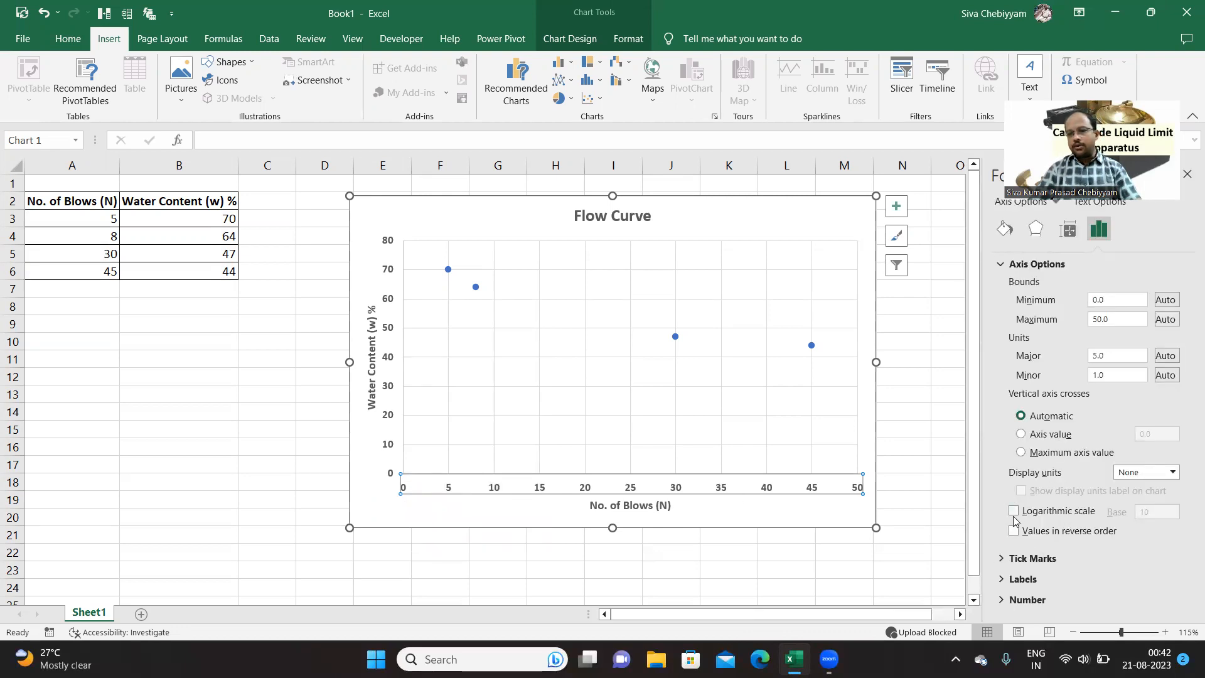
{"action": "left_click", "coordinate": [1014, 510]}
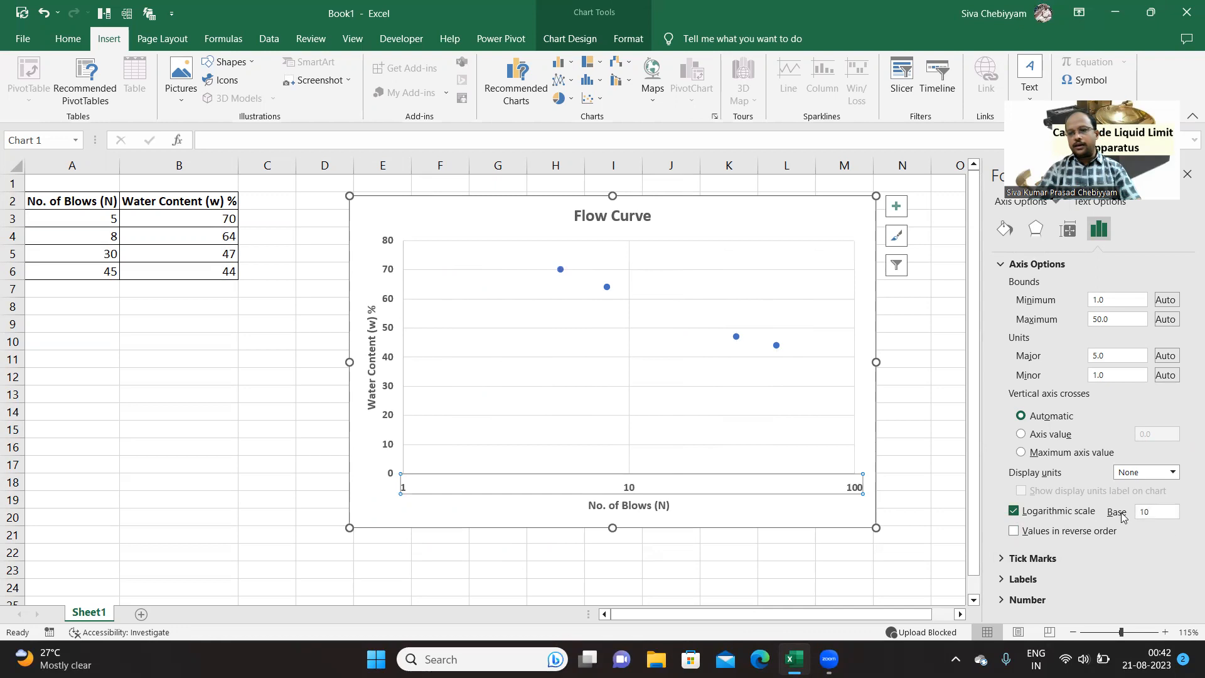
{"action": "mouse_move", "coordinate": [563, 556]}
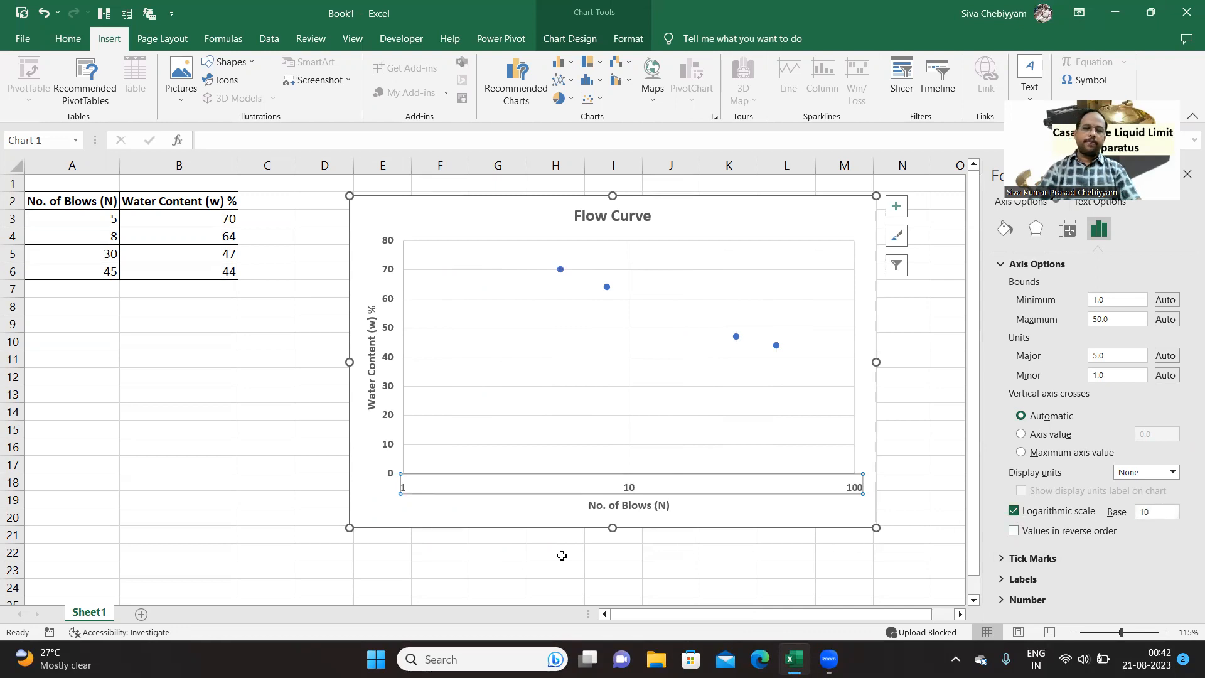
{"action": "mouse_move", "coordinate": [457, 547]}
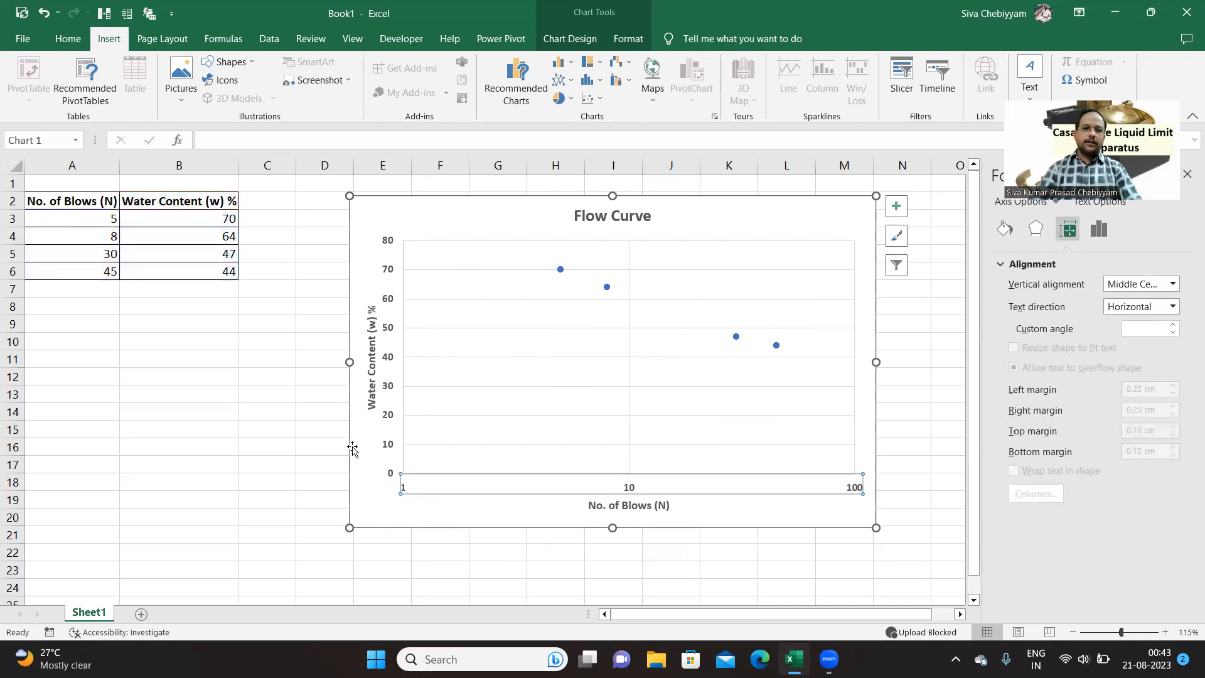
{"action": "mouse_move", "coordinate": [431, 514]}
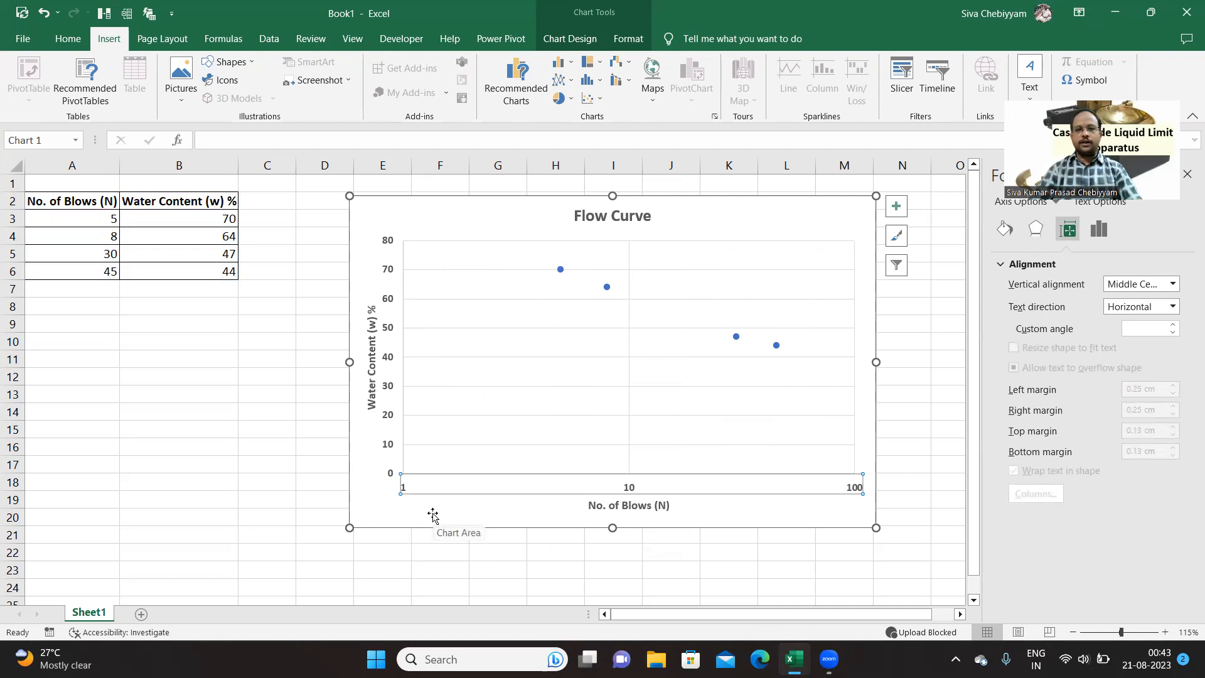
{"action": "mouse_move", "coordinate": [726, 547]}
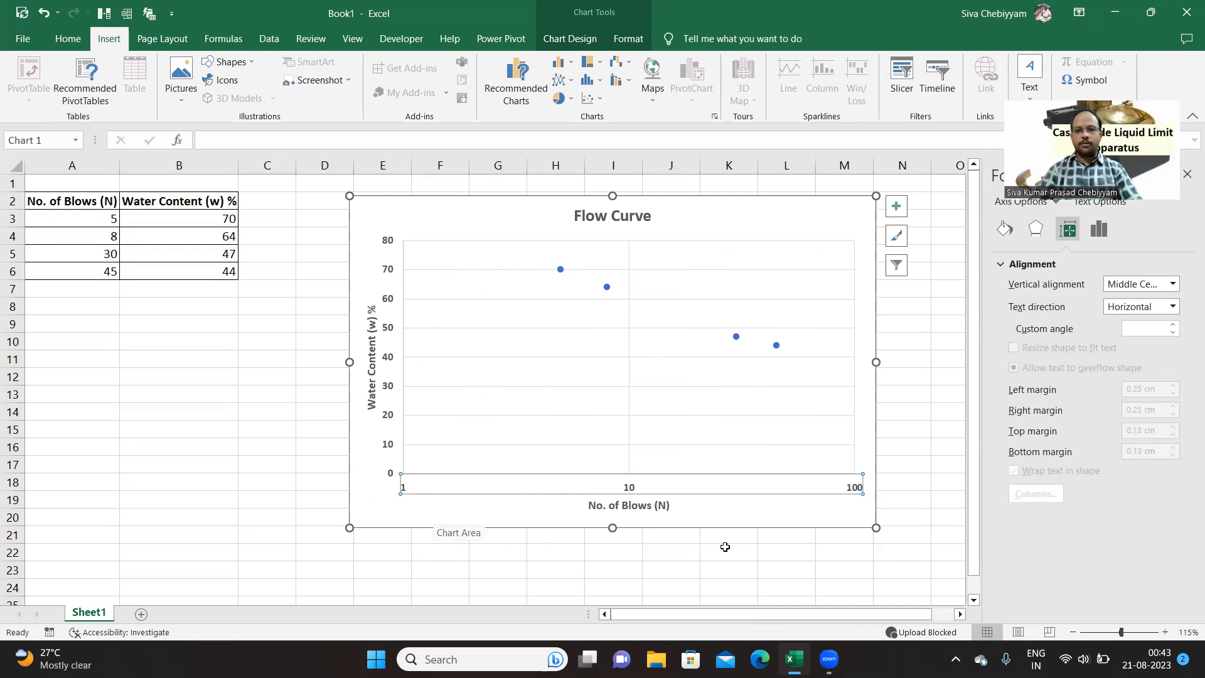
Add a trendline through the four water content data points of the Flow Curve.
{"action": "left_click", "coordinate": [774, 552]}
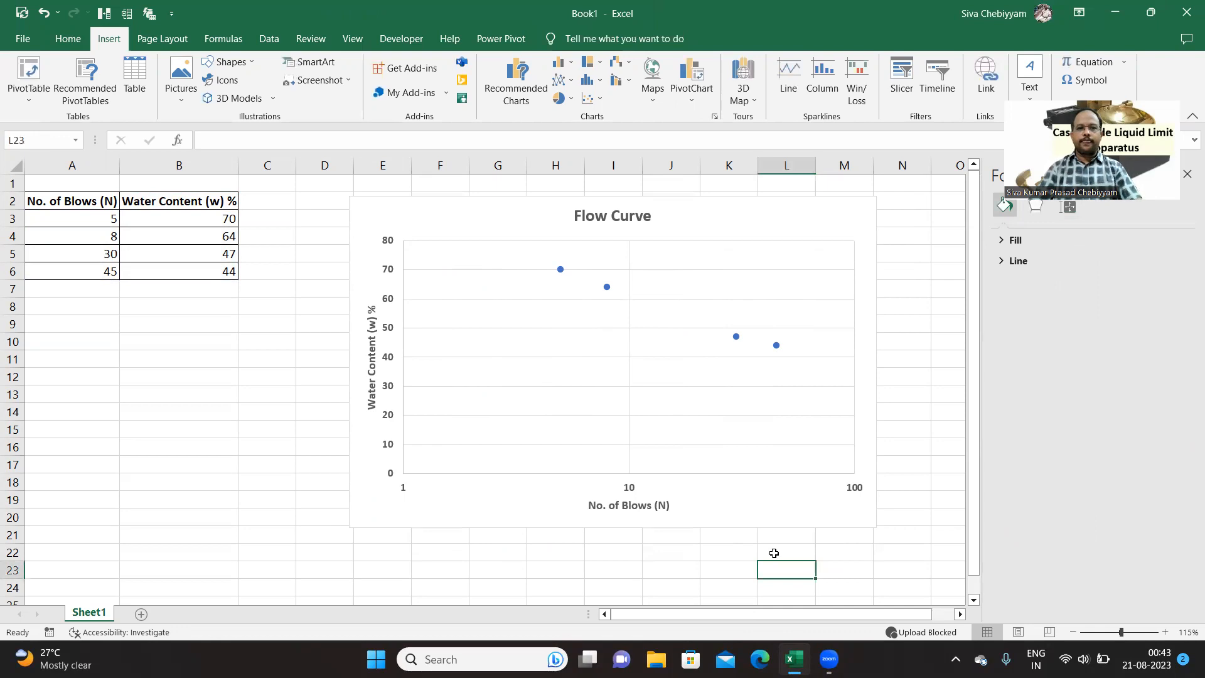
{"action": "mouse_move", "coordinate": [560, 306]}
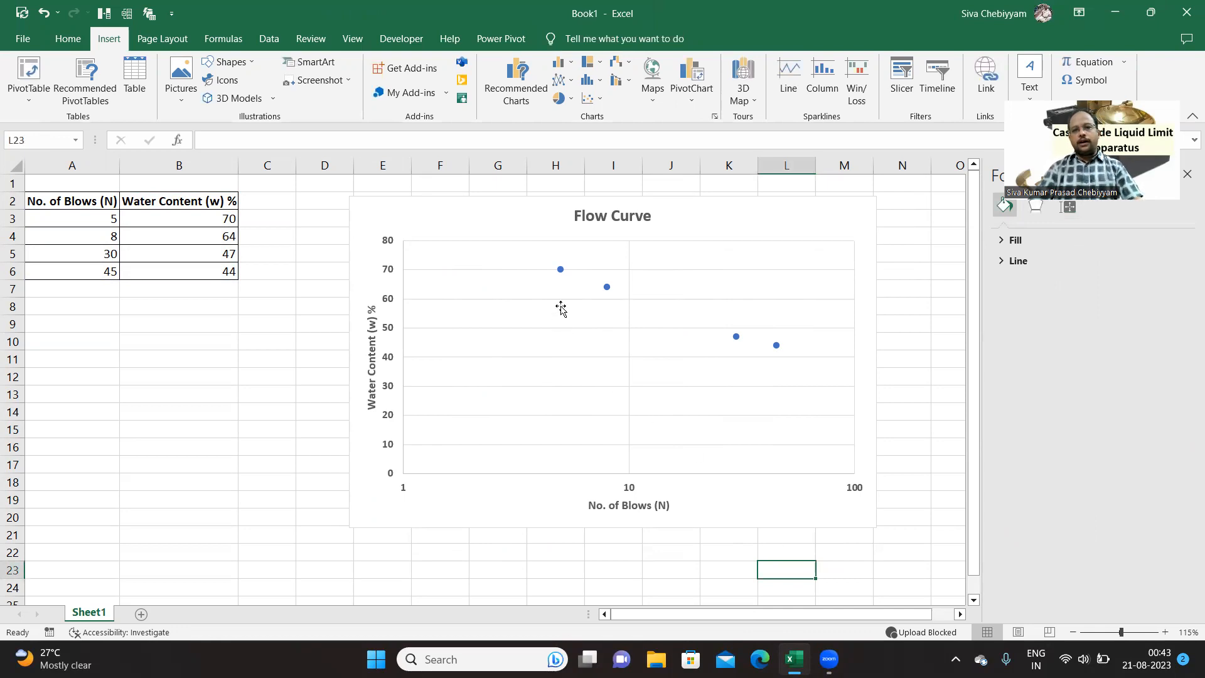
{"action": "mouse_move", "coordinate": [560, 269]}
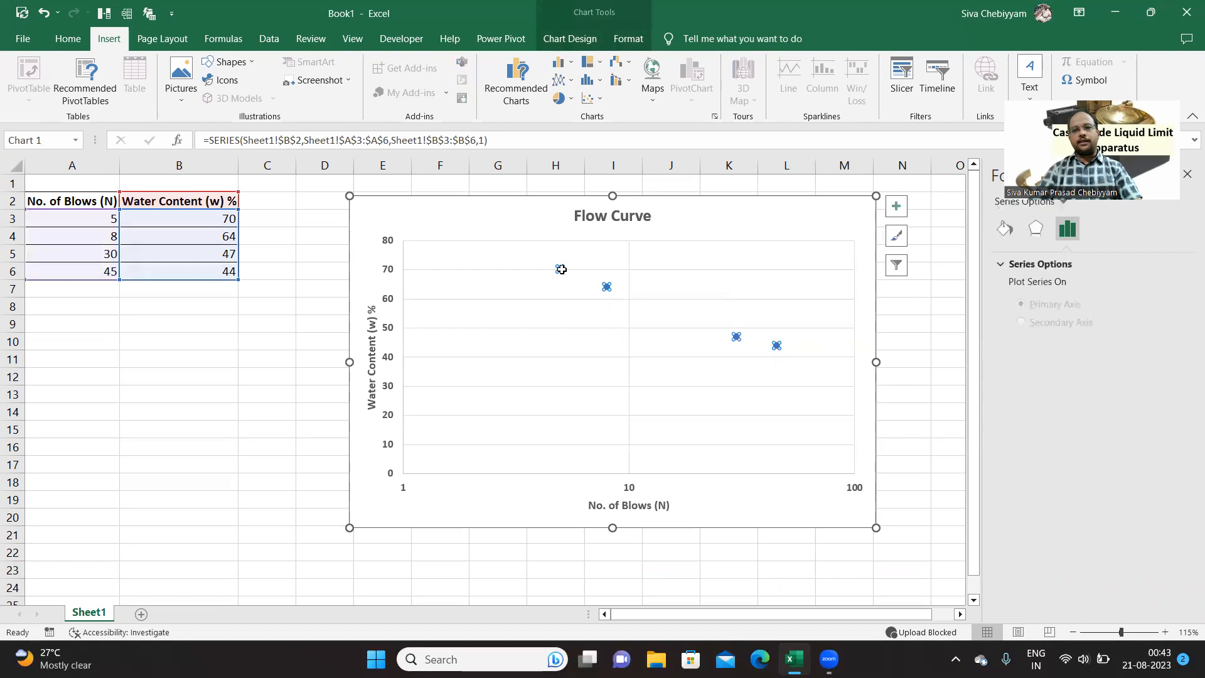
{"action": "right_click", "coordinate": [560, 269]}
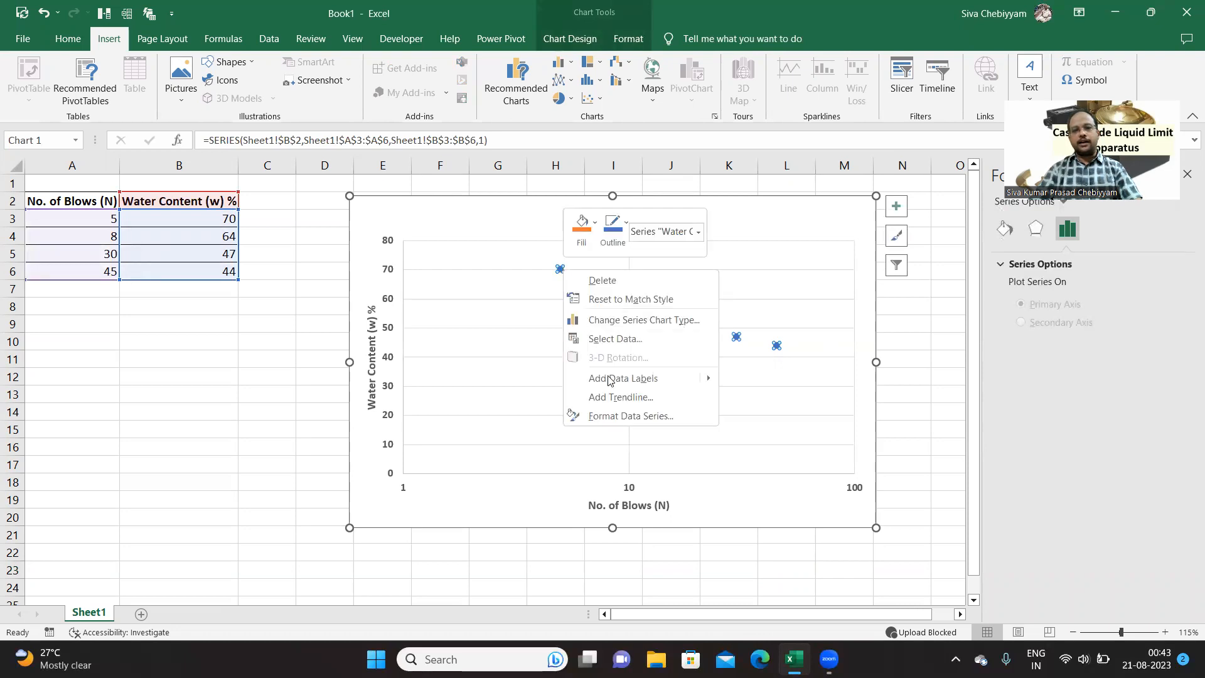
{"action": "mouse_move", "coordinate": [628, 400]}
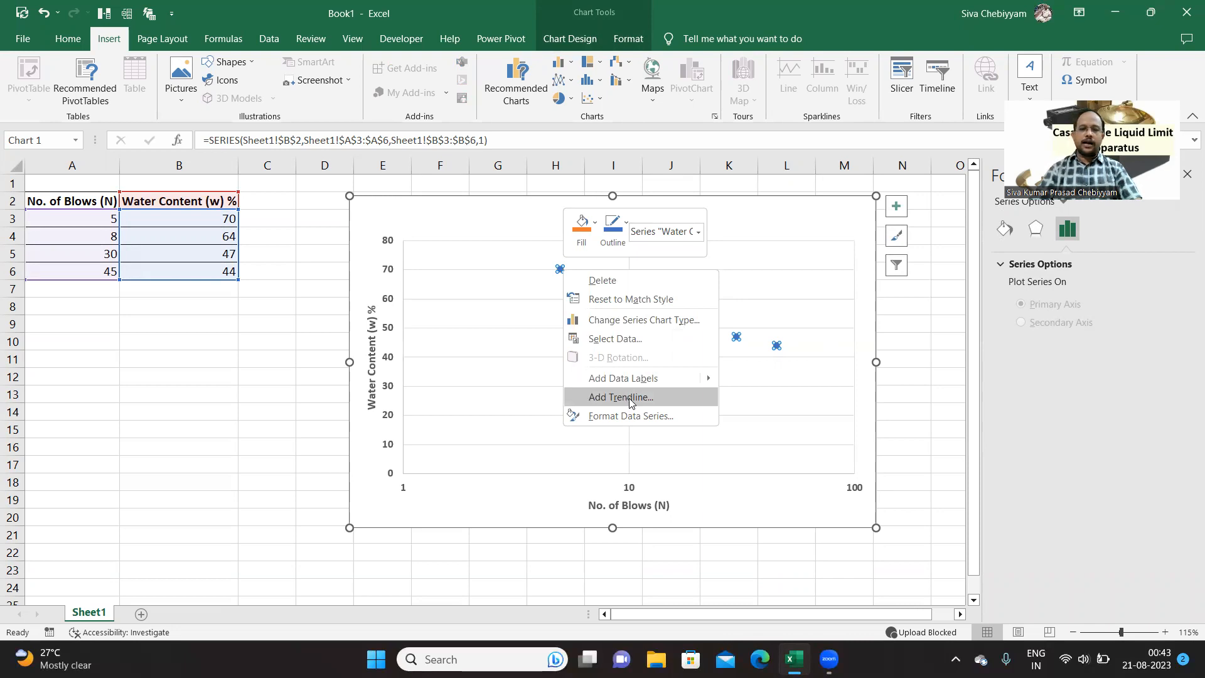
{"action": "left_click", "coordinate": [620, 396]}
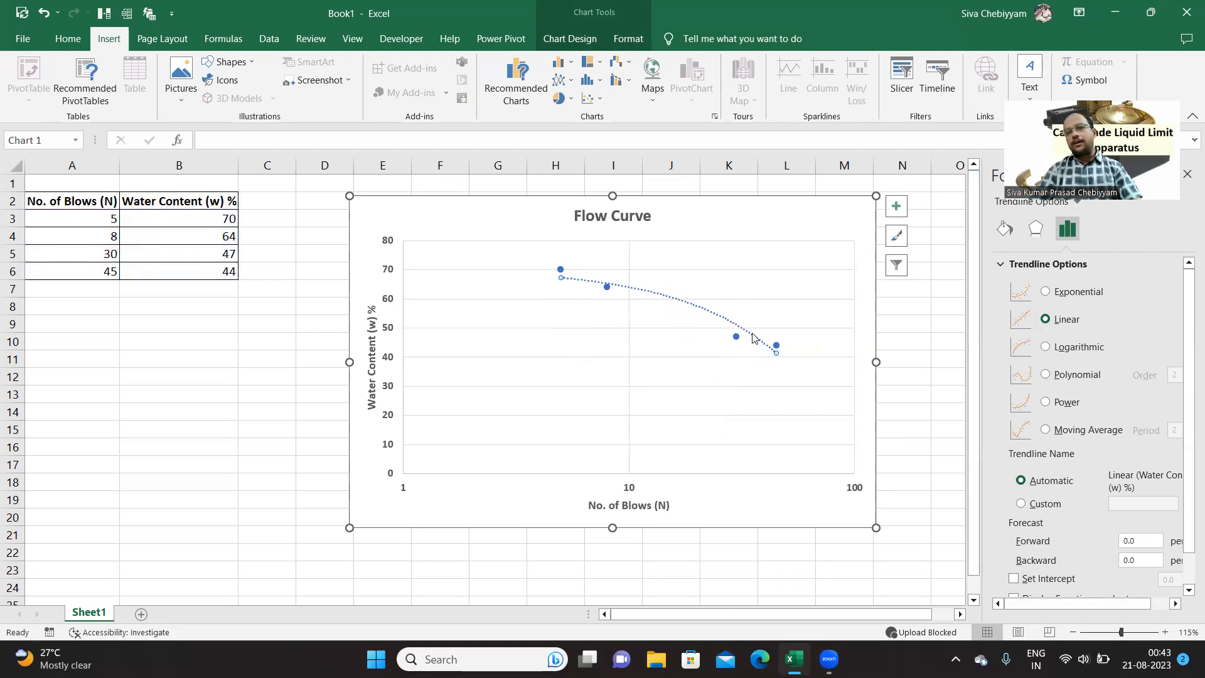
{"action": "mouse_move", "coordinate": [788, 368]}
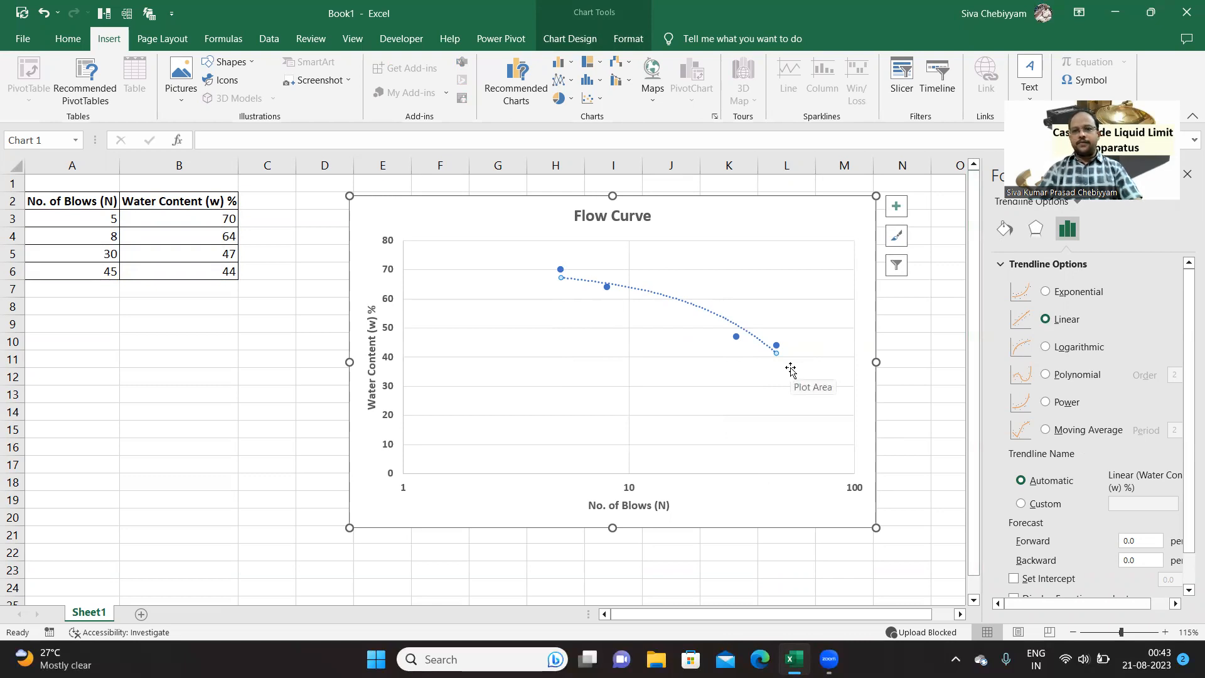
{"action": "mouse_move", "coordinate": [919, 434]}
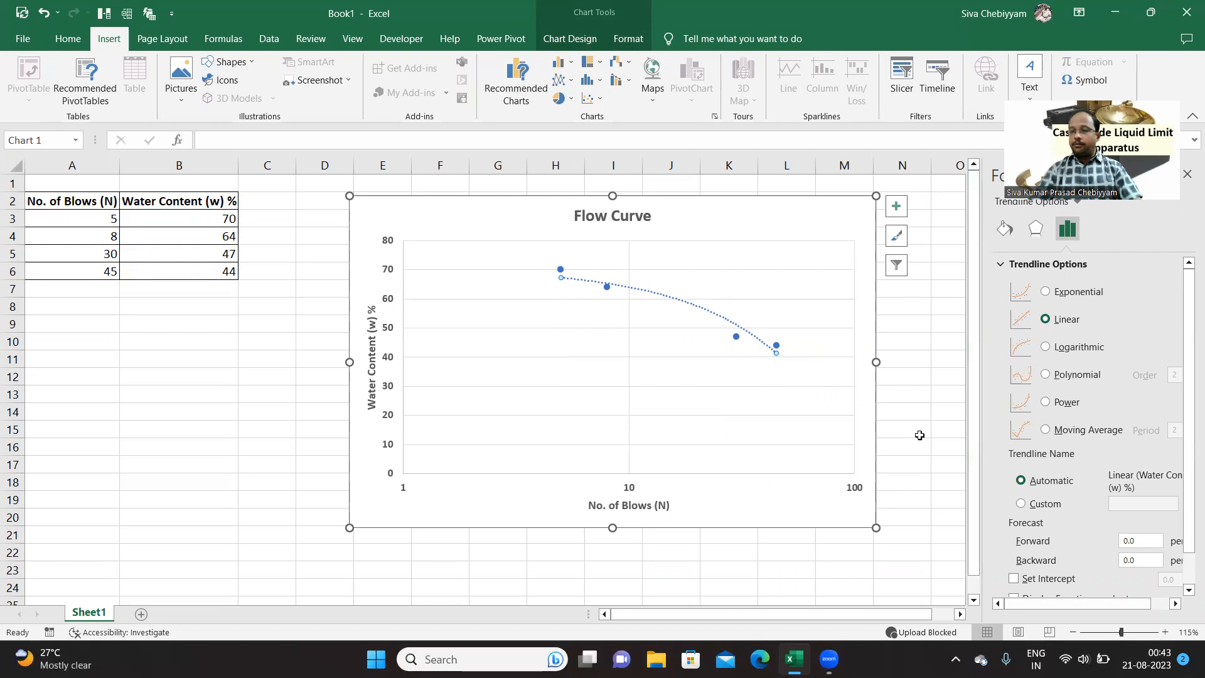
{"action": "mouse_move", "coordinate": [745, 499]}
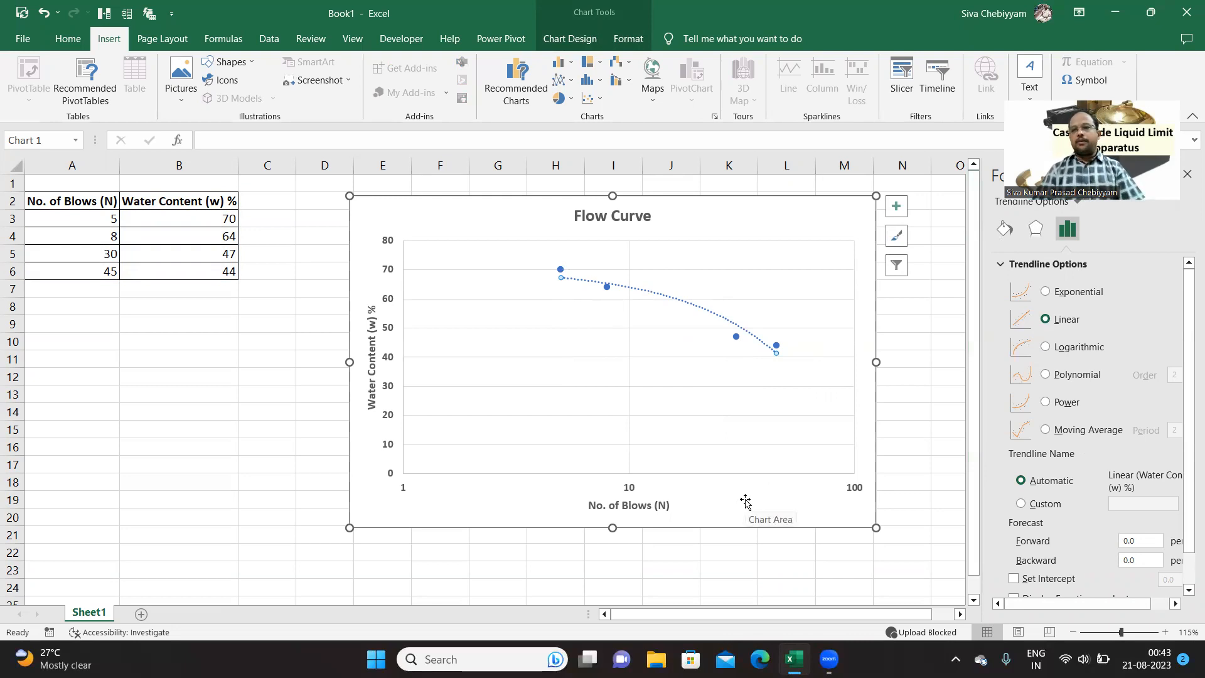
{"action": "mouse_move", "coordinate": [537, 346]}
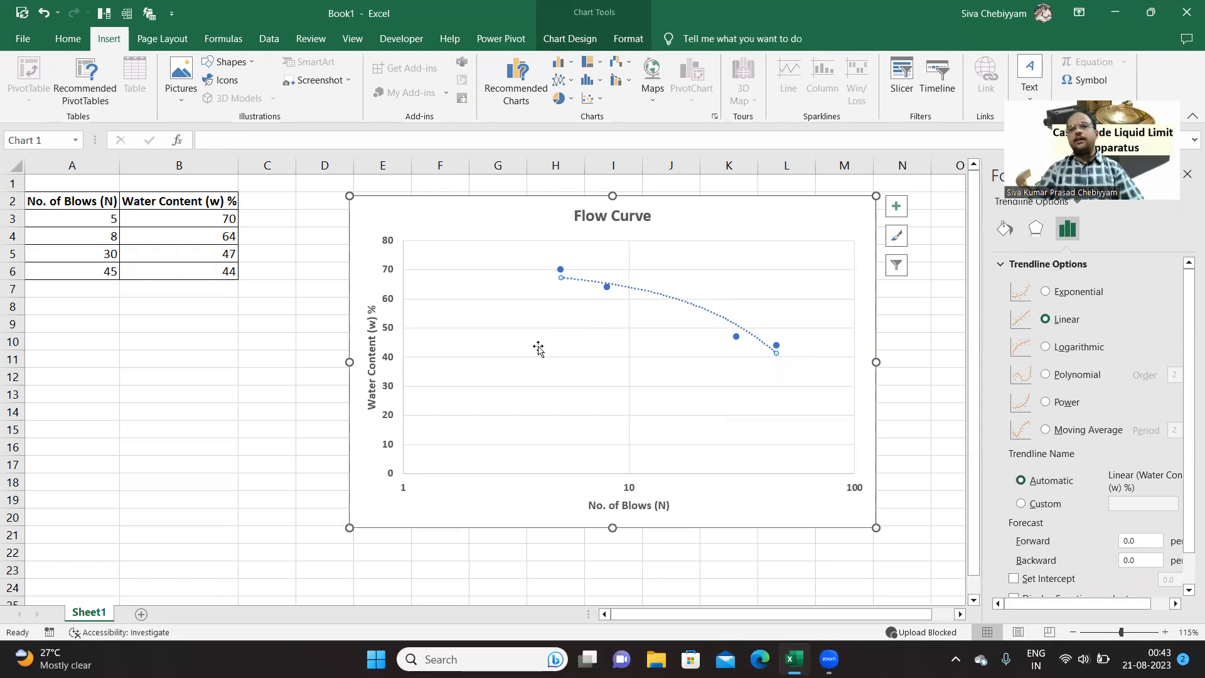
{"action": "mouse_move", "coordinate": [771, 353]}
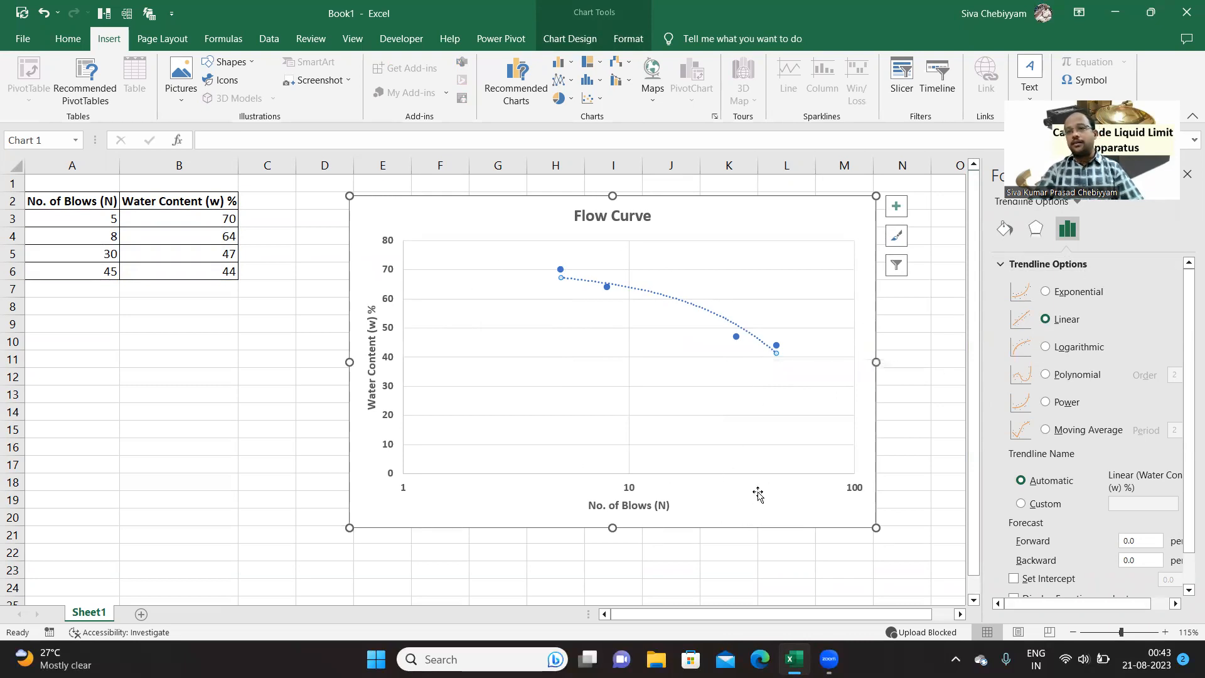
{"action": "mouse_move", "coordinate": [758, 492]}
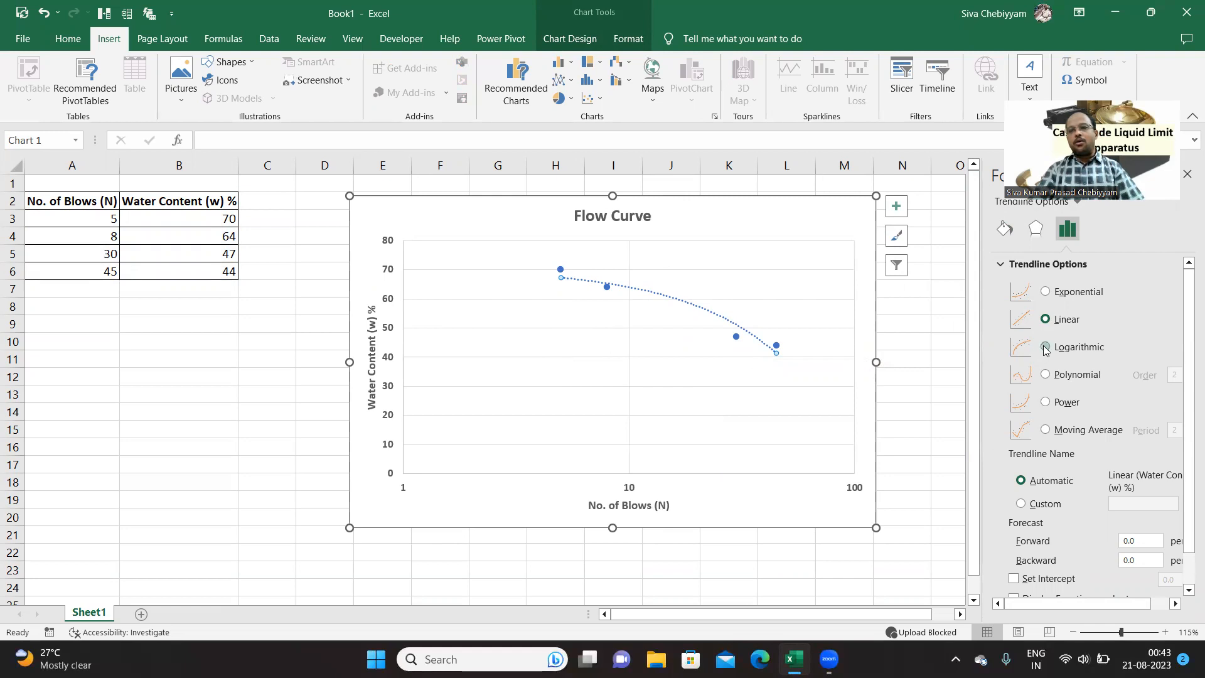
Make the trendline logarithmic and display its equation y = -12.12ln(x) + 89.26 on the chart.
{"action": "left_click", "coordinate": [1044, 346]}
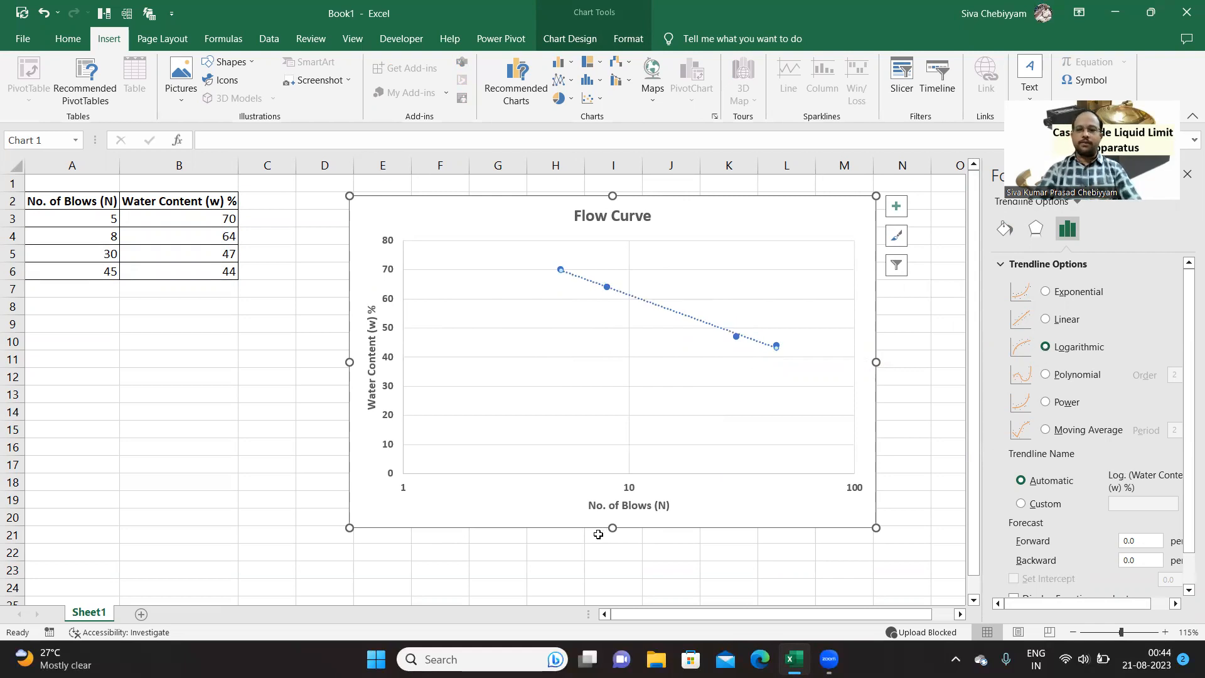
{"action": "scroll", "scroll_direction": "down", "scroll_amount": 3}
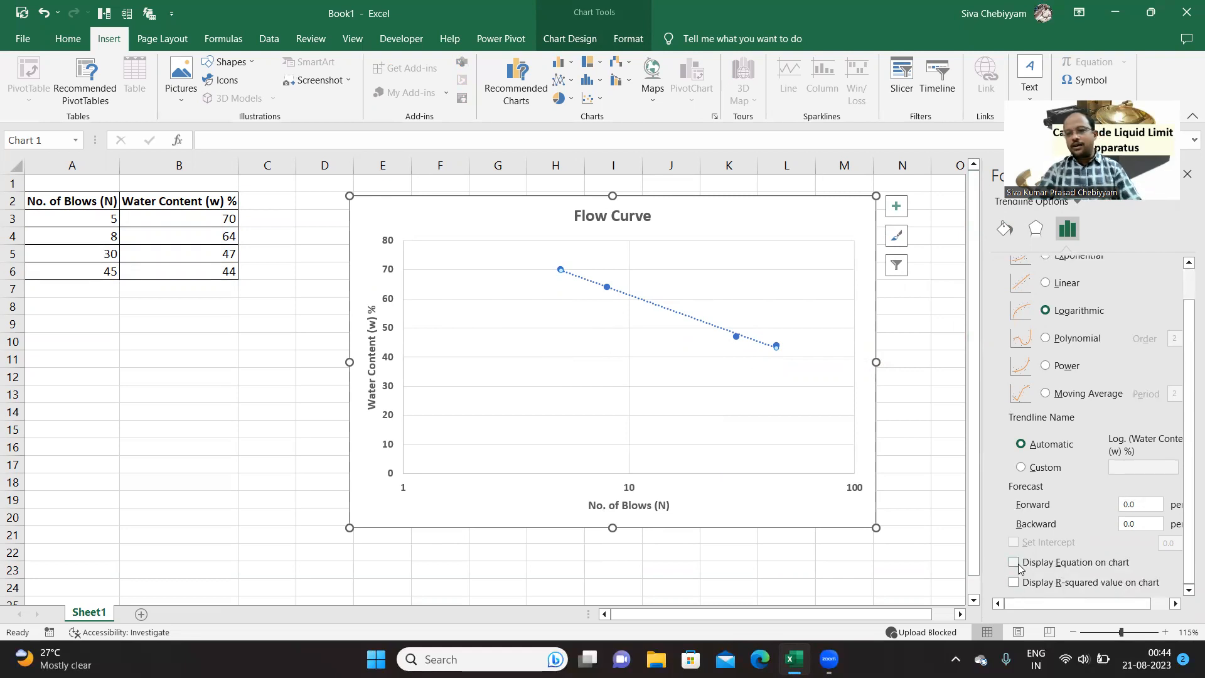
{"action": "left_click", "coordinate": [1014, 561]}
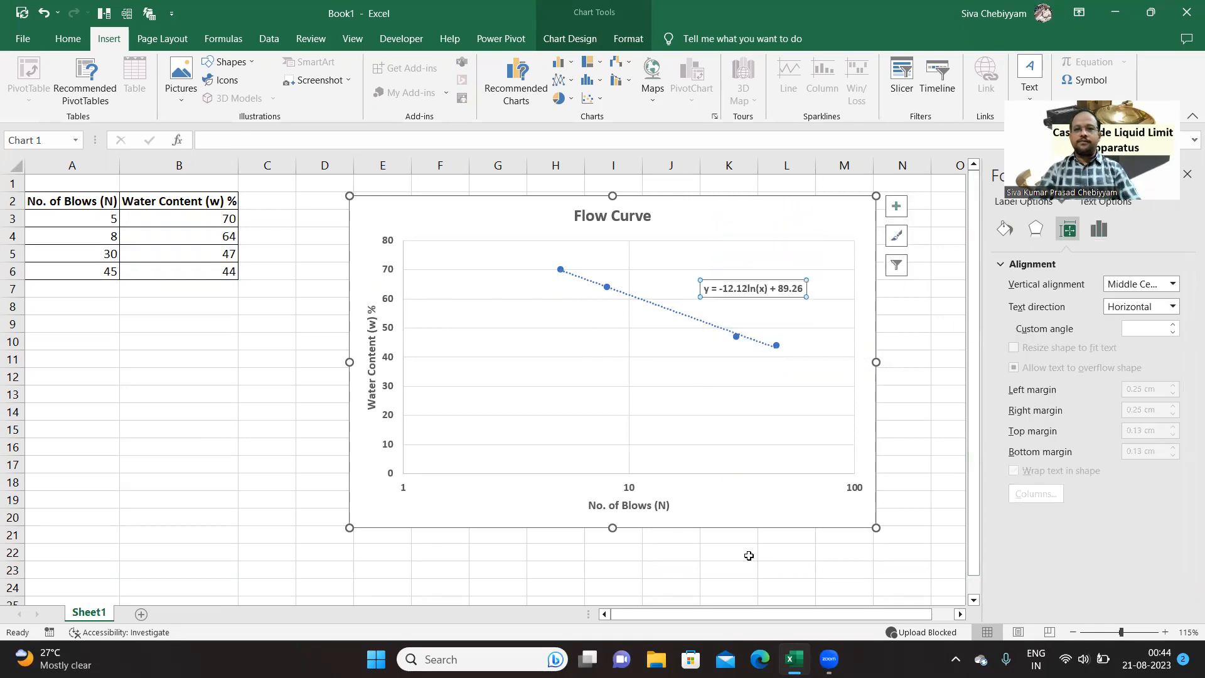
{"action": "left_click", "coordinate": [729, 587]}
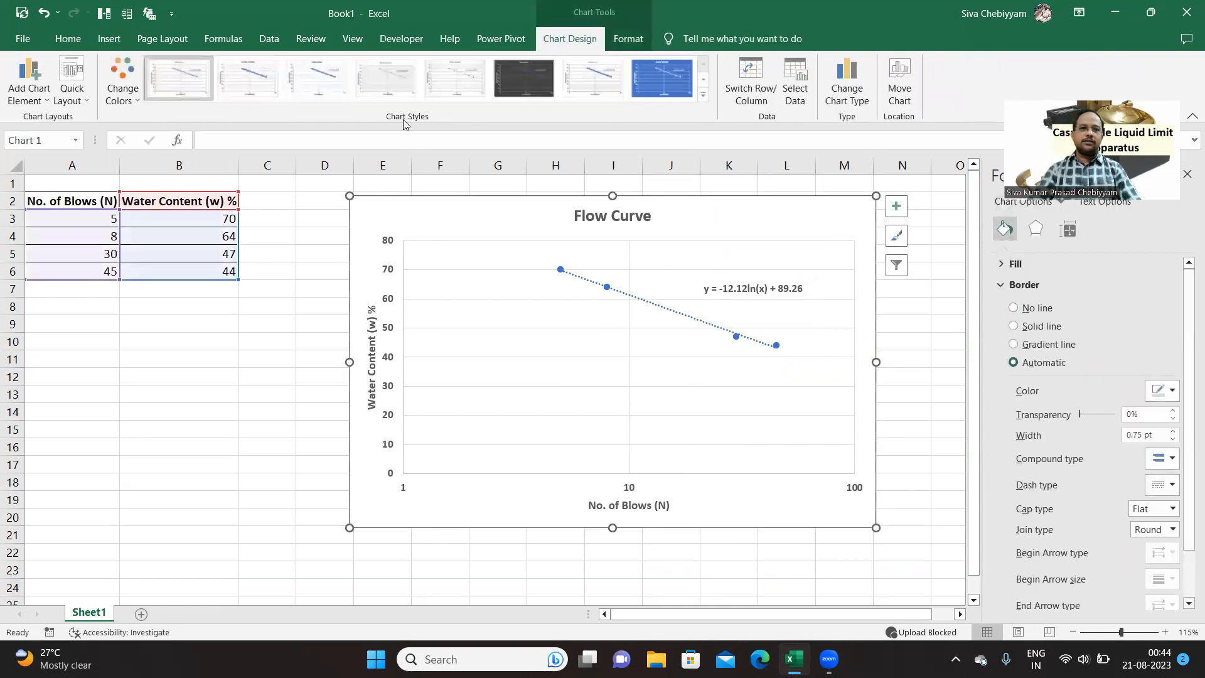
Apply a new Chart Style with gridlines and uppercase axis titles, then return to the worksheet.
{"action": "left_click", "coordinate": [385, 78]}
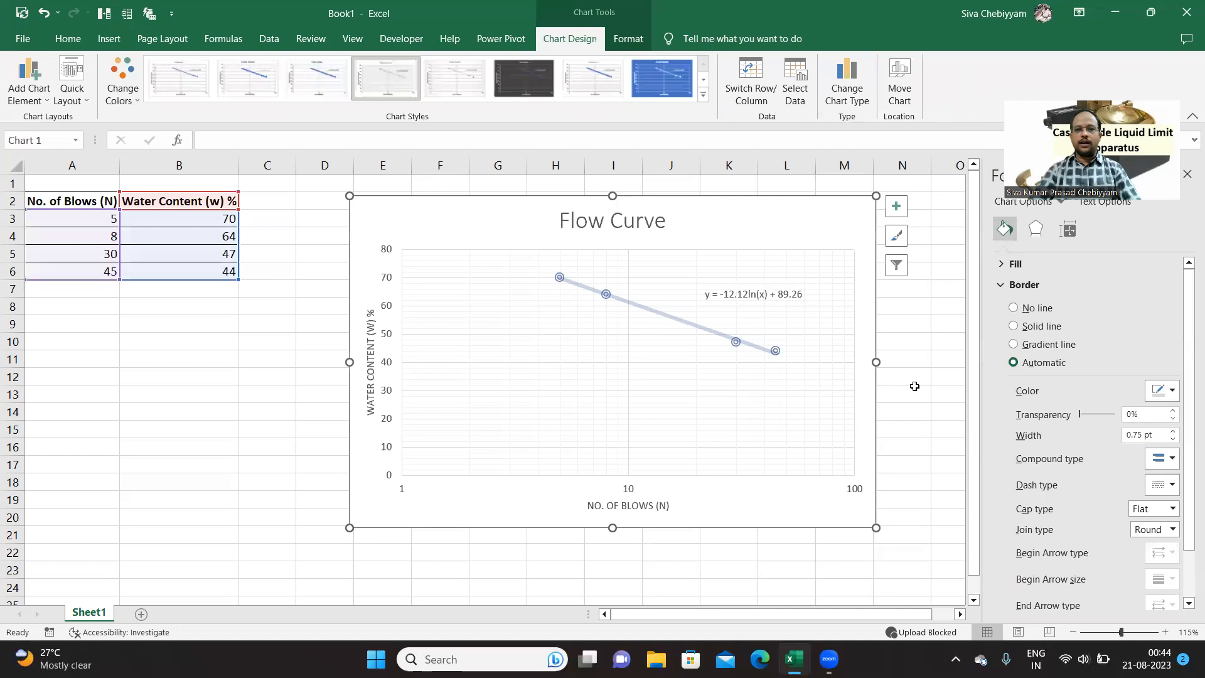
{"action": "left_click", "coordinate": [901, 393]}
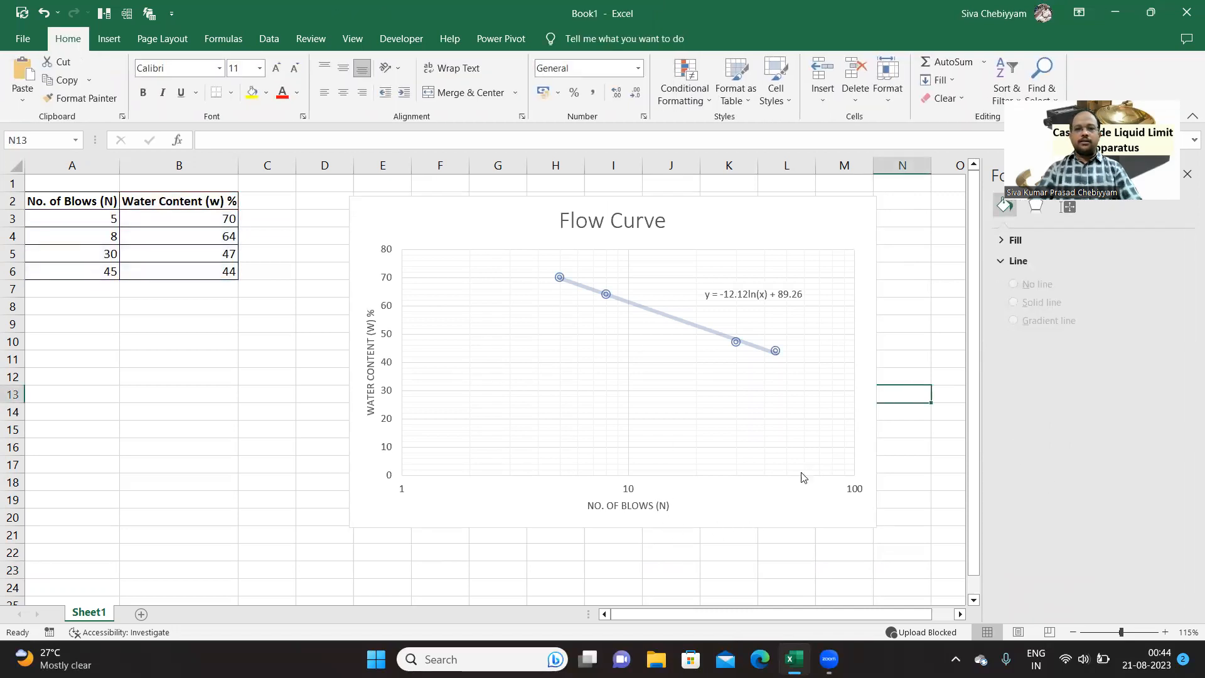
{"action": "mouse_move", "coordinate": [791, 488]}
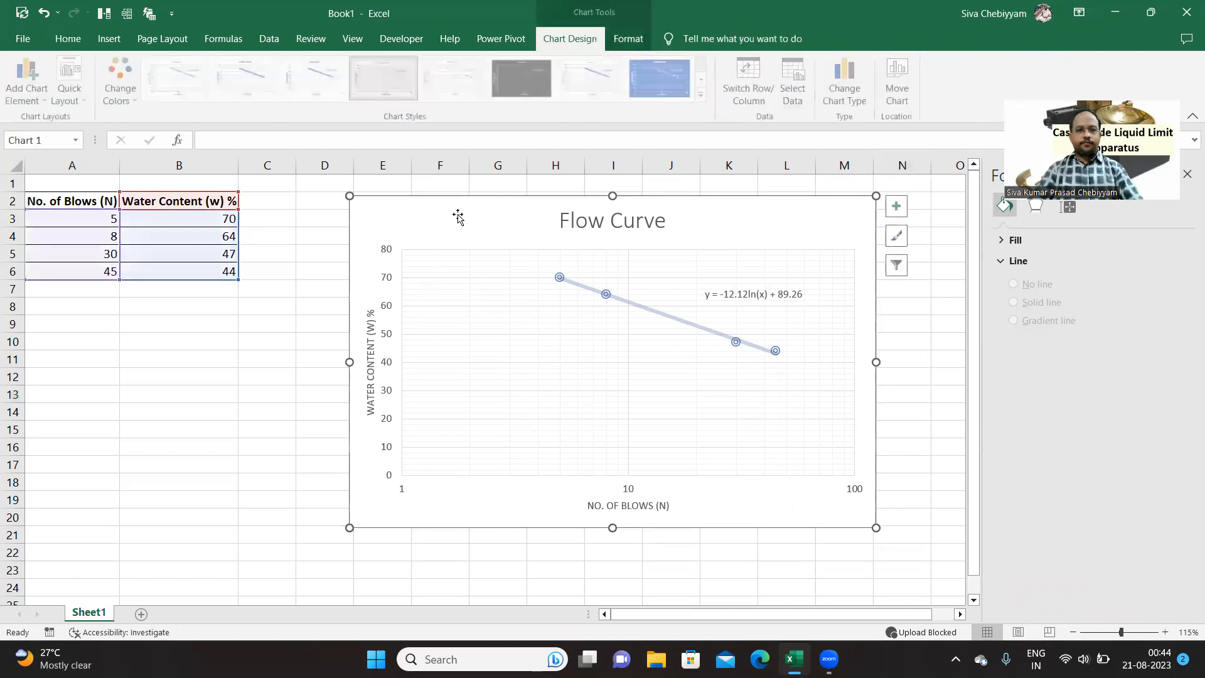
{"action": "left_click", "coordinate": [266, 429]}
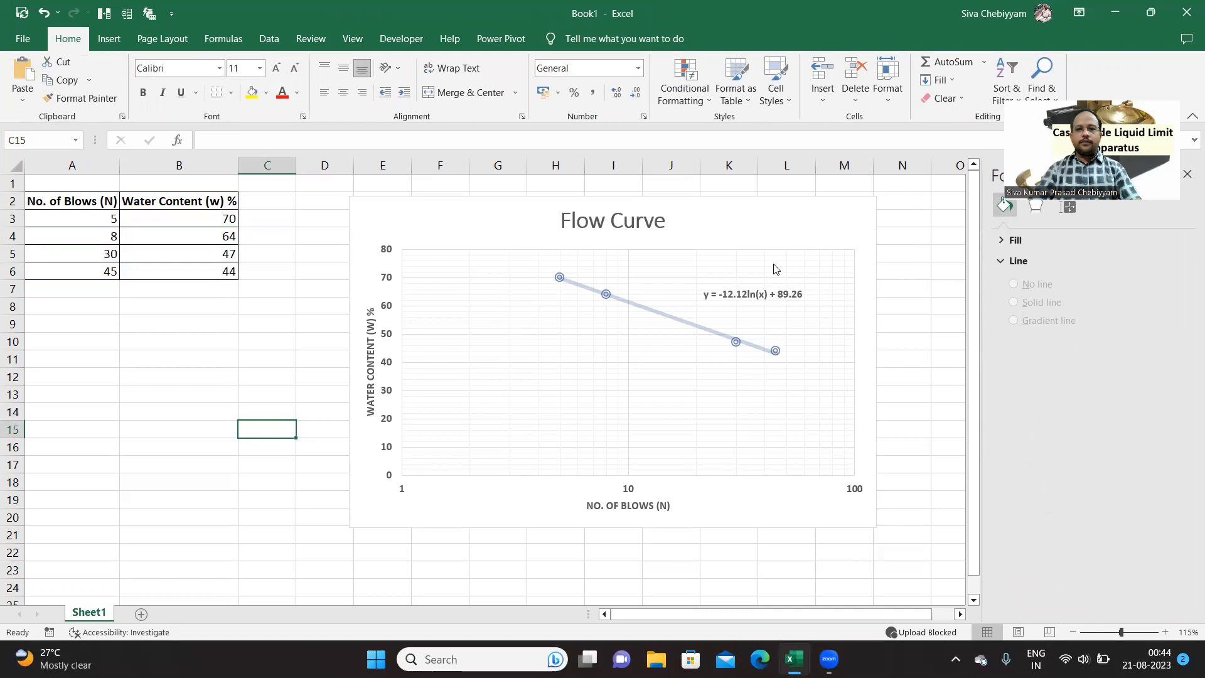
{"action": "mouse_move", "coordinate": [791, 308]}
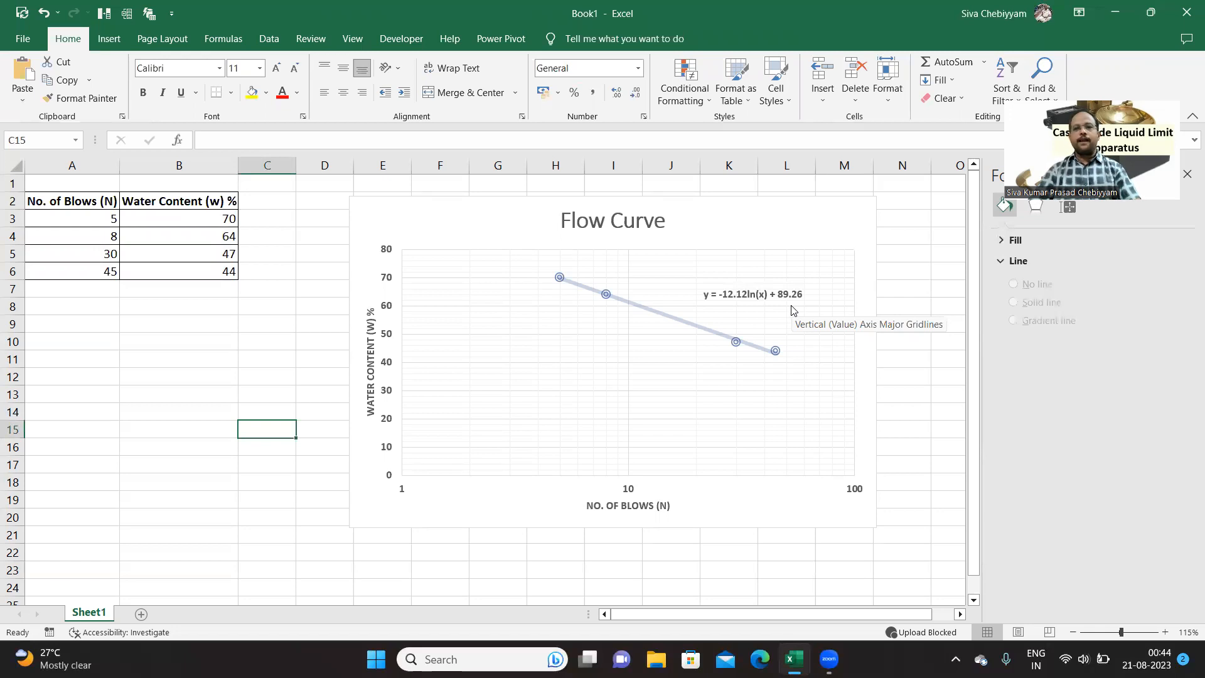
{"action": "mouse_move", "coordinate": [751, 344]}
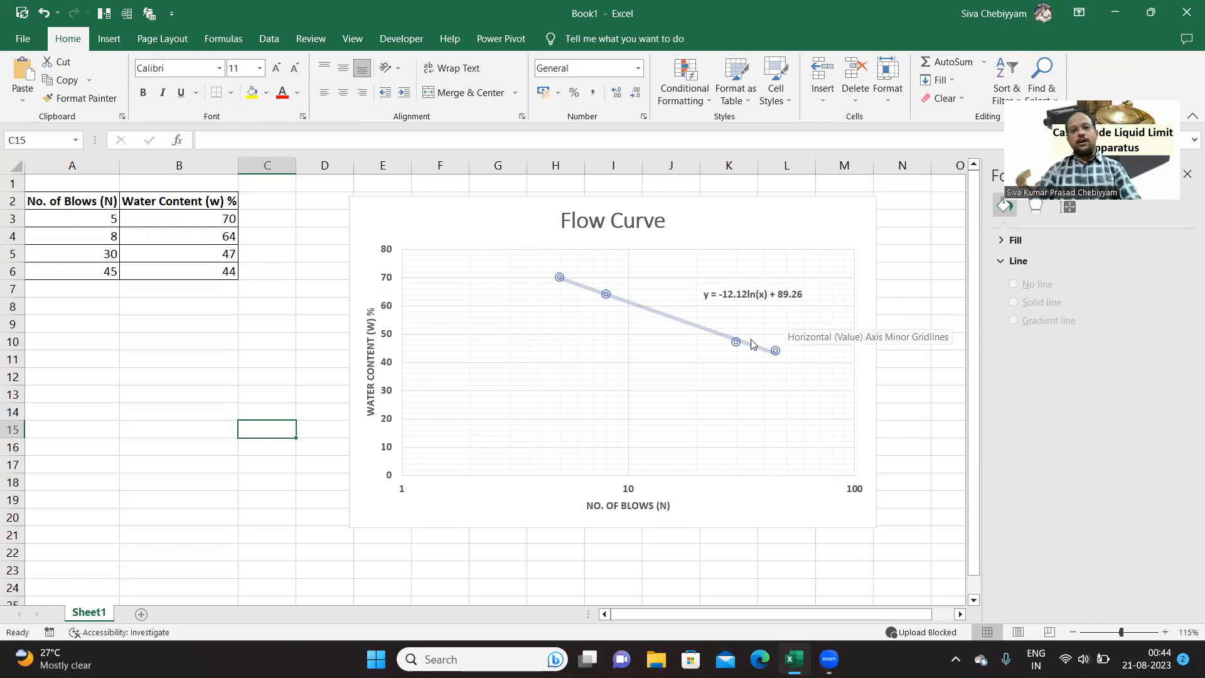
{"action": "mouse_move", "coordinate": [372, 489]}
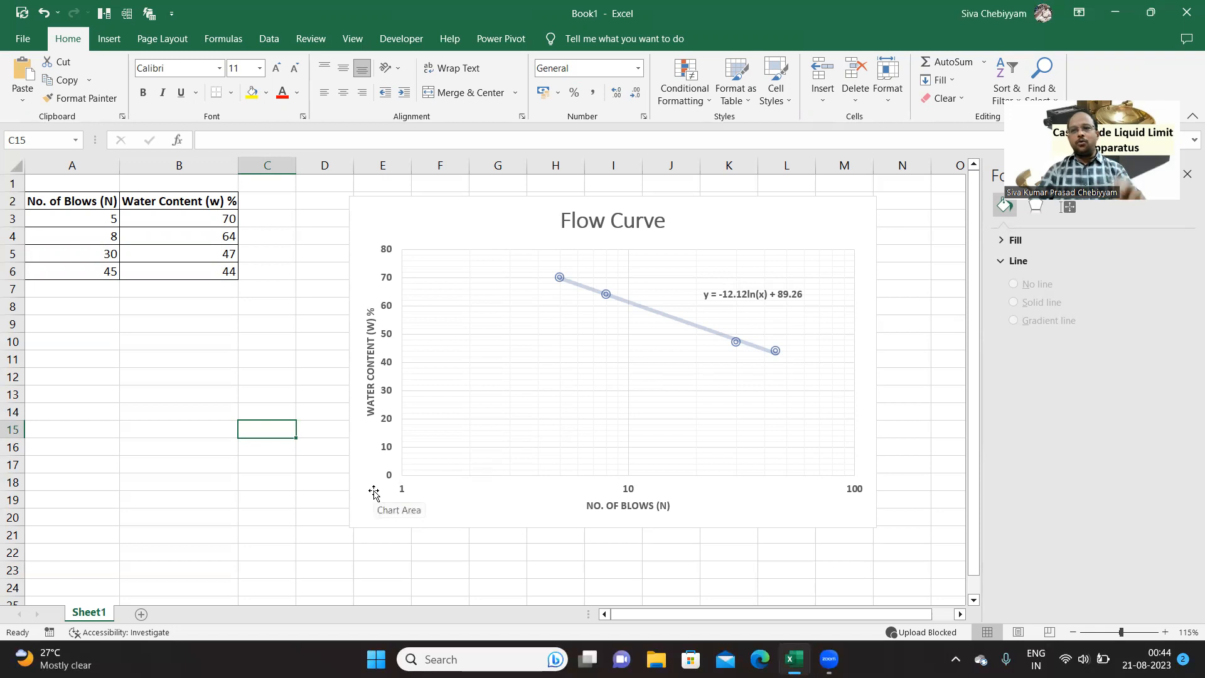
{"action": "left_click", "coordinate": [70, 341]}
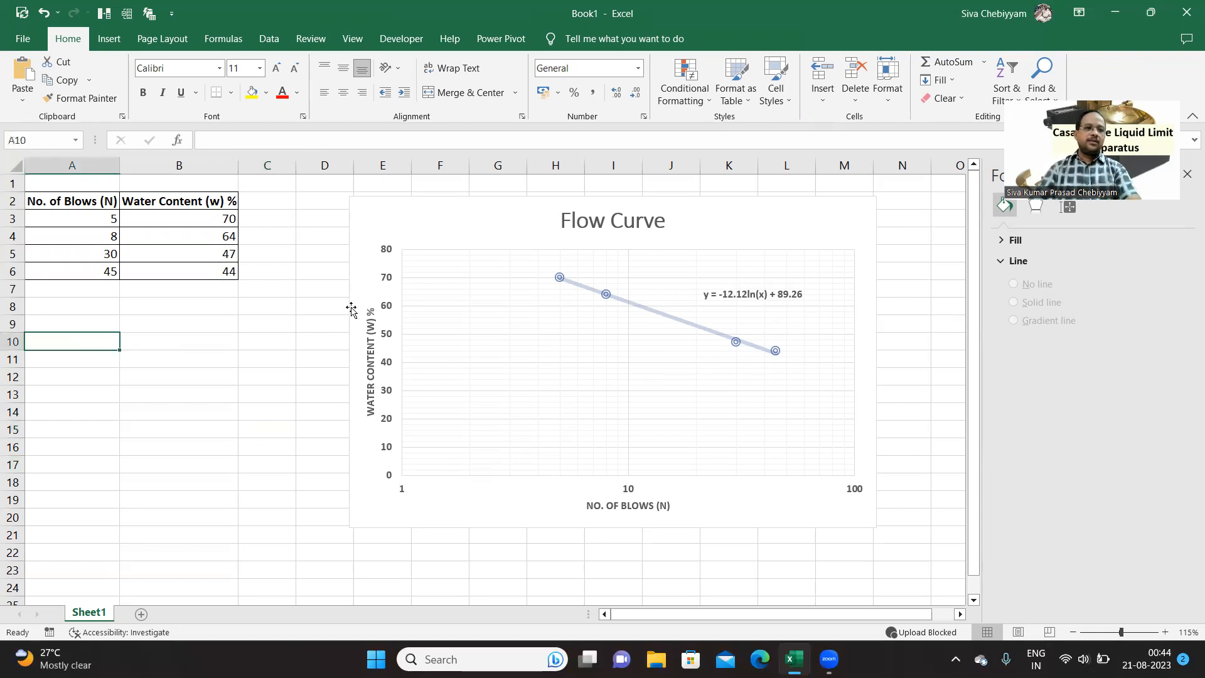
Label A10 Method1, cancel a started =TREND entry in B10, and begin selecting the 8 and 30 blow rows.
{"action": "type", "text": "Method1"}
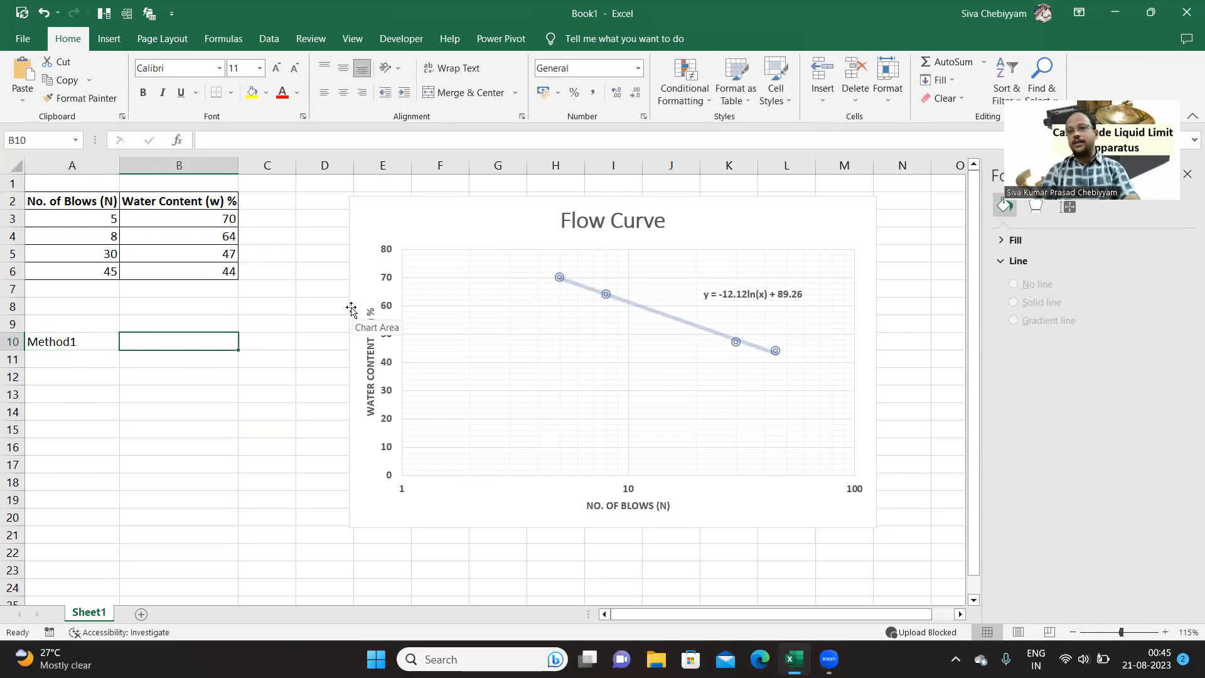
{"action": "type", "text": "="}
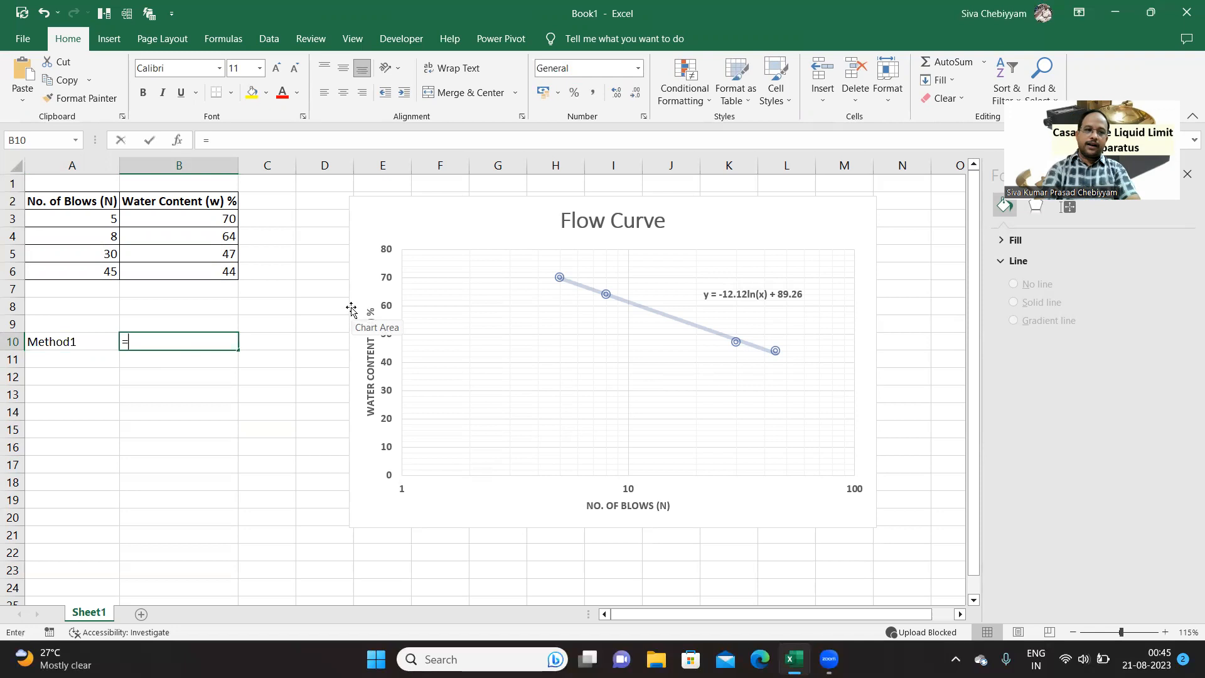
{"action": "type", "text": "tre"}
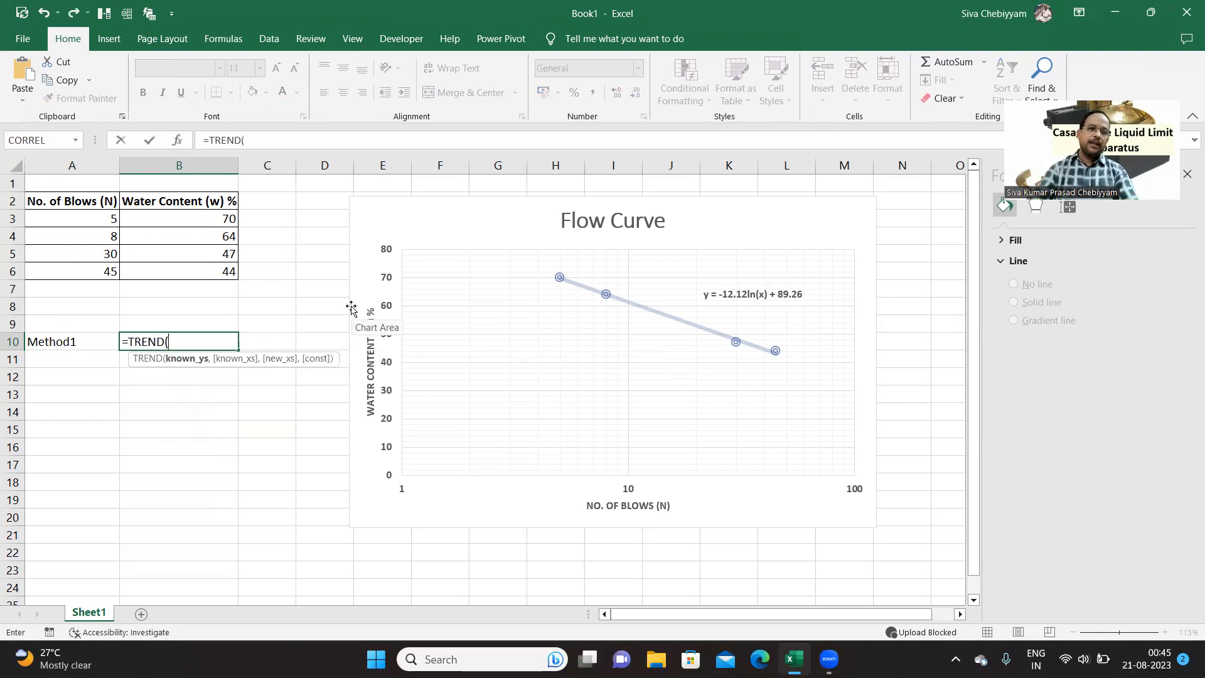
{"action": "mouse_move", "coordinate": [216, 342]}
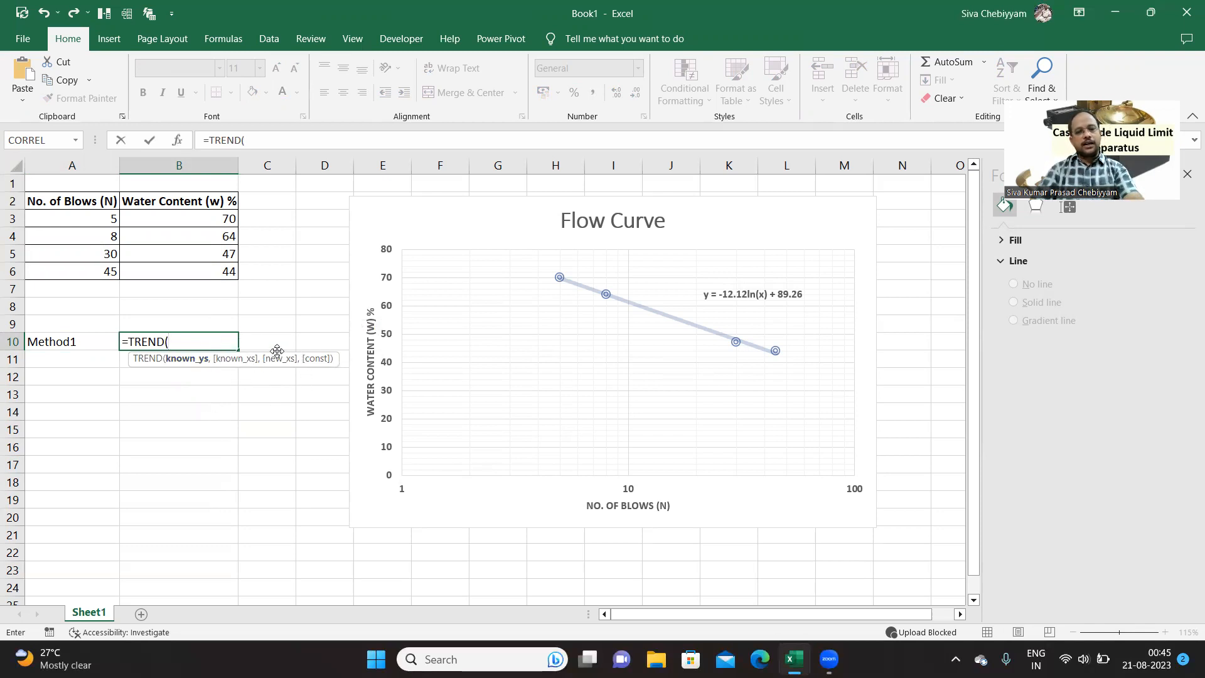
{"action": "mouse_move", "coordinate": [362, 392]}
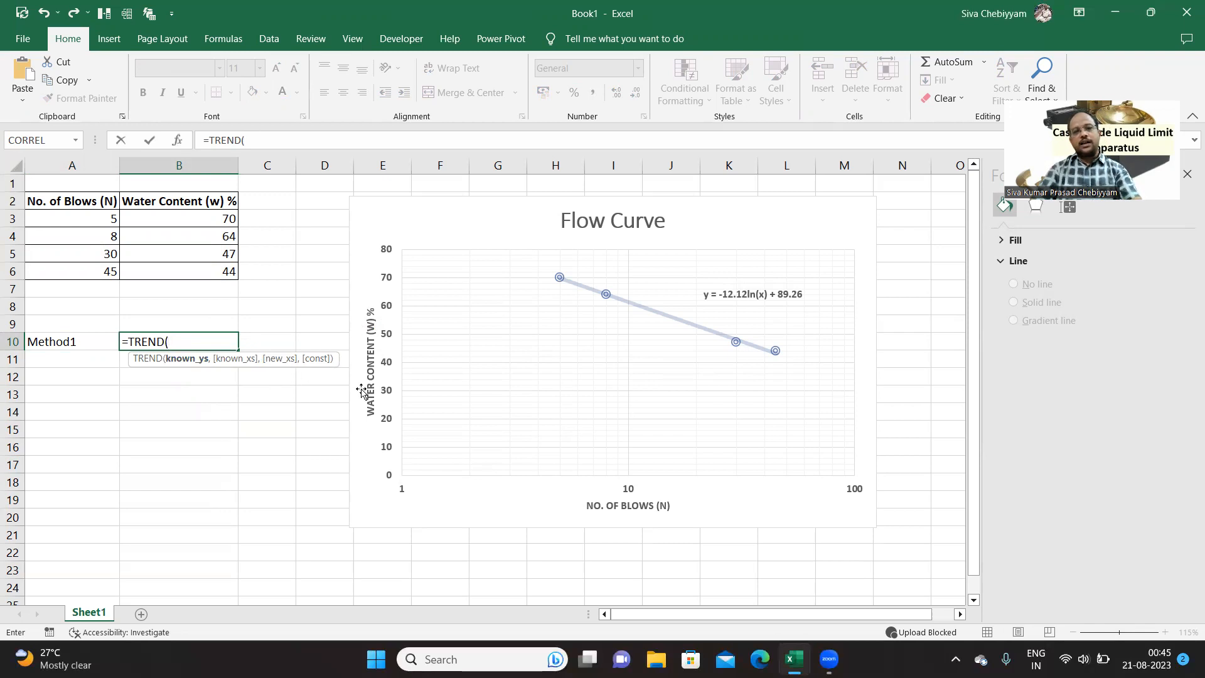
{"action": "mouse_move", "coordinate": [271, 433]}
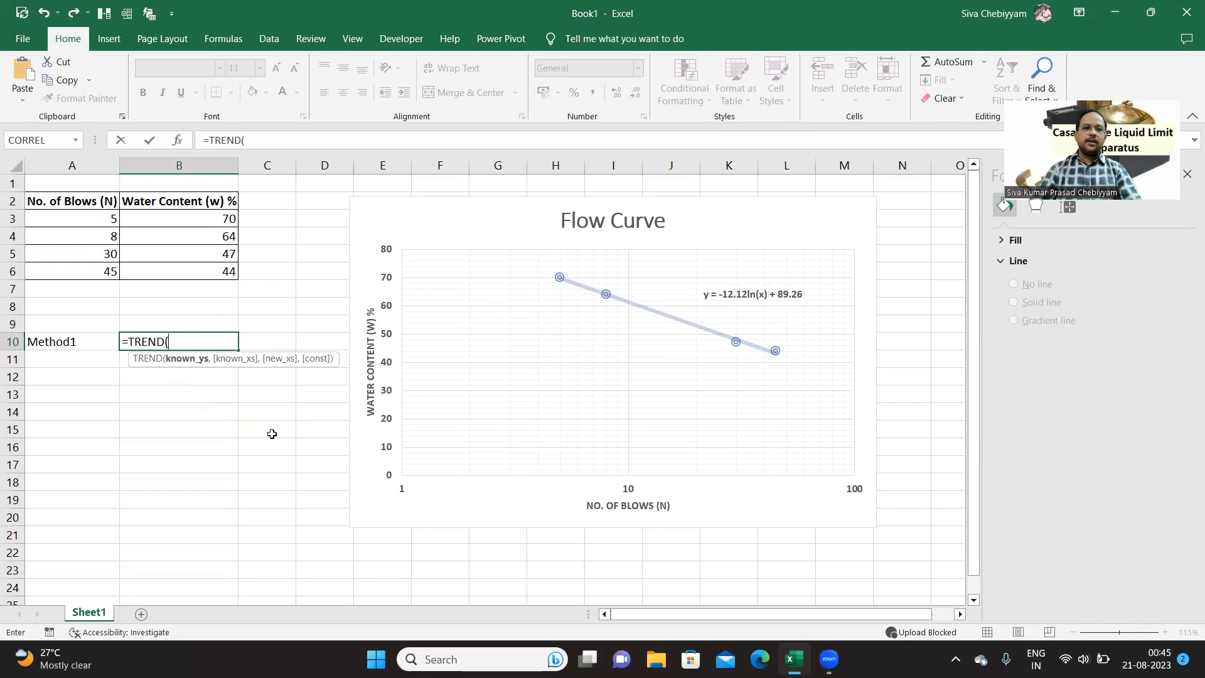
{"action": "key", "text": "Backspace"}
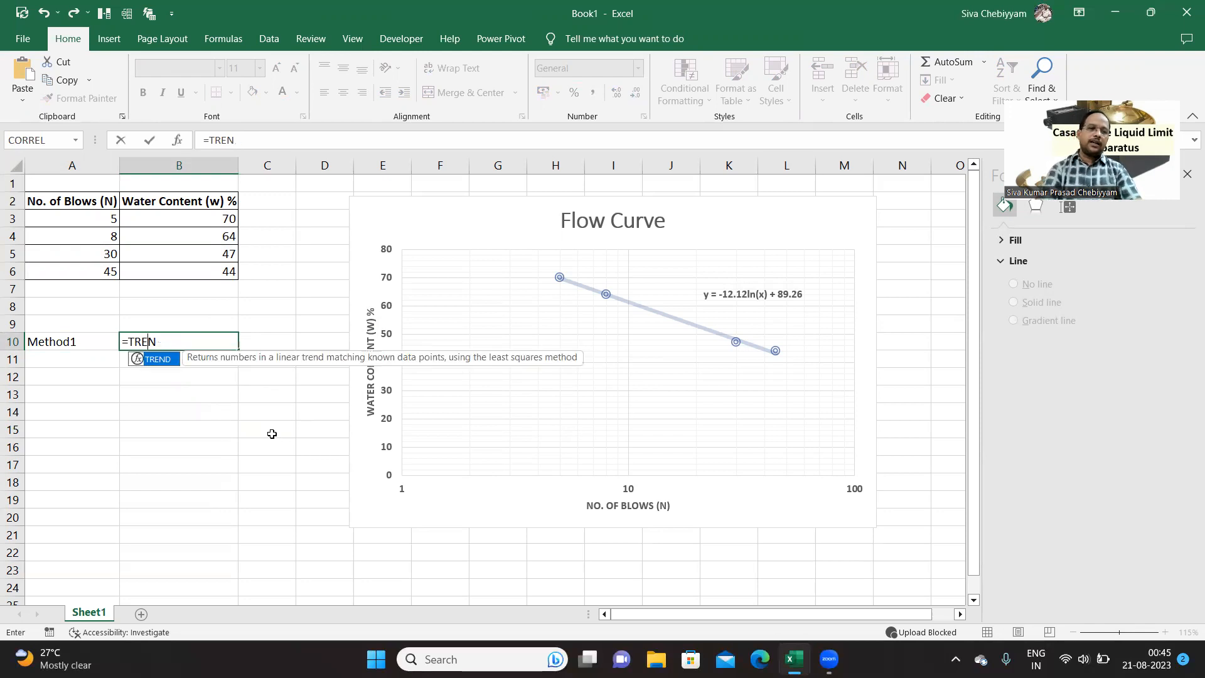
{"action": "key", "text": "Escape"}
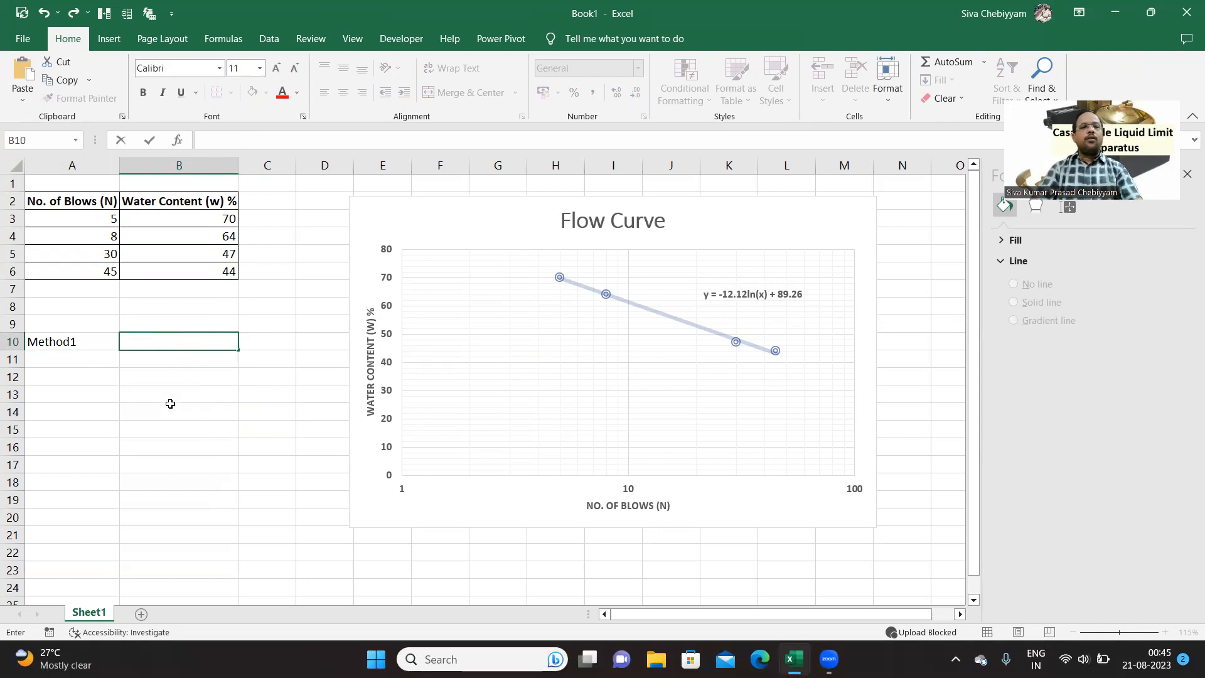
{"action": "left_click", "coordinate": [171, 411]}
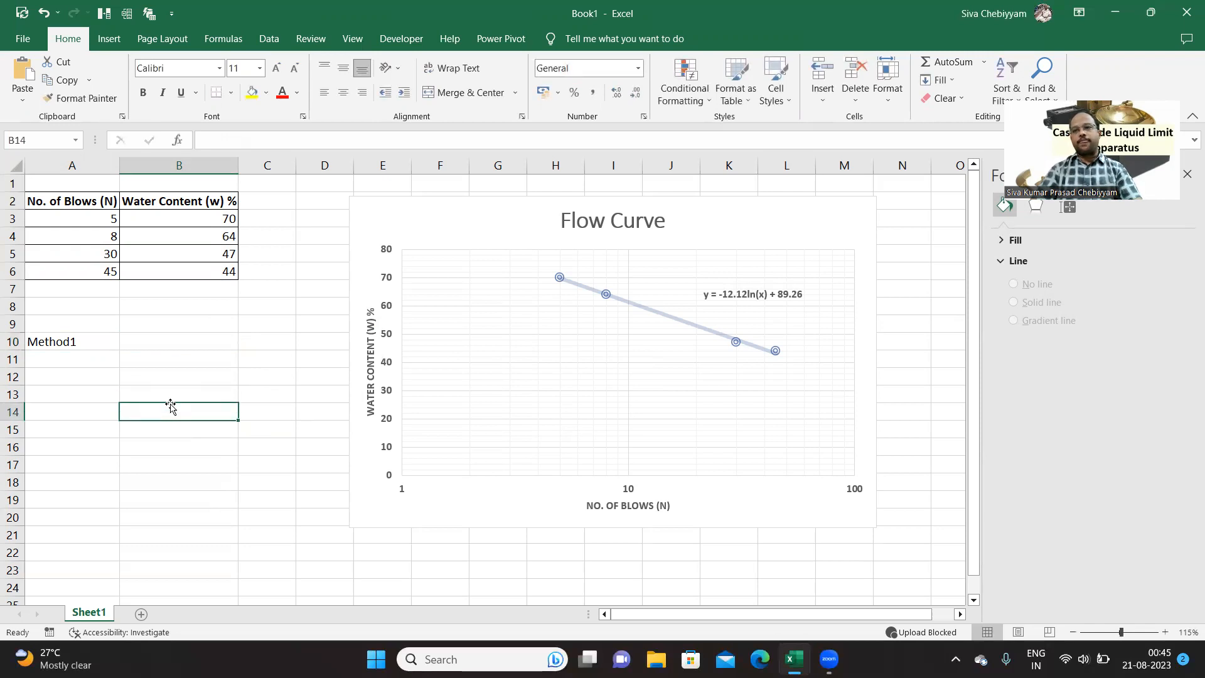
{"action": "mouse_move", "coordinate": [45, 234]}
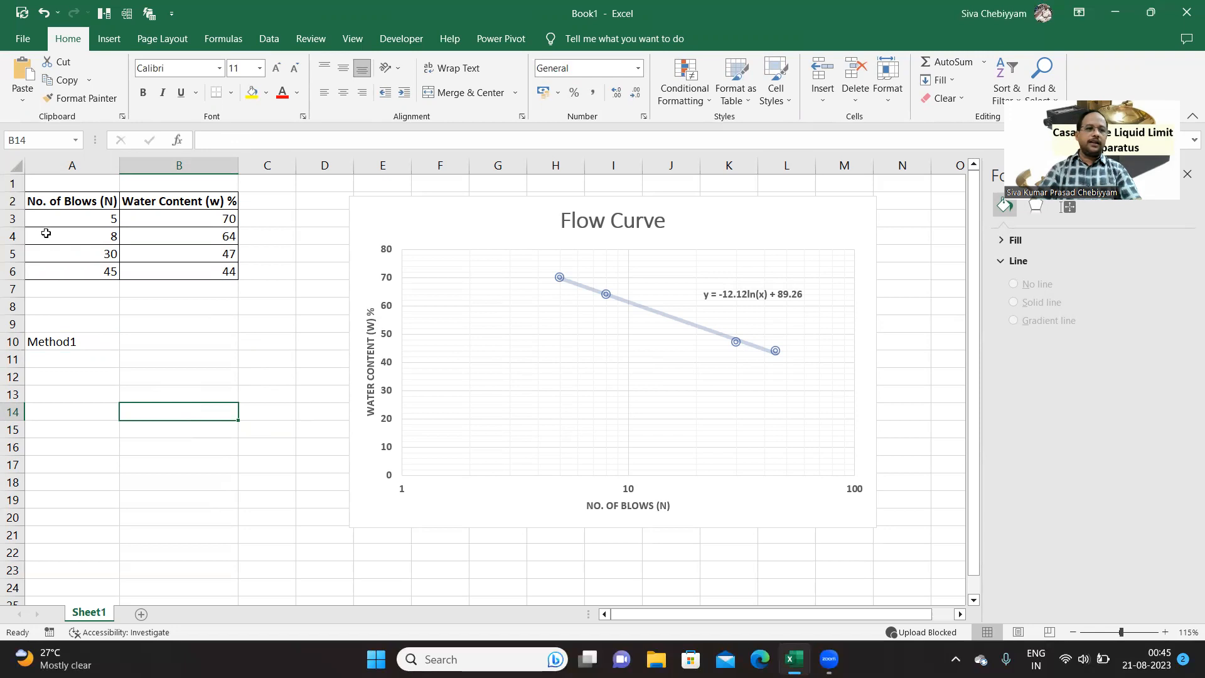
{"action": "left_click", "coordinate": [72, 236]}
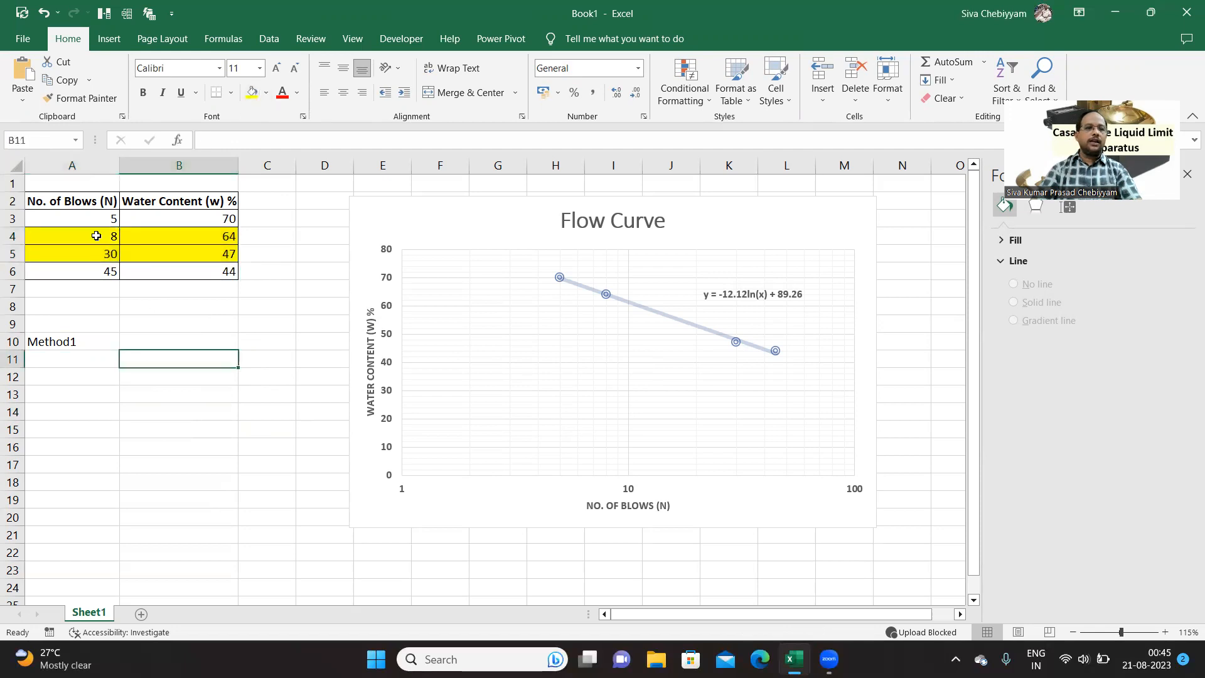
{"action": "mouse_move", "coordinate": [113, 271]}
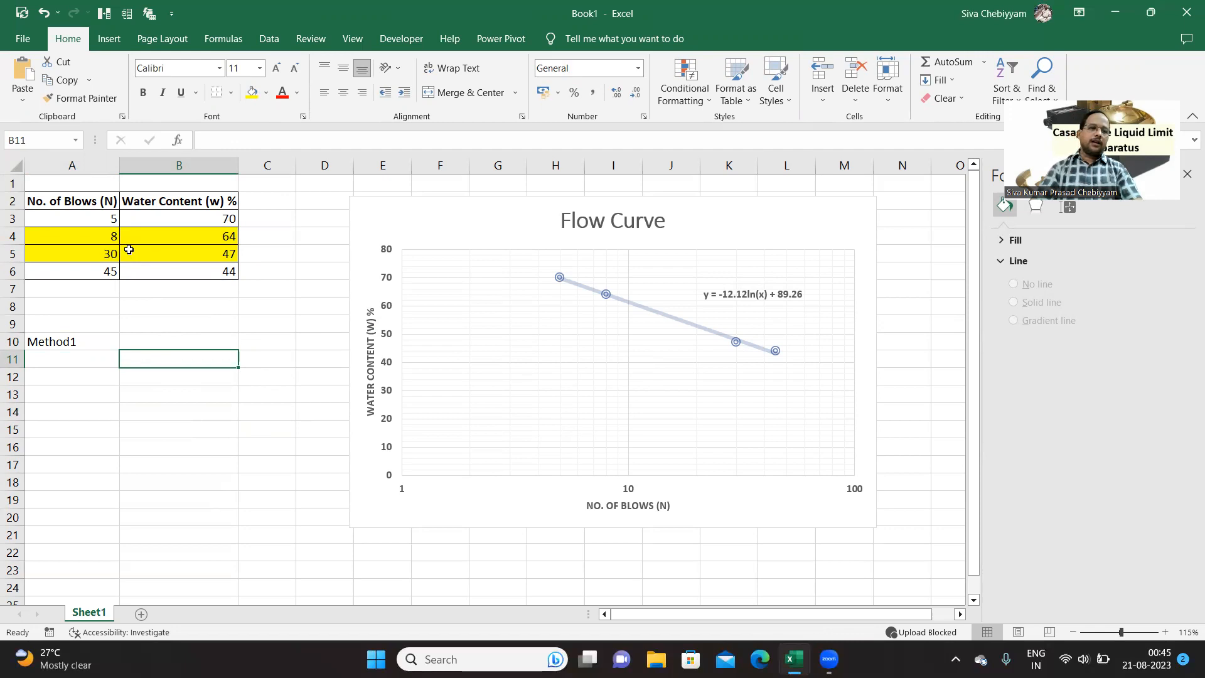
{"action": "mouse_move", "coordinate": [233, 259]}
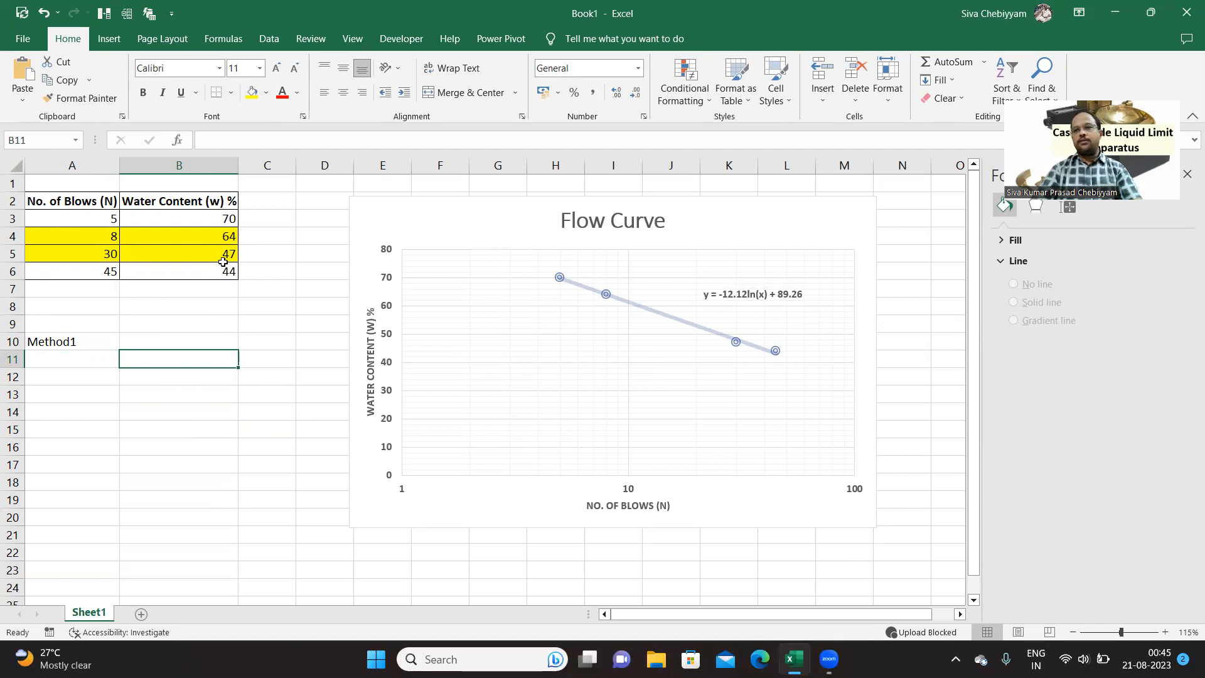
{"action": "mouse_move", "coordinate": [175, 309]}
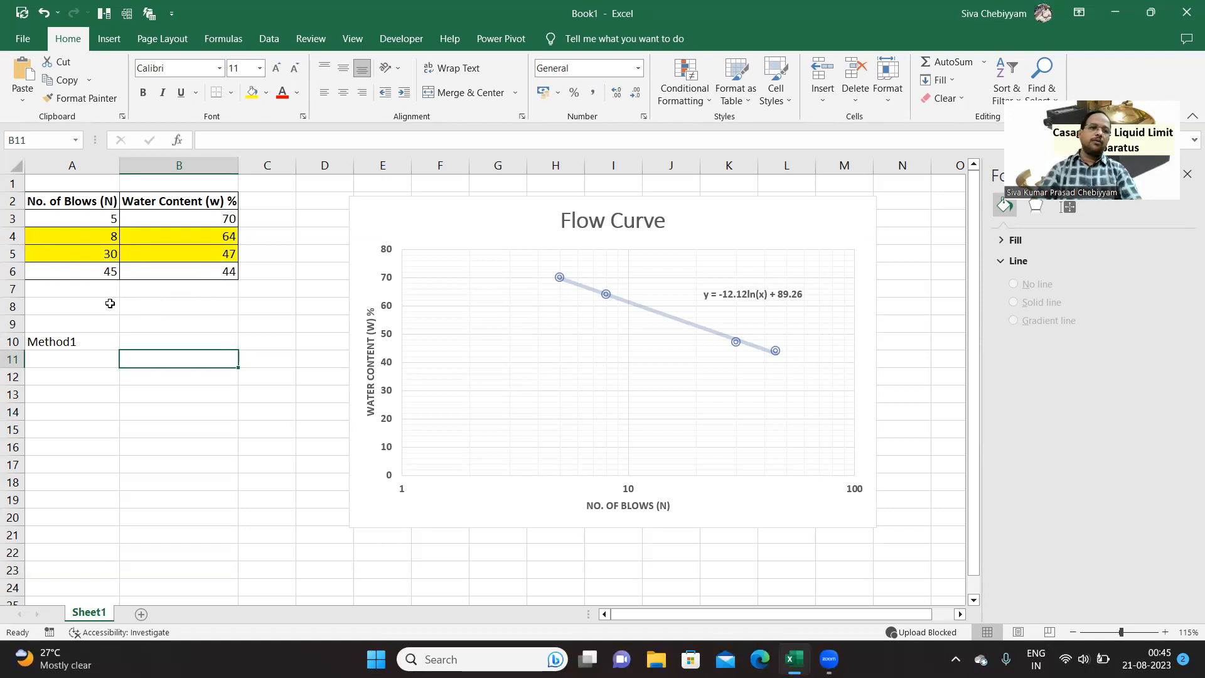
{"action": "mouse_move", "coordinate": [166, 331]}
{"action": "type", "text": "="}
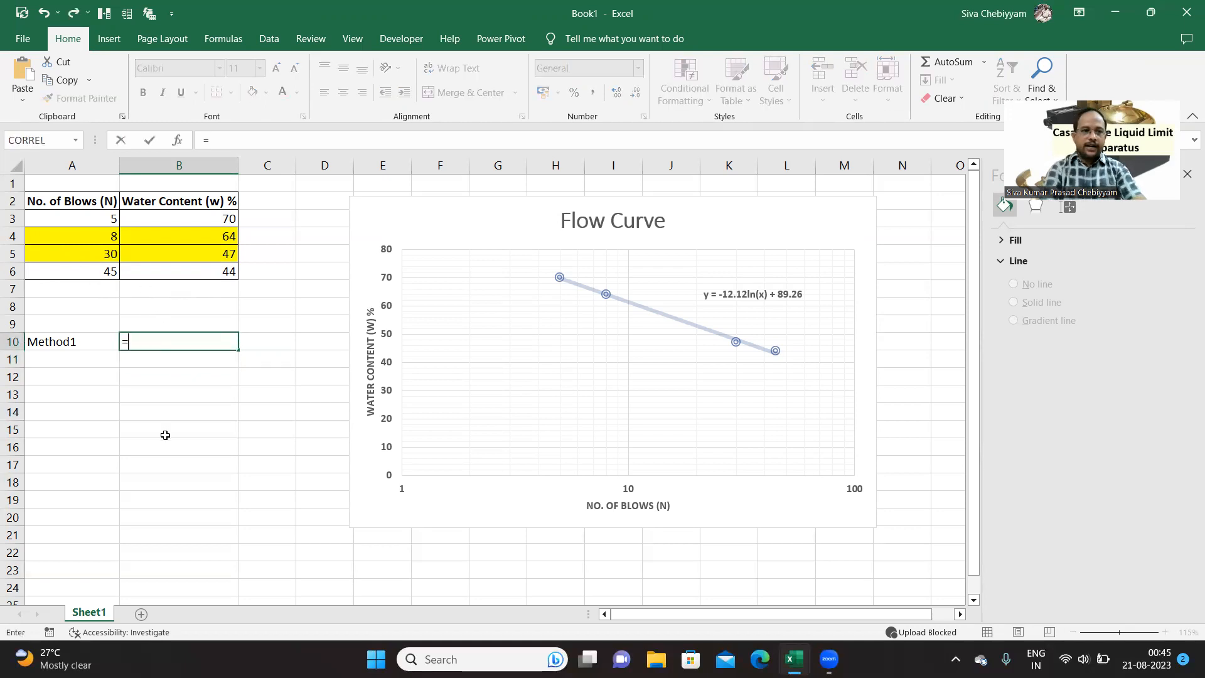
Enter =TREND(B4:B5,A4:A5,25,TRUE) in B10 to compute the liquid limit at 25 blows.
{"action": "type", "text": "TREND("}
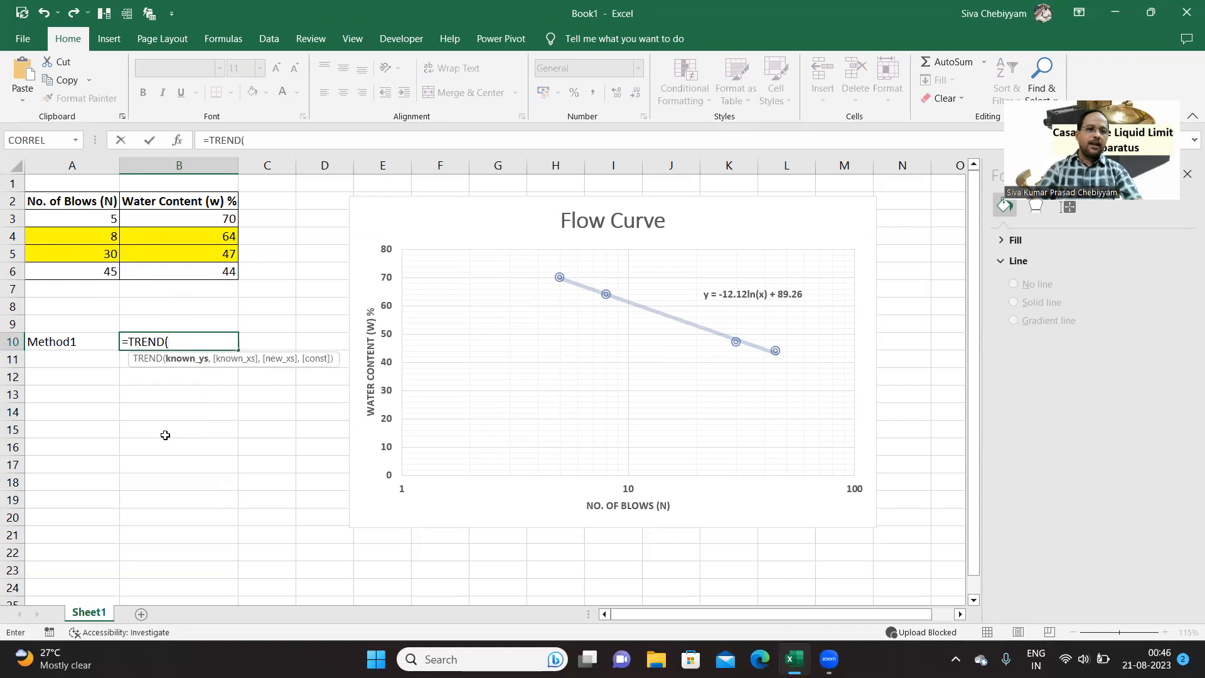
{"action": "mouse_move", "coordinate": [174, 246]}
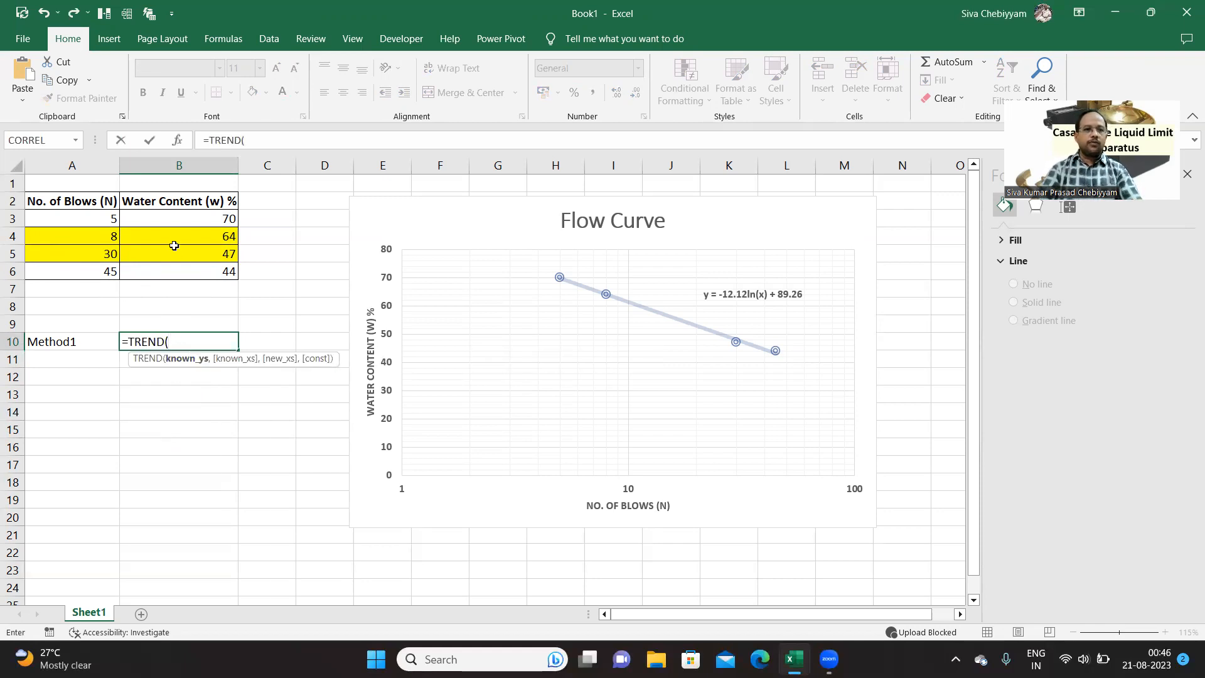
{"action": "left_click_drag", "start_coordinate": [178, 236], "coordinate": [178, 254]}
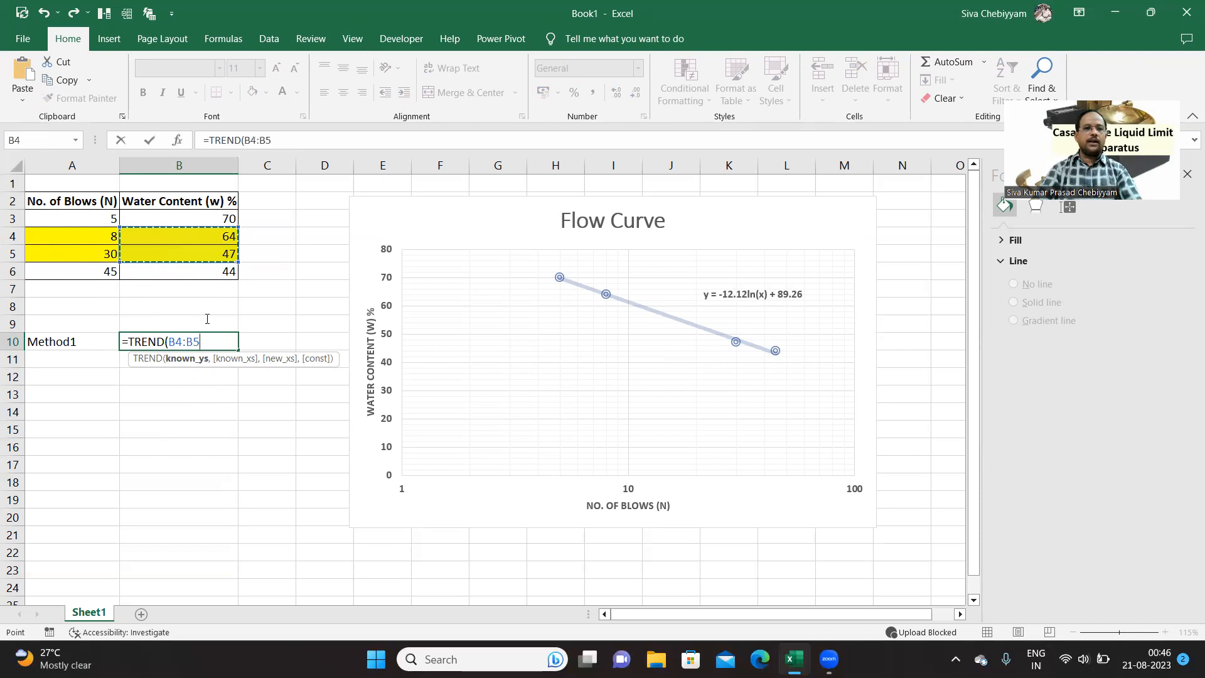
{"action": "type", "text": ","}
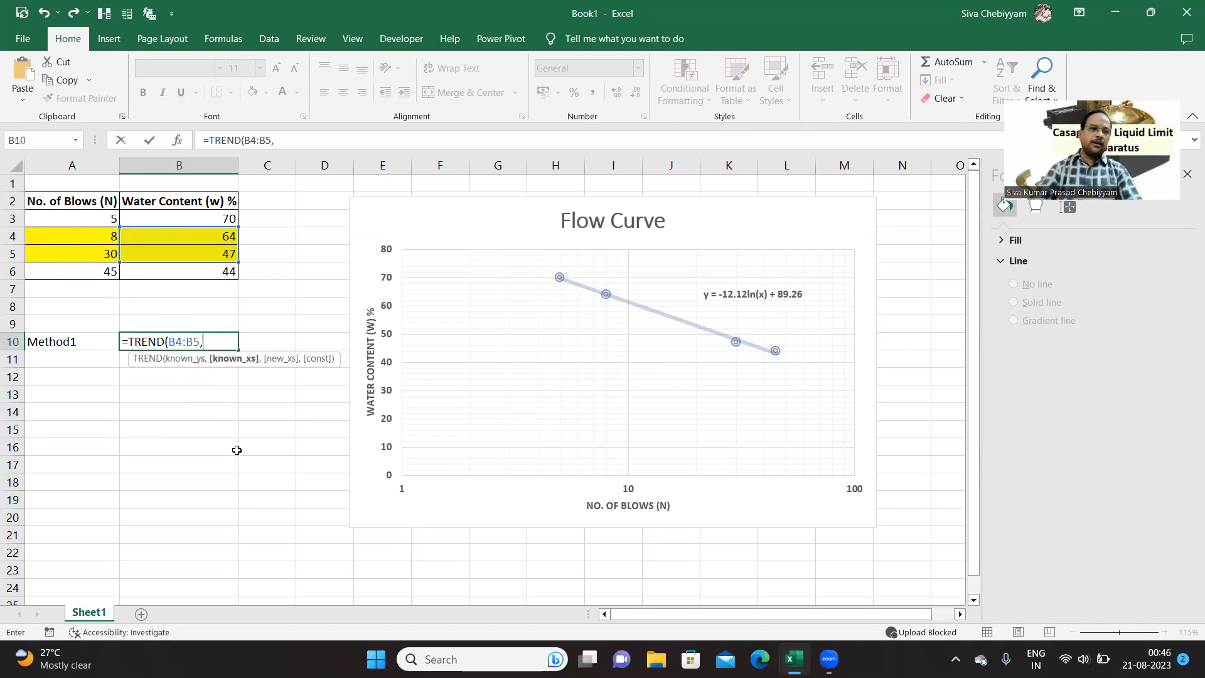
{"action": "left_click", "coordinate": [71, 236]}
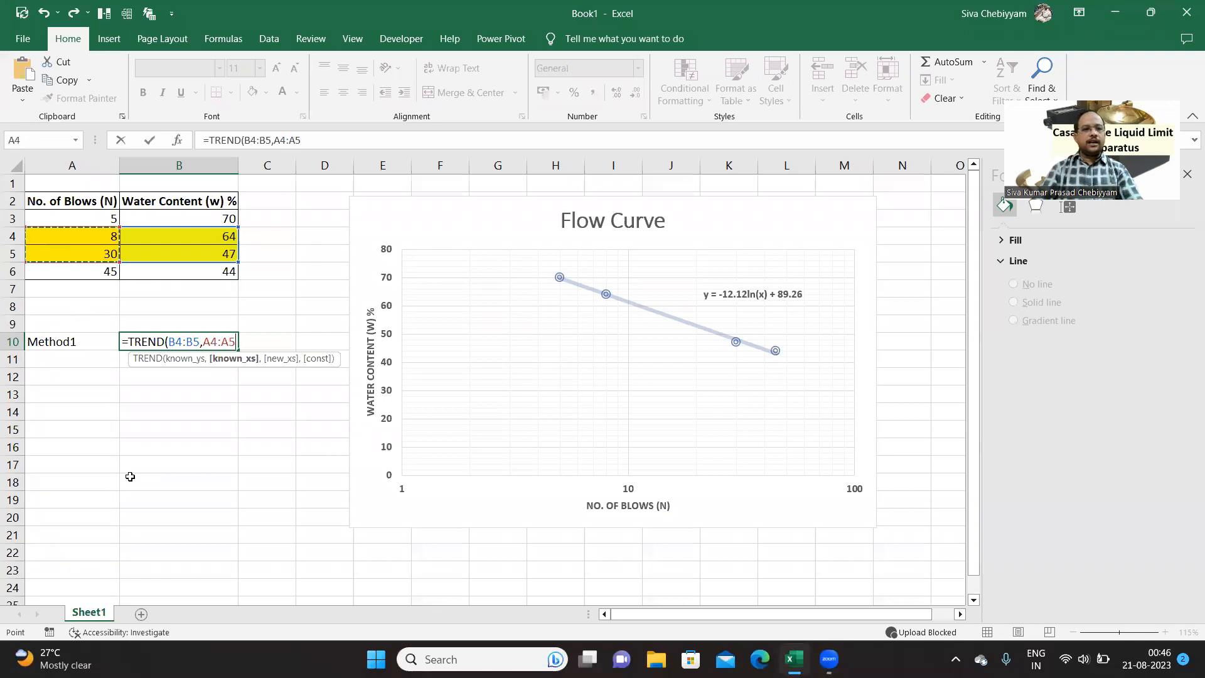
{"action": "type", "text": ","}
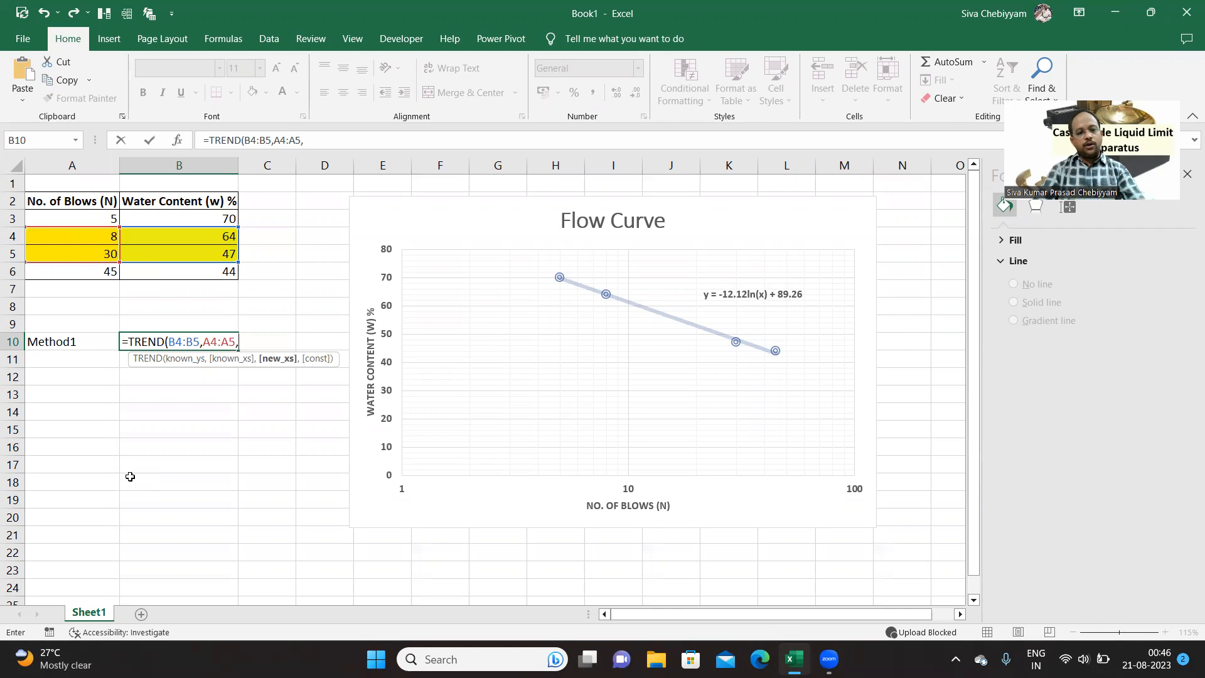
{"action": "type", "text": "25"}
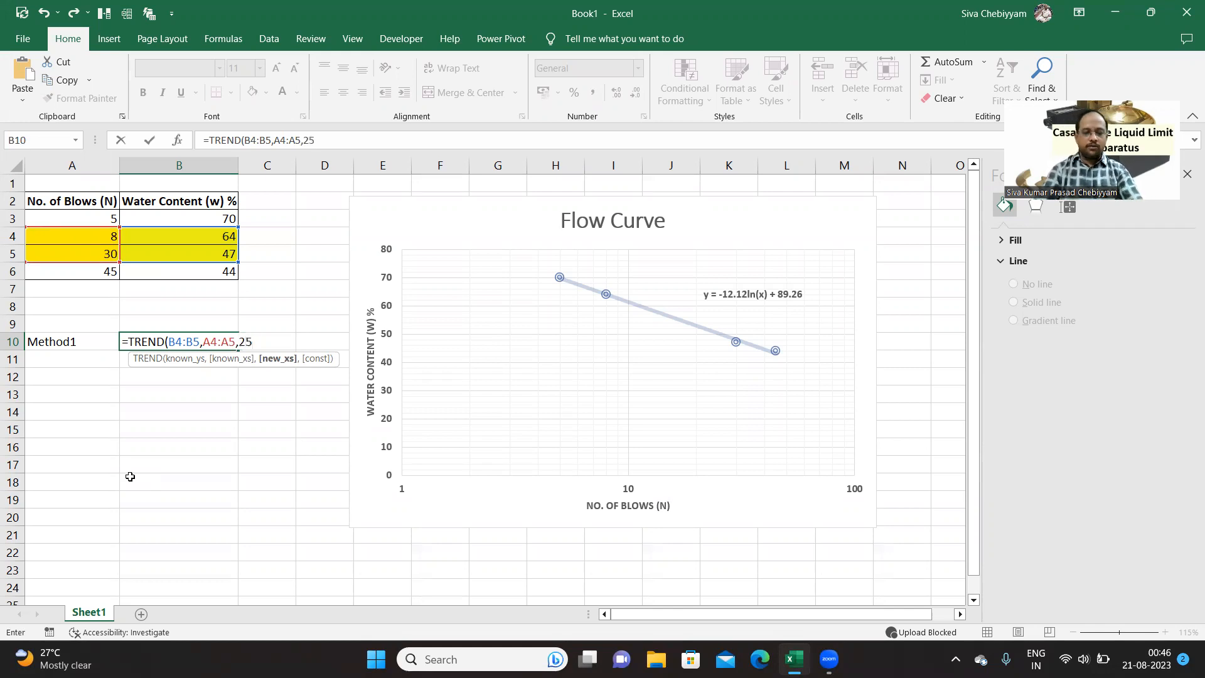
{"action": "type", "text": ","}
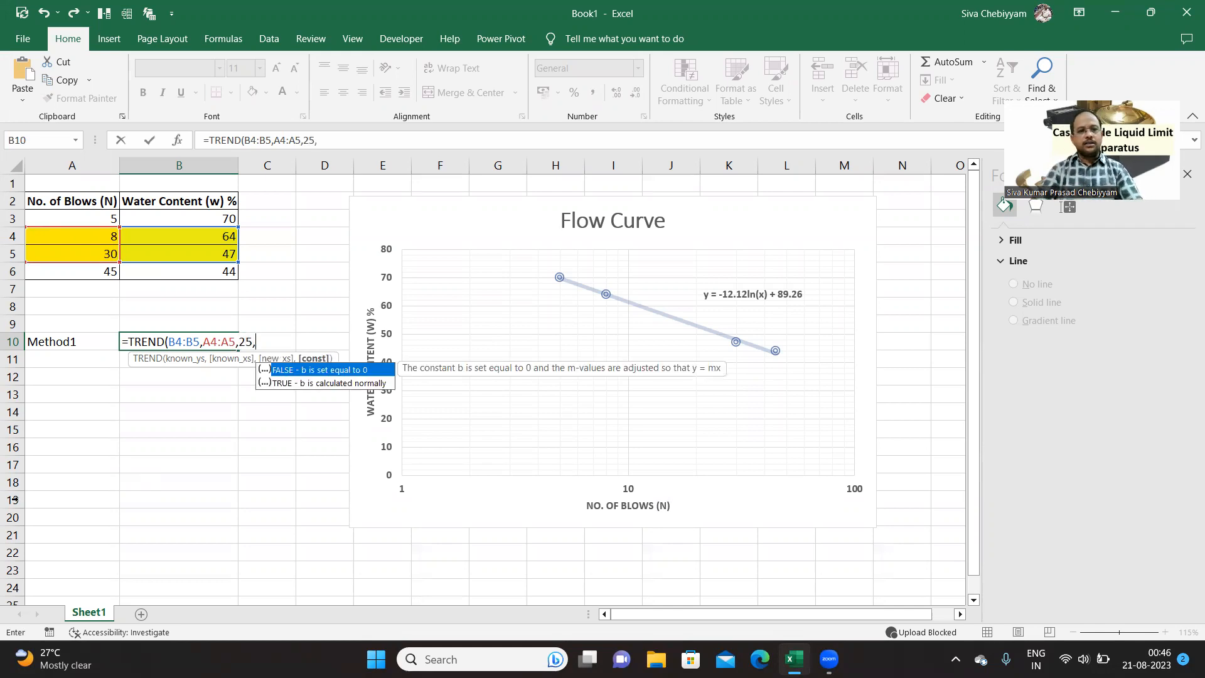
{"action": "mouse_move", "coordinate": [320, 387]}
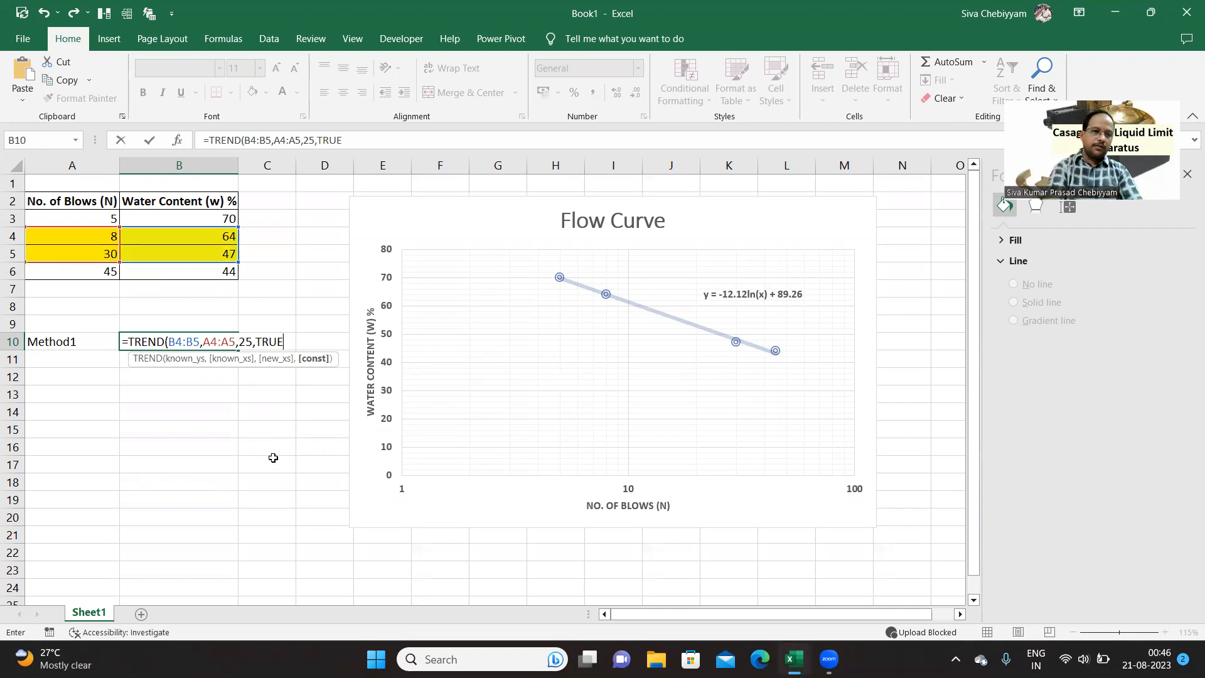
{"action": "key", "text": "Enter"}
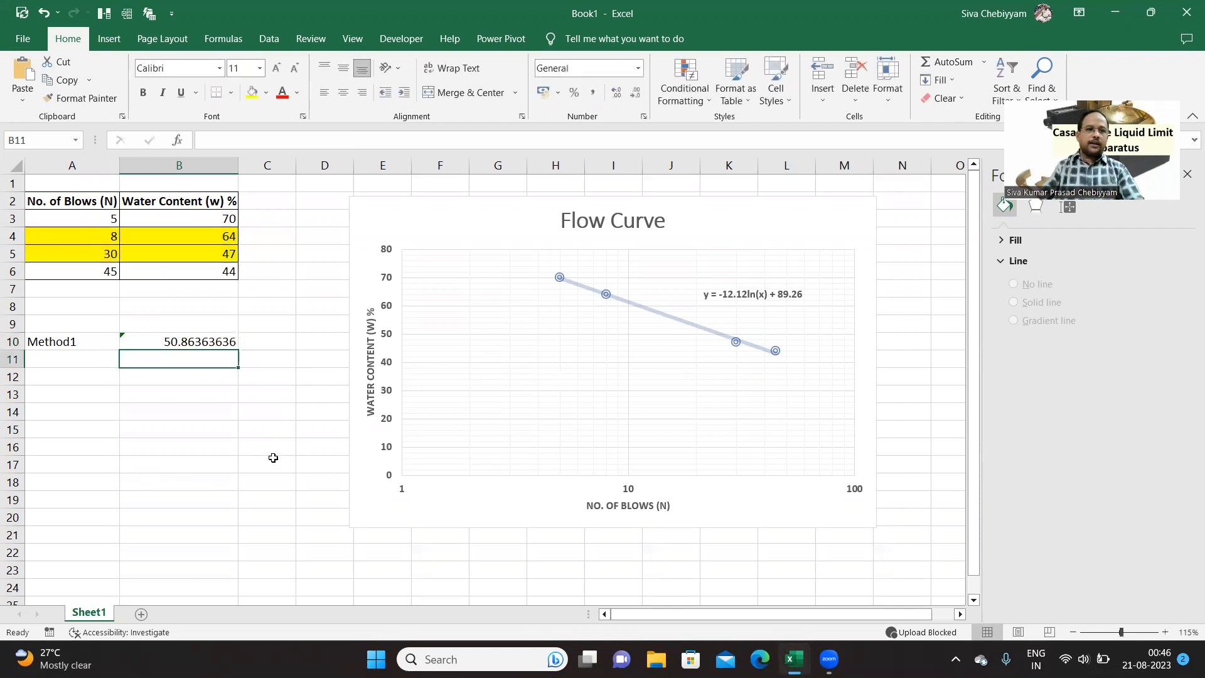
Format the Method1 result as a Number with two decimals, showing 50.86.
{"action": "left_click", "coordinate": [178, 342]}
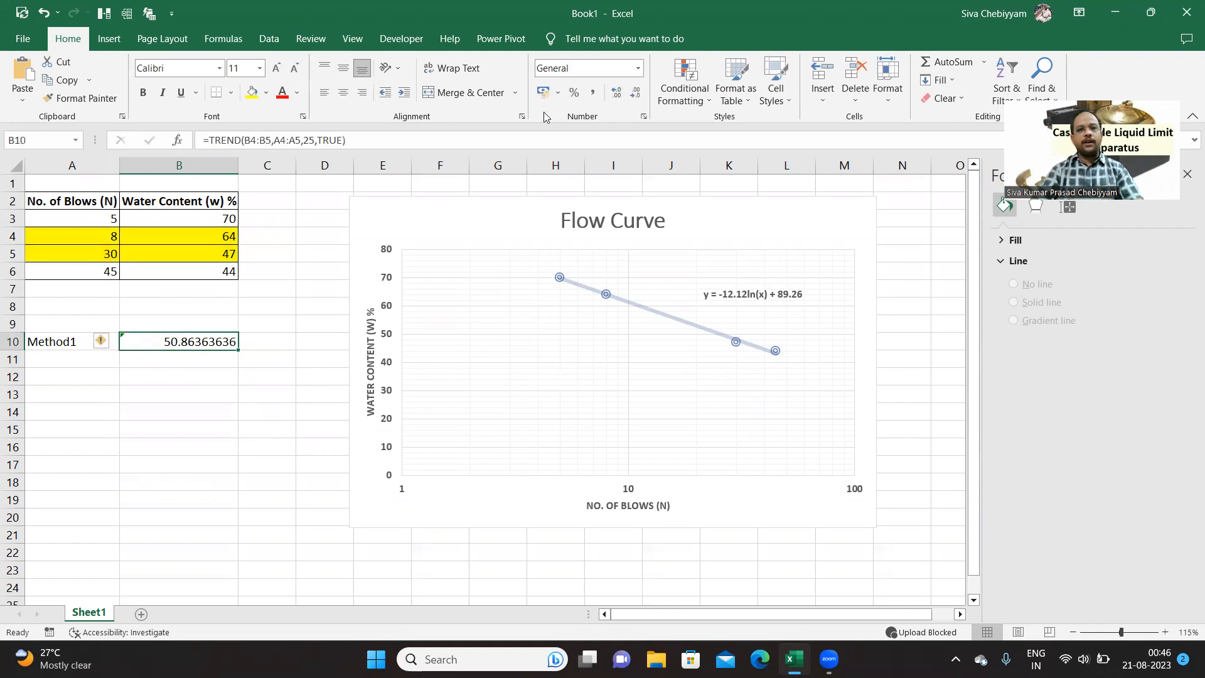
{"action": "left_click", "coordinate": [631, 93]}
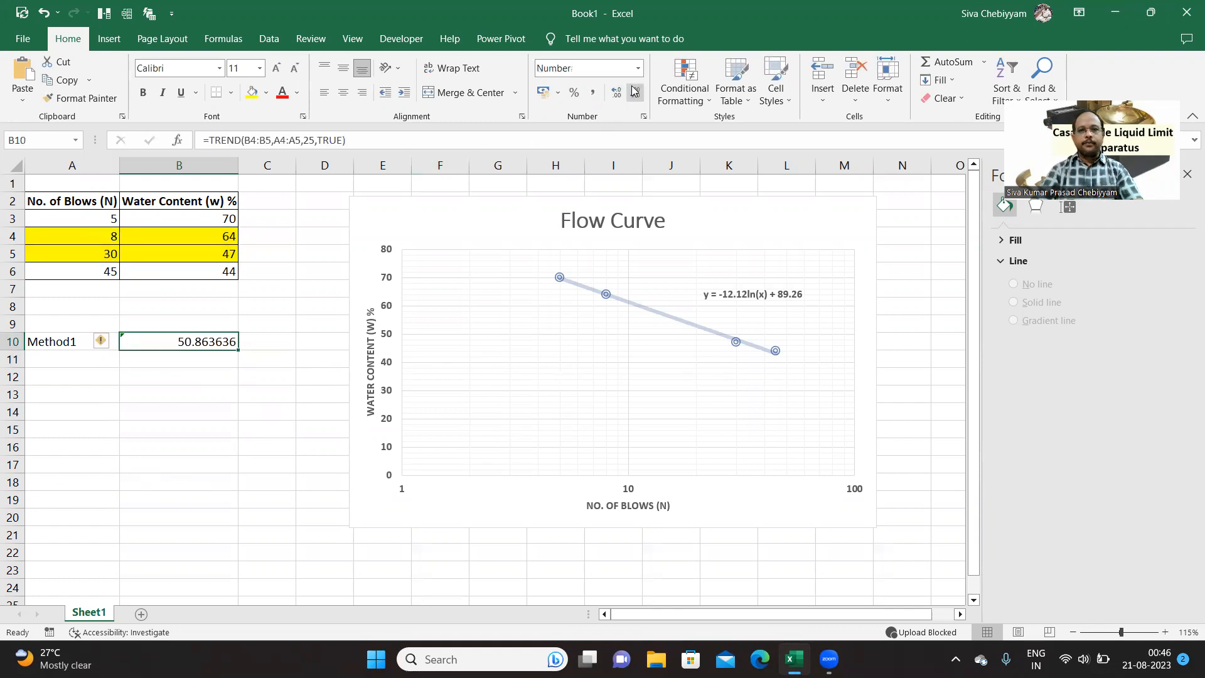
{"action": "left_click", "coordinate": [632, 93]}
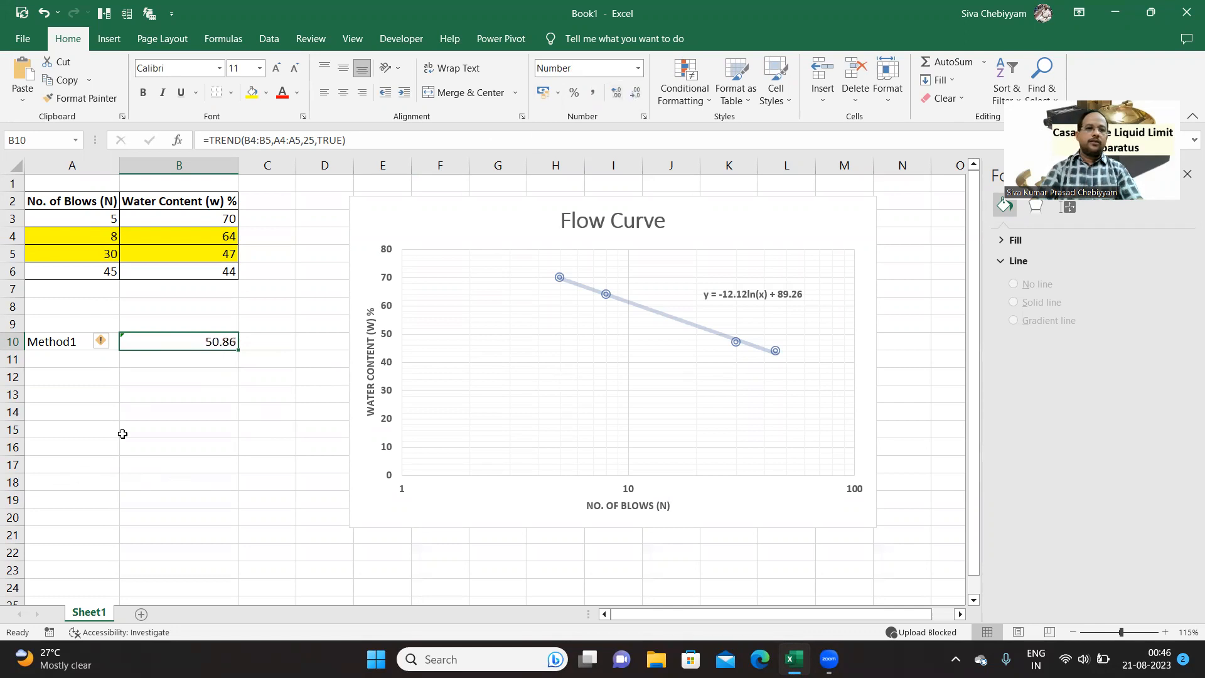
{"action": "left_click", "coordinate": [178, 429]}
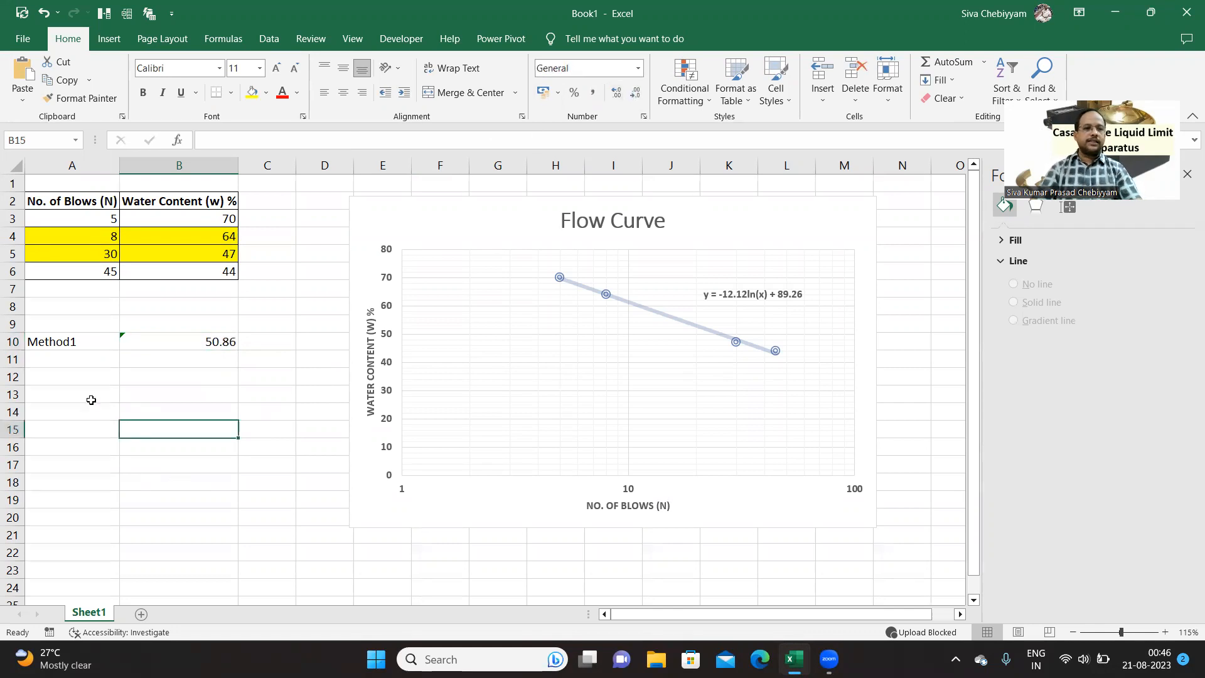
Enter a Method2 label in A11 and select the trendline equation on the chart.
{"action": "type", "text": "Method1"}
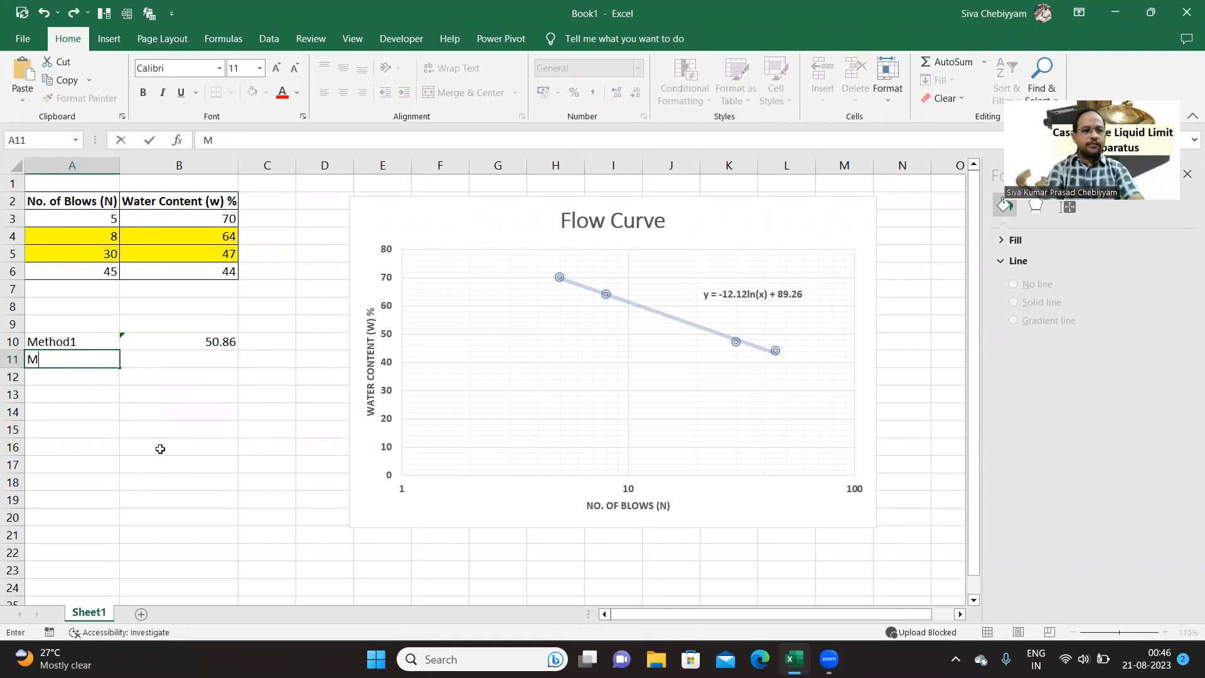
{"action": "type", "text": "ethod1"}
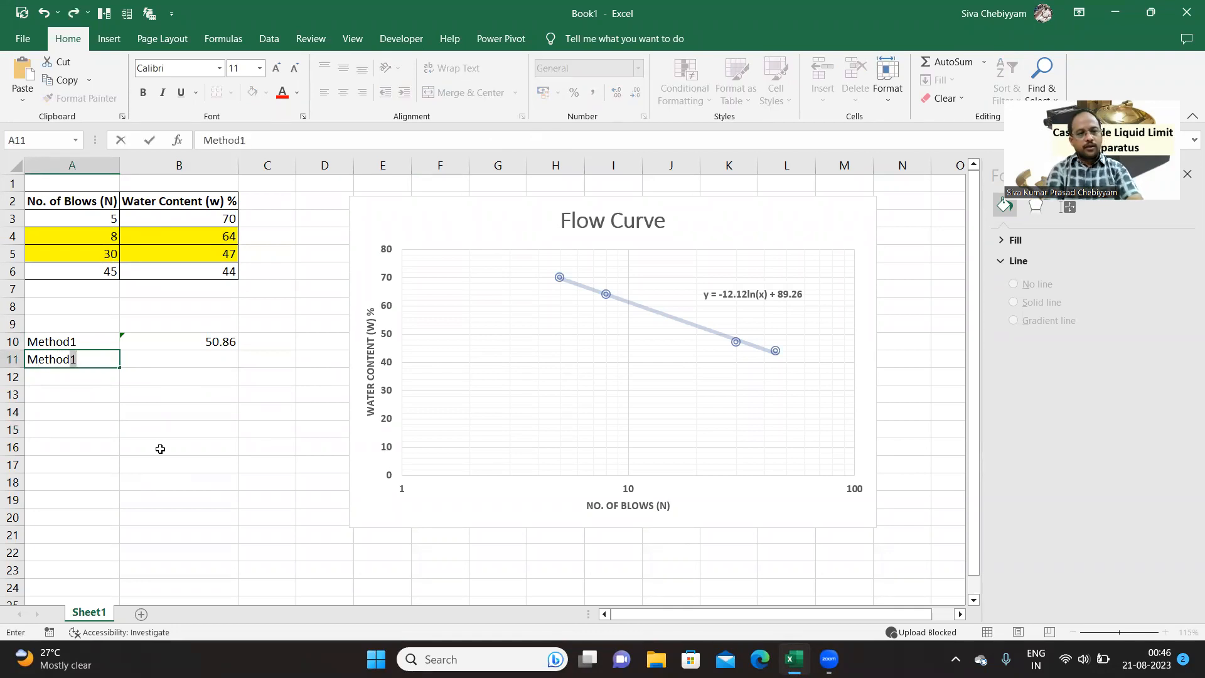
{"action": "type", "text": "Method2"}
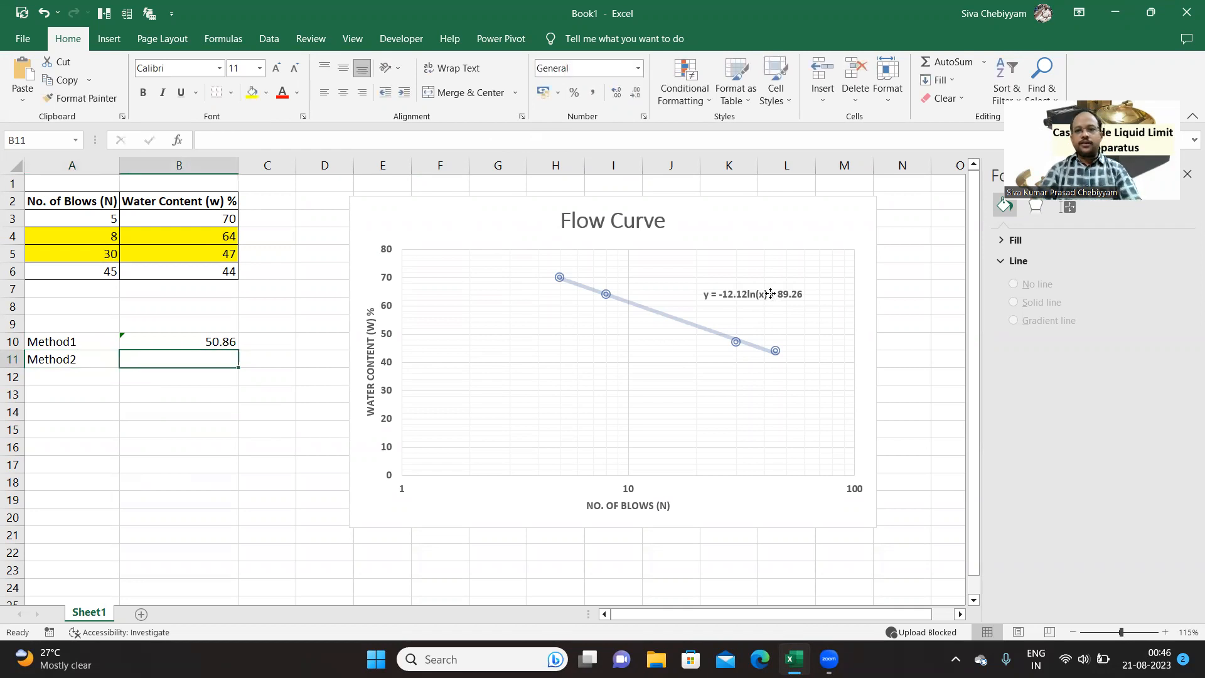
{"action": "left_click", "coordinate": [752, 294]}
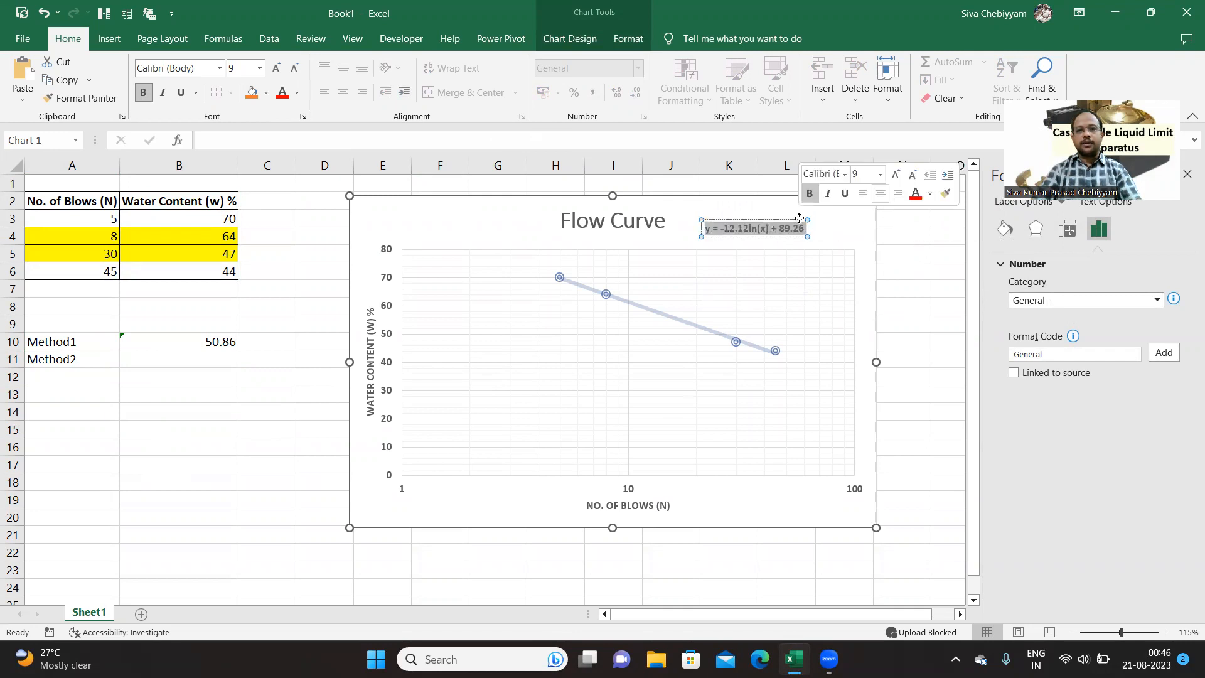
{"action": "left_click", "coordinate": [880, 175]}
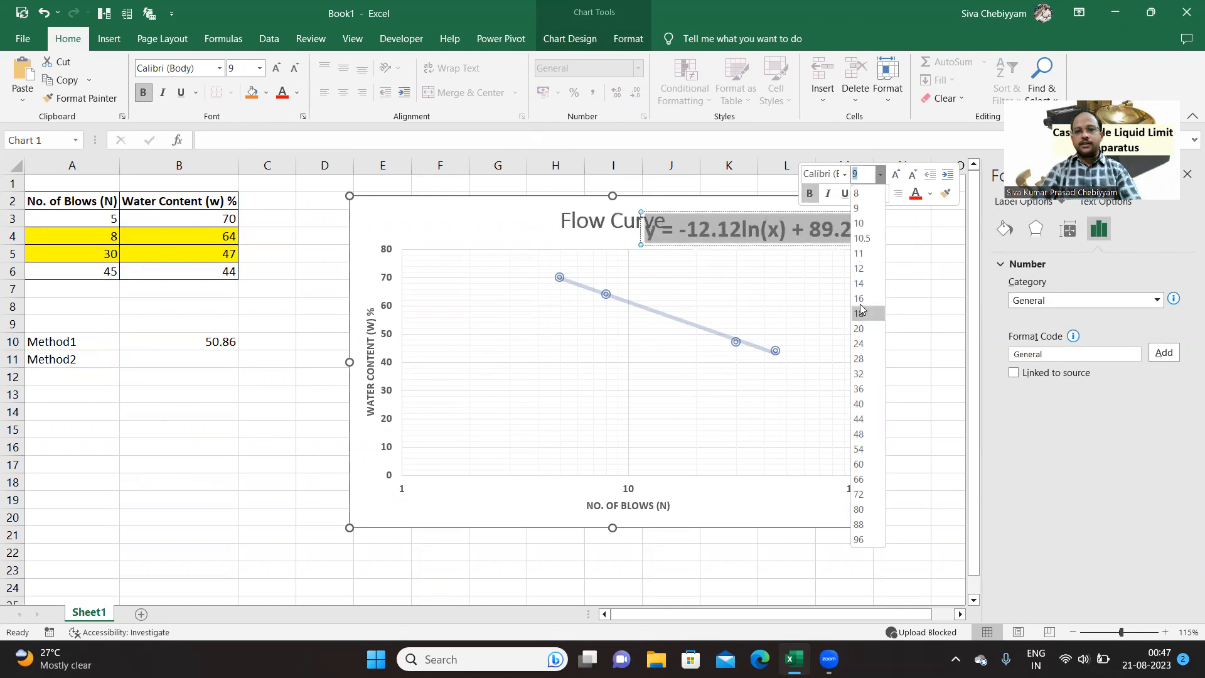
{"action": "left_click", "coordinate": [858, 299]}
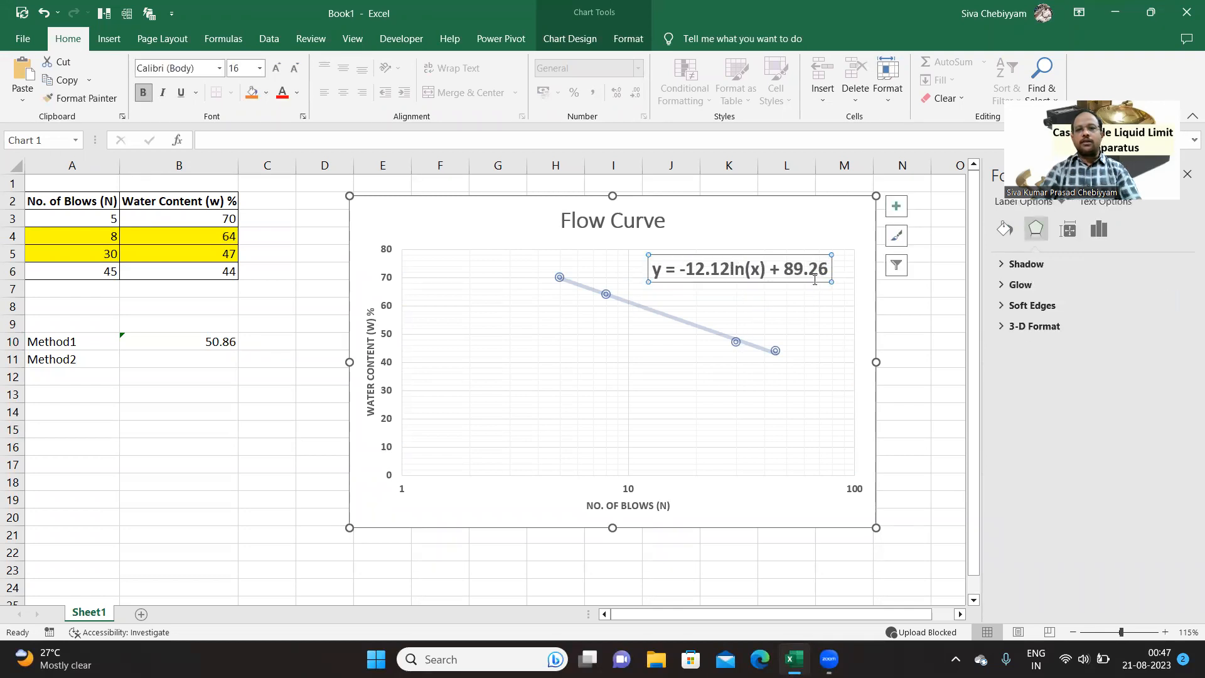
{"action": "mouse_move", "coordinate": [785, 370]}
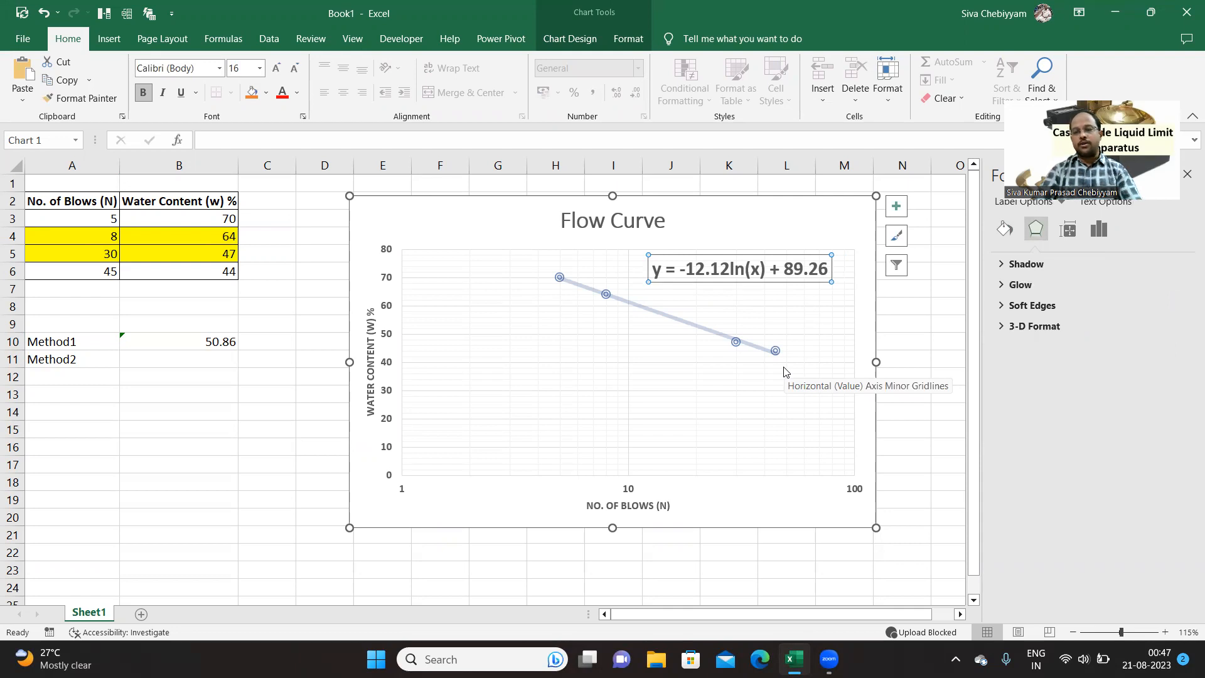
{"action": "mouse_move", "coordinate": [798, 313]}
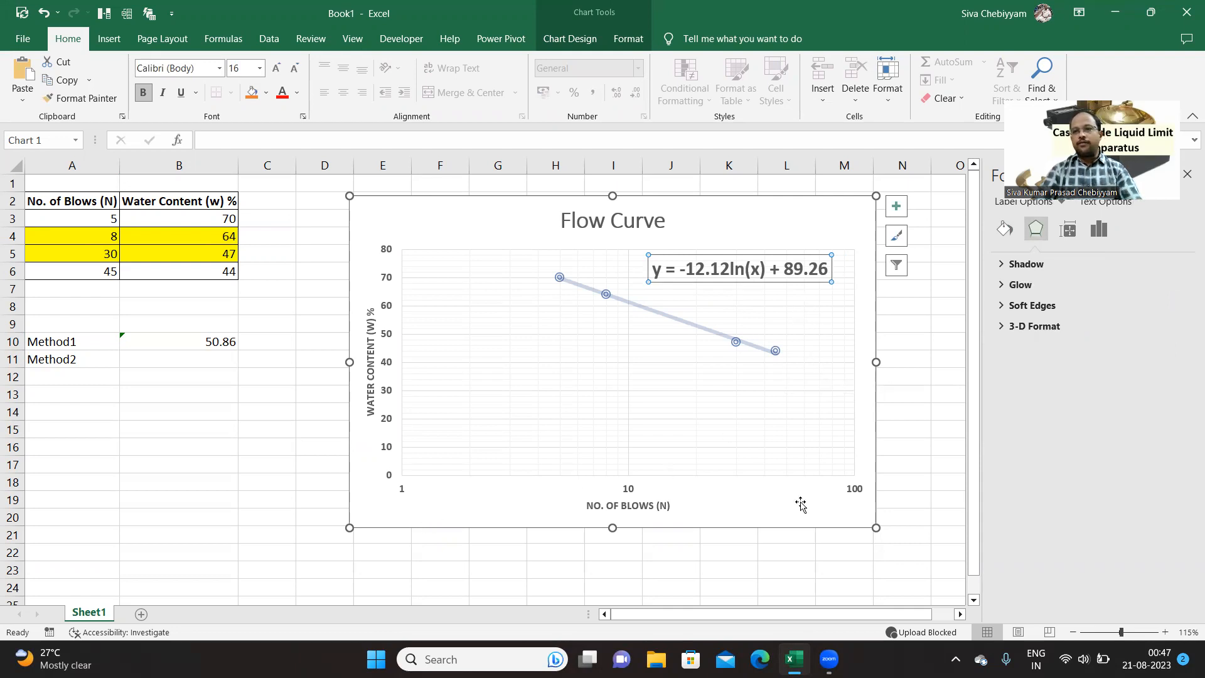
{"action": "mouse_move", "coordinate": [804, 499]}
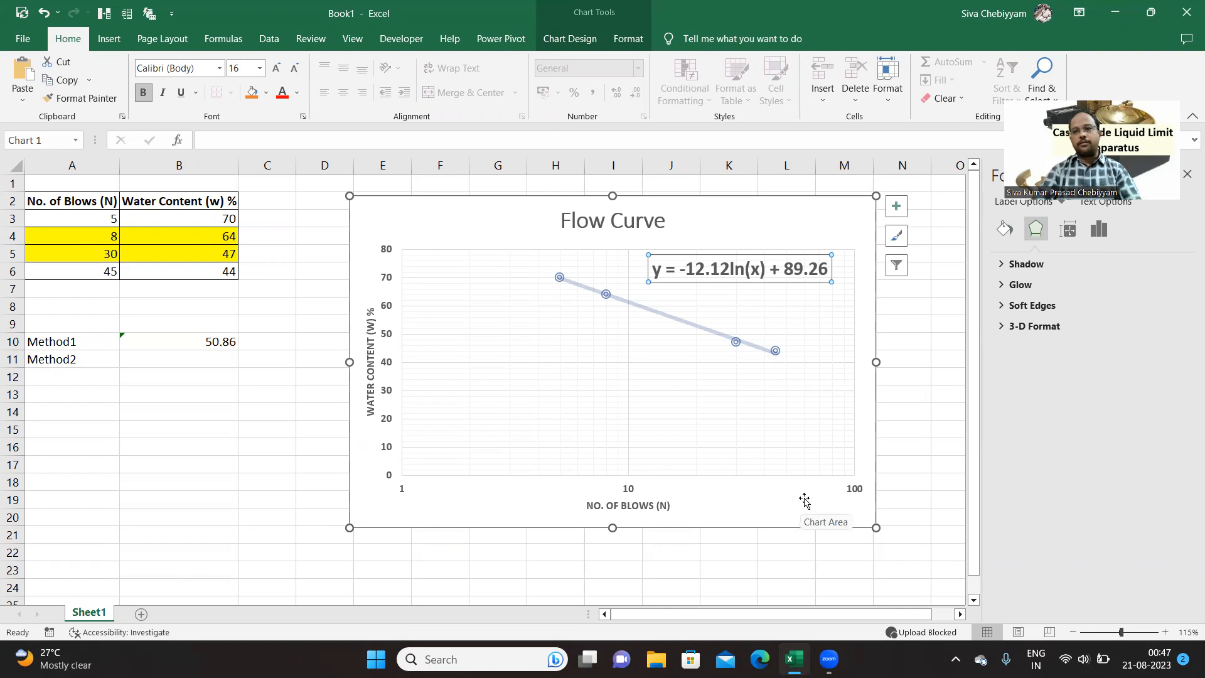
{"action": "mouse_move", "coordinate": [758, 251]}
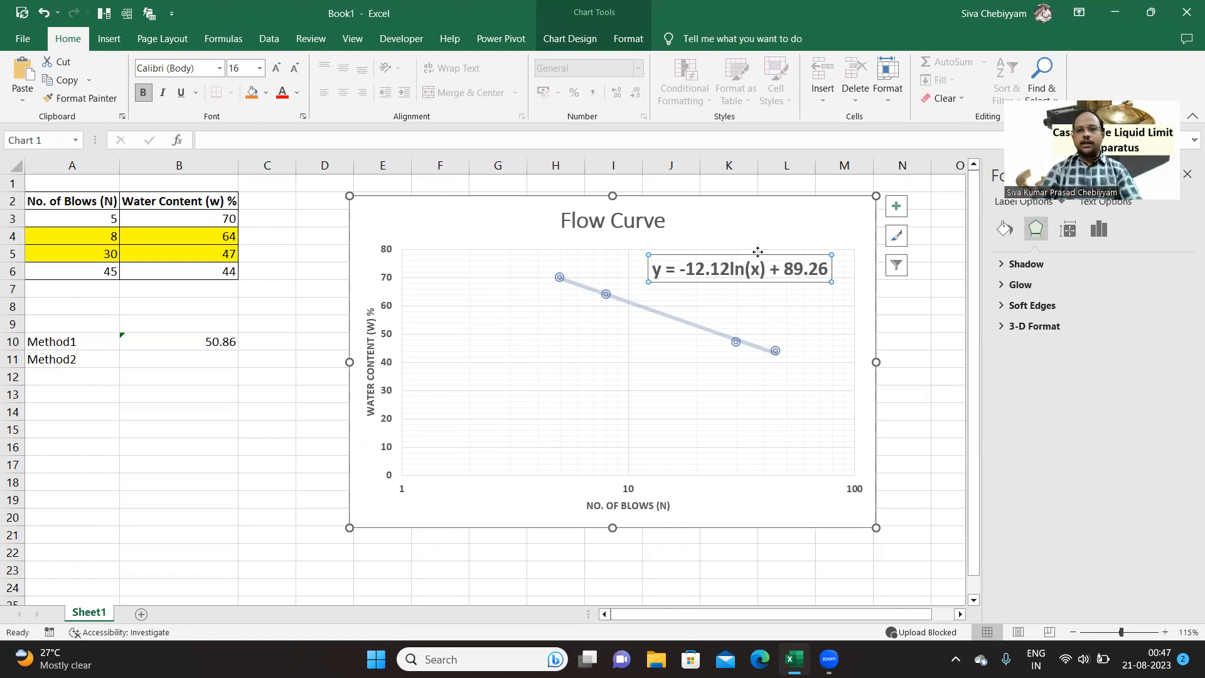
{"action": "mouse_move", "coordinate": [770, 276]}
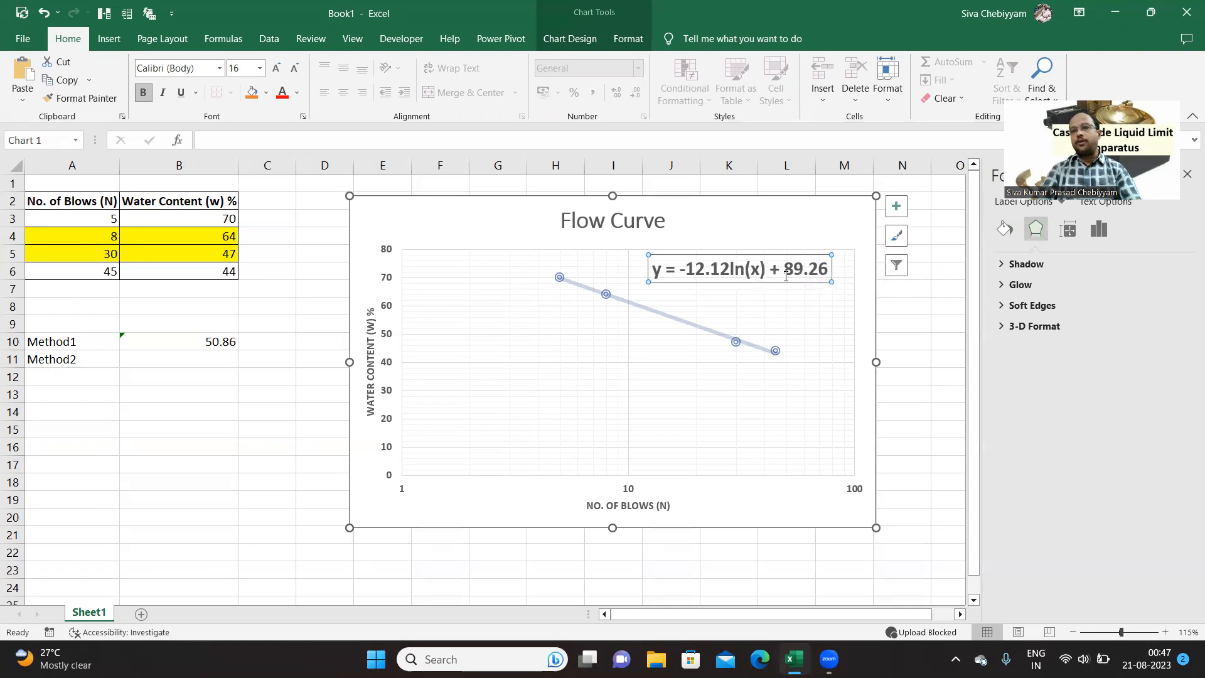
{"action": "mouse_move", "coordinate": [763, 274]}
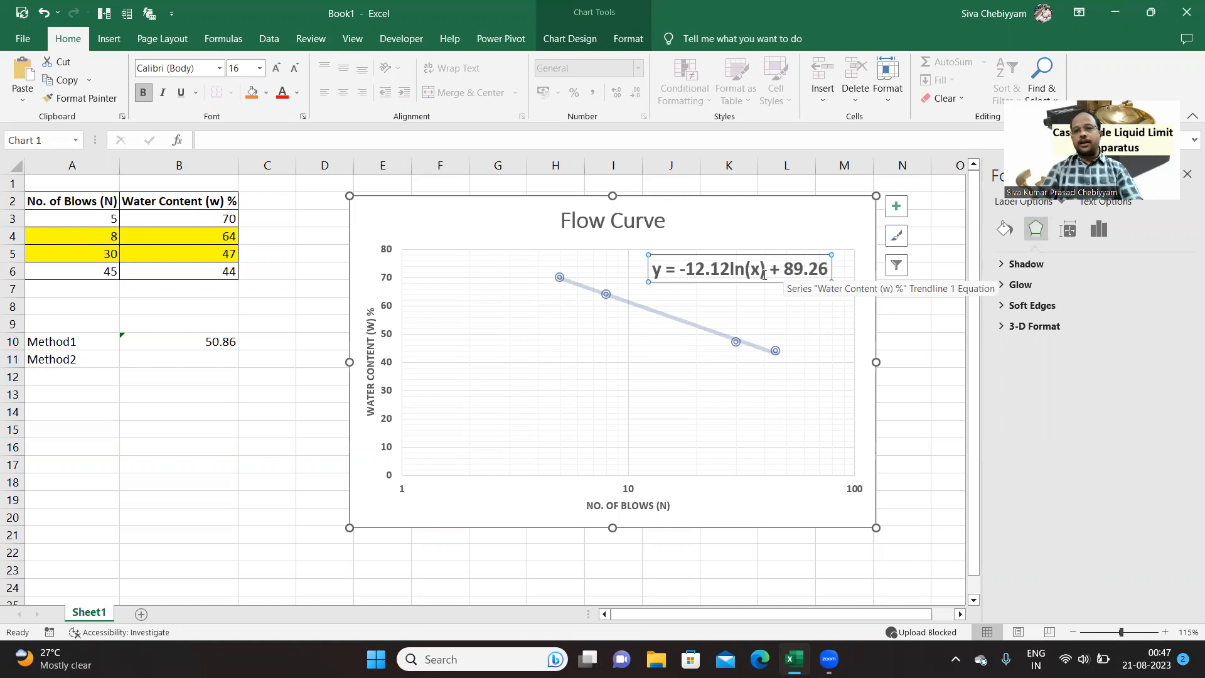
{"action": "left_click", "coordinate": [178, 359]}
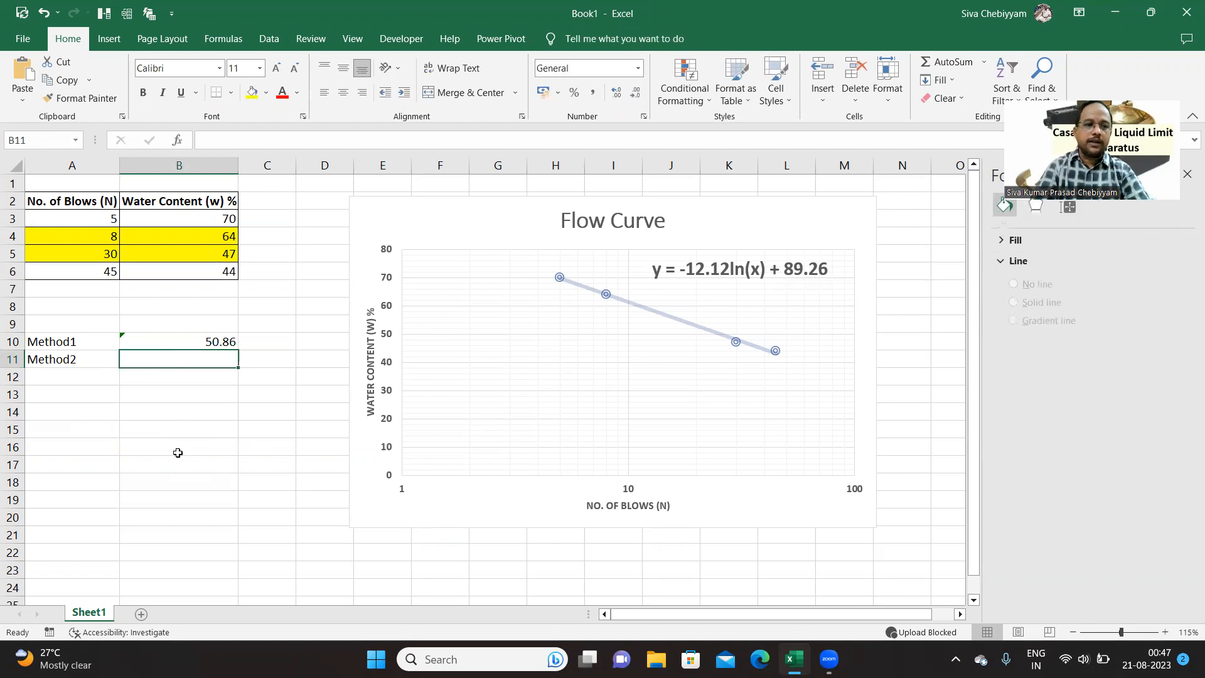
Enter the Method2 formula -12.12*LOG(25,EXP(1)) in B11 without its intercept yet.
{"action": "type", "text": "="}
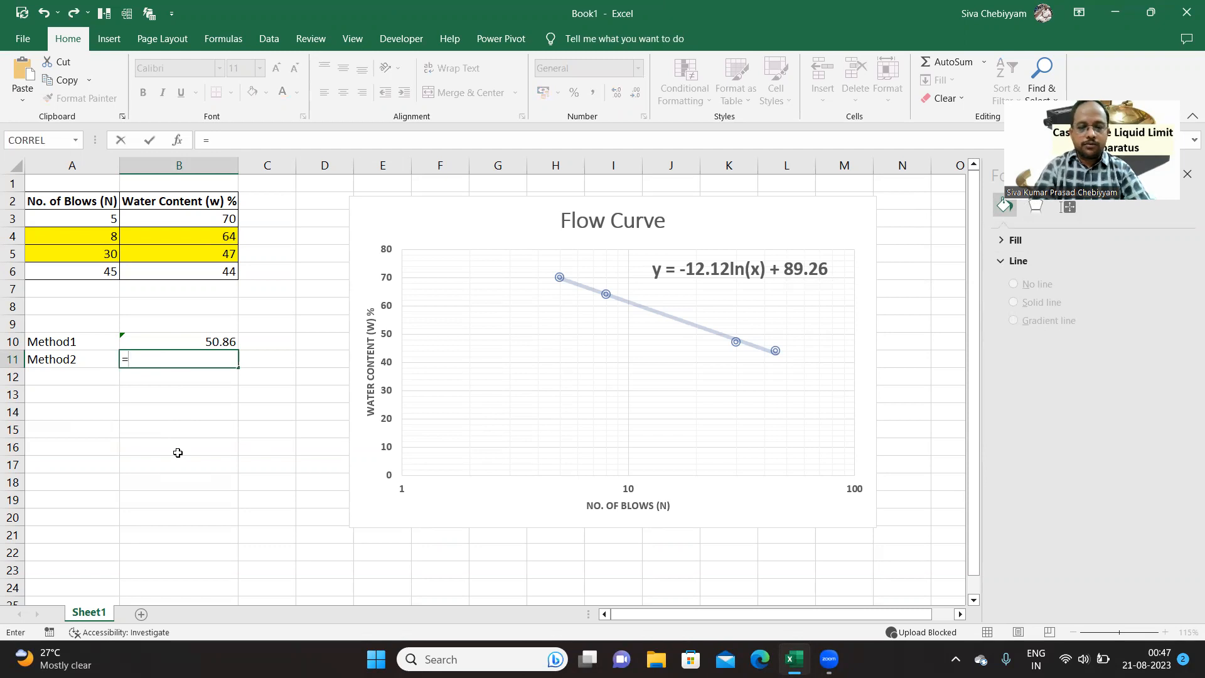
{"action": "type", "text": "-12.12*"}
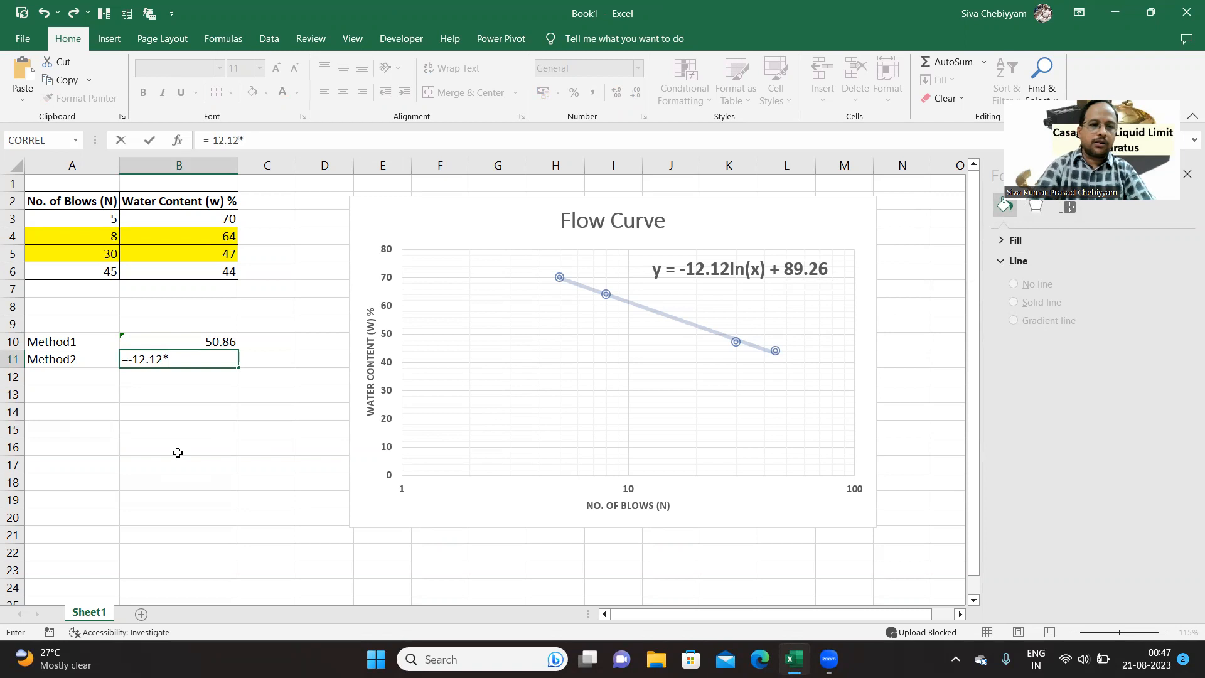
{"action": "type", "text": "log("}
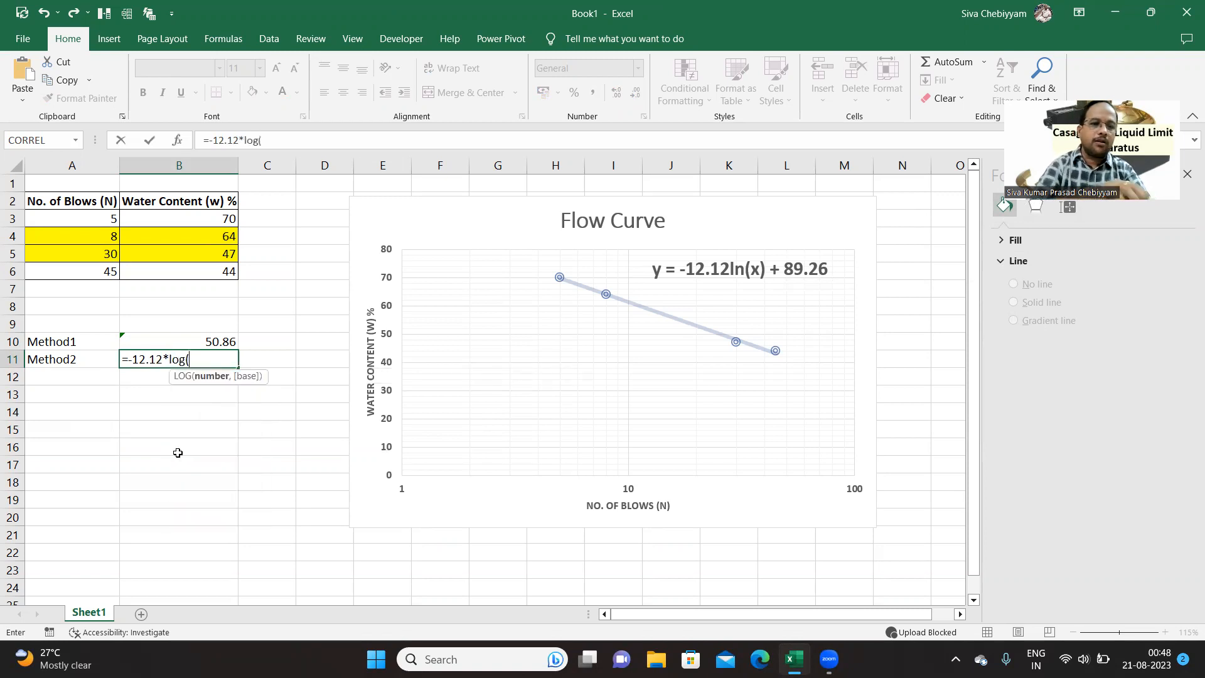
{"action": "type", "text": "2"}
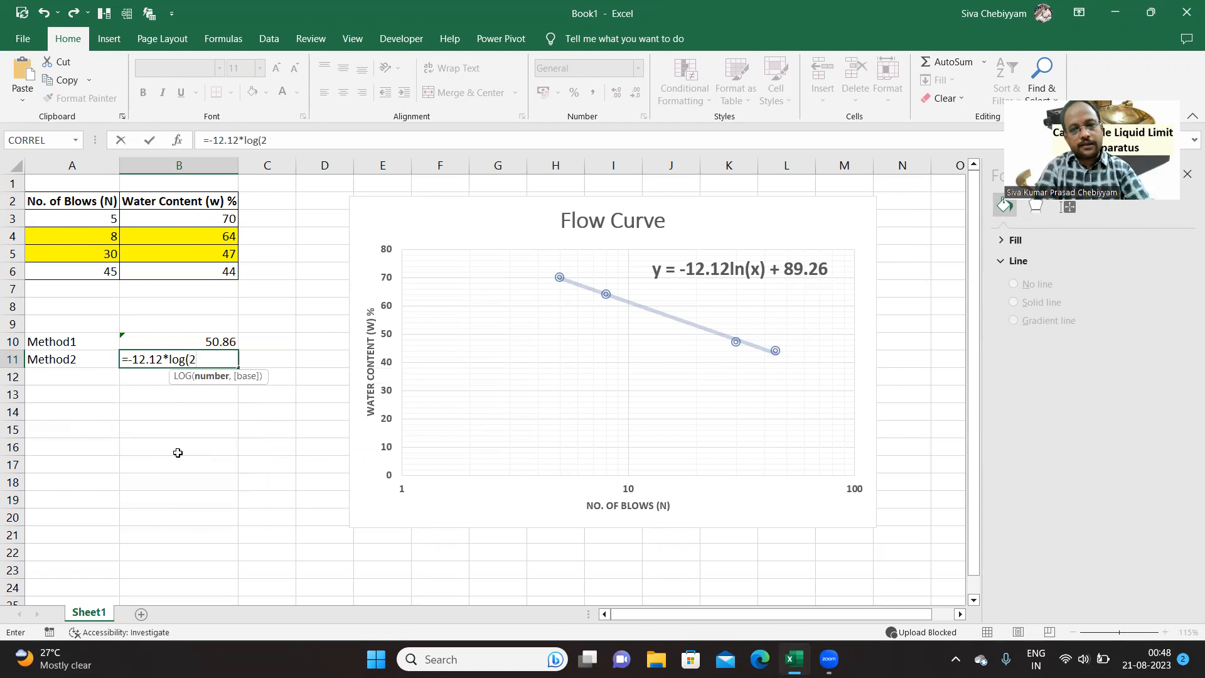
{"action": "type", "text": "5,"}
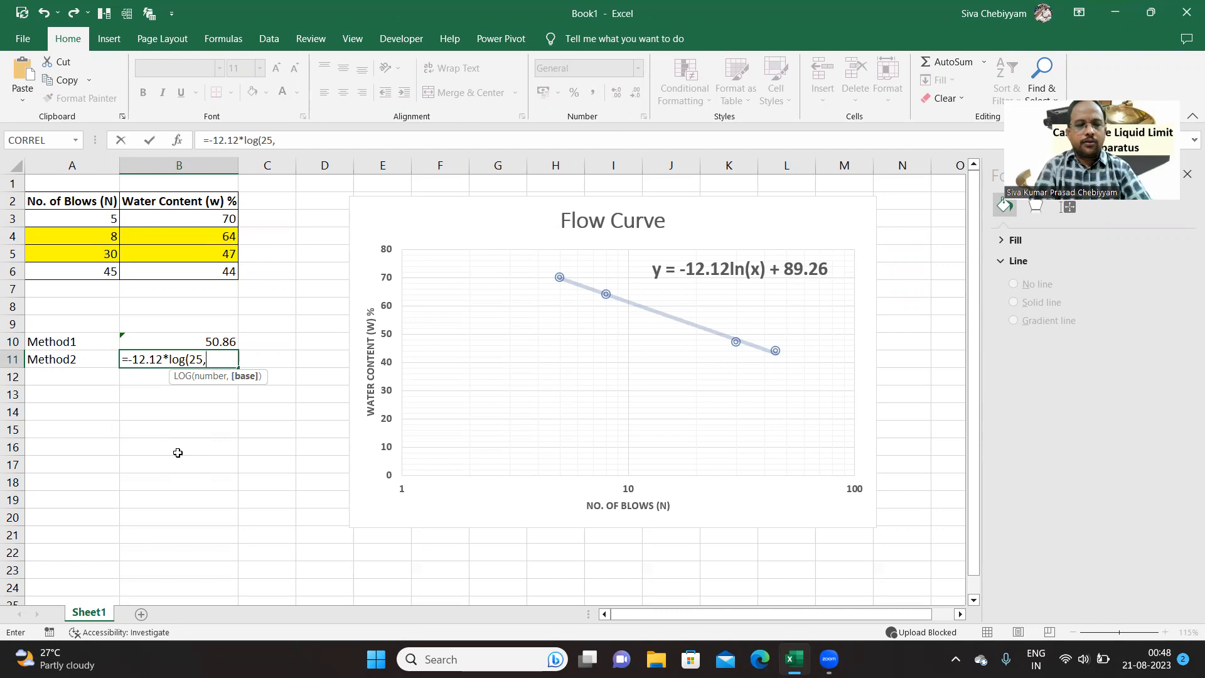
{"action": "type", "text": "Ex"}
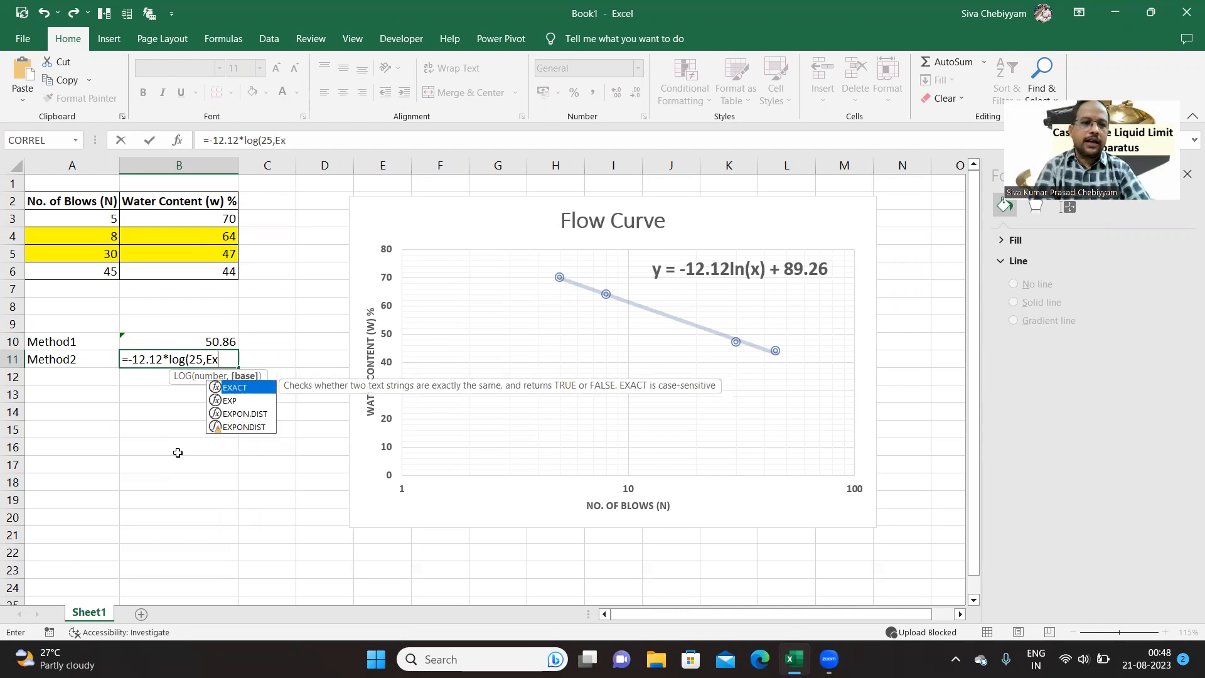
{"action": "type", "text": "p("}
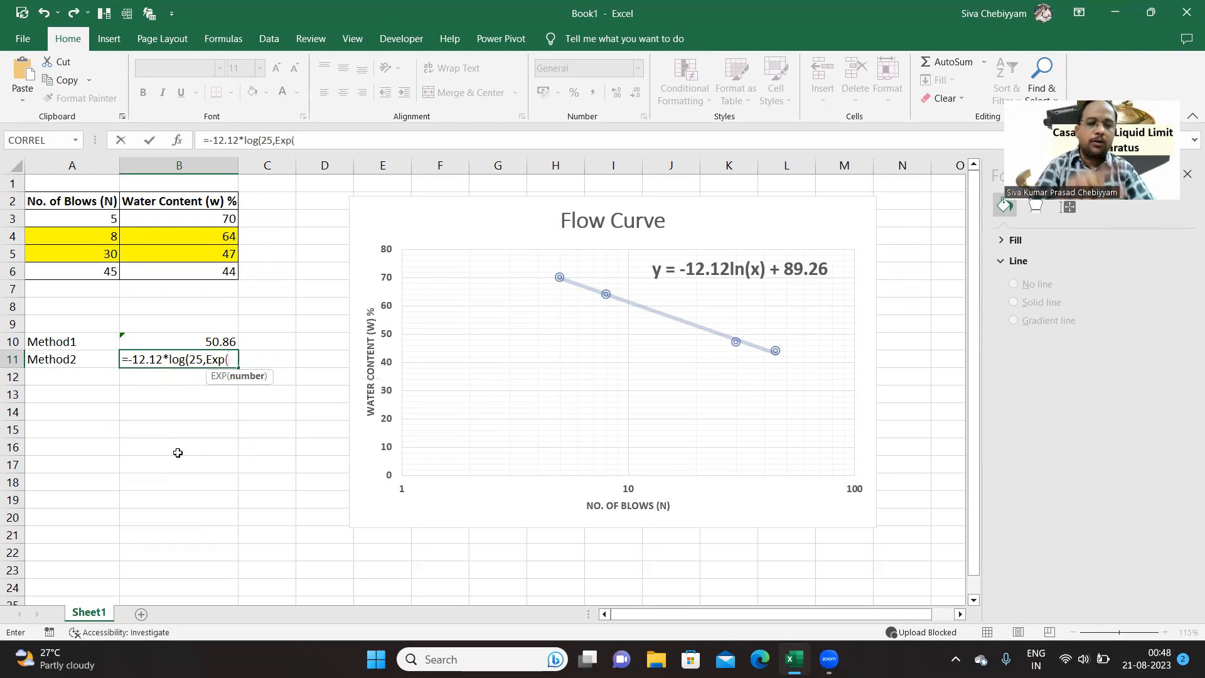
{"action": "type", "text": "1))"}
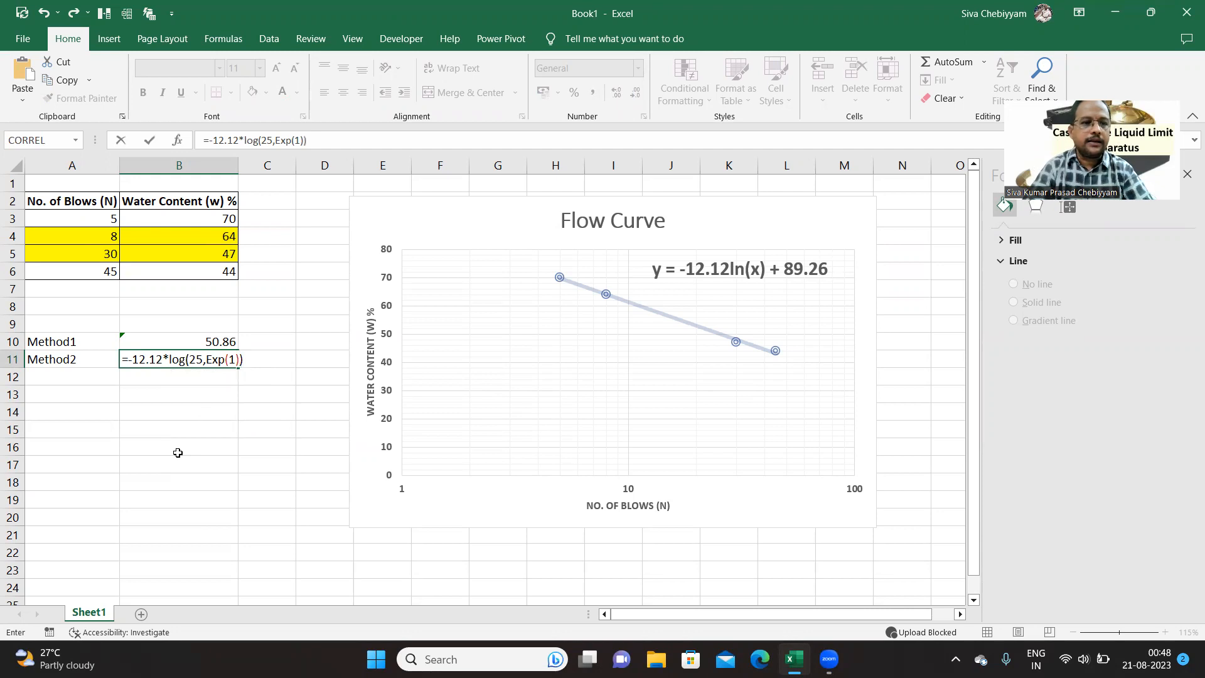
{"action": "key", "text": "Enter"}
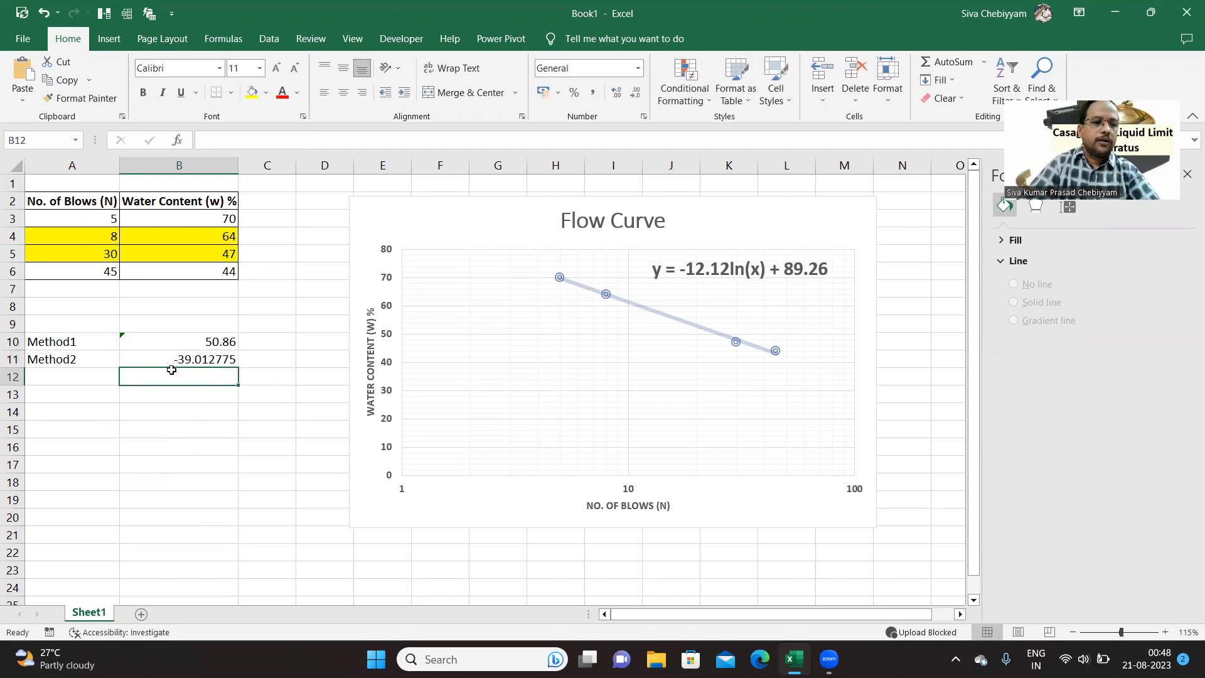
Add the +89.26 intercept so B11 shows 50.25, formatted to two decimals like Method1.
{"action": "left_click", "coordinate": [178, 359]}
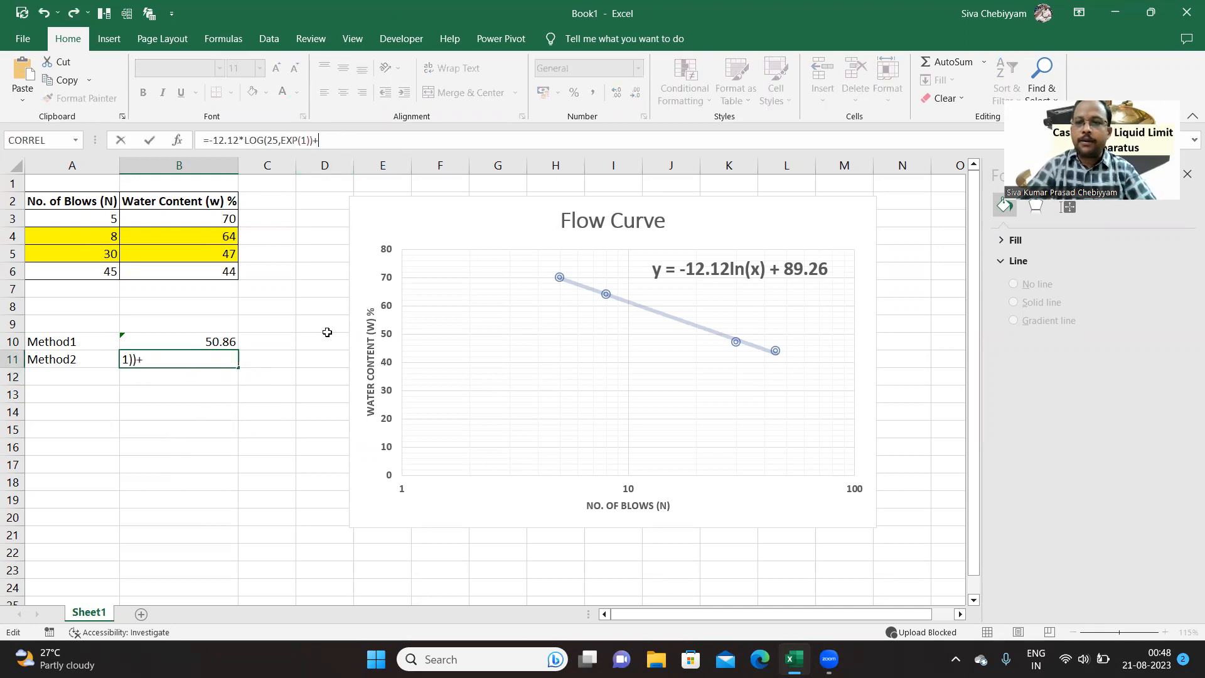
{"action": "type", "text": "89"}
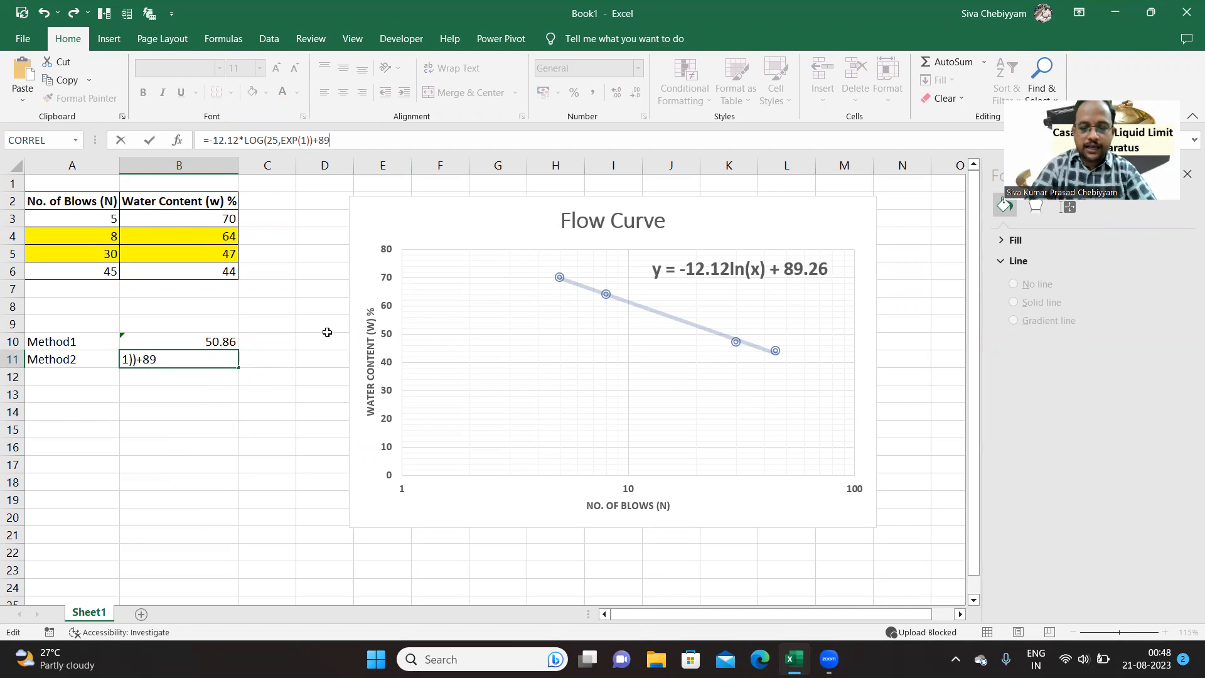
{"action": "type", "text": ".26"}
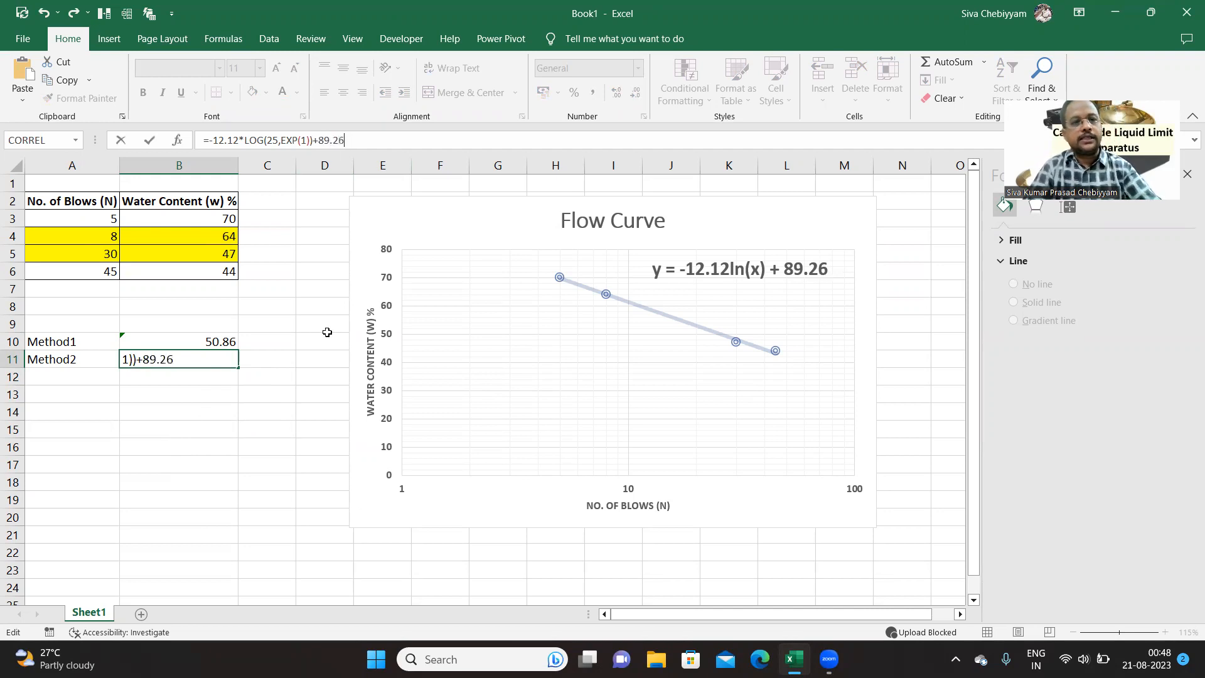
{"action": "key", "text": "Enter"}
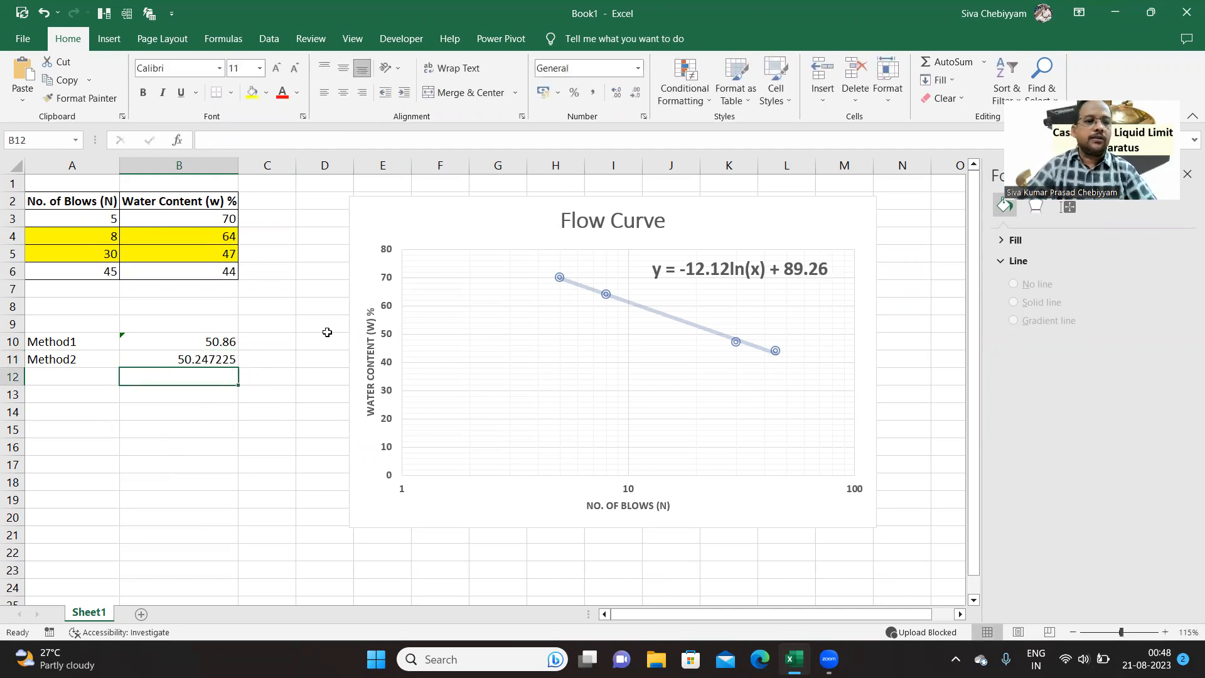
{"action": "left_click", "coordinate": [178, 359]}
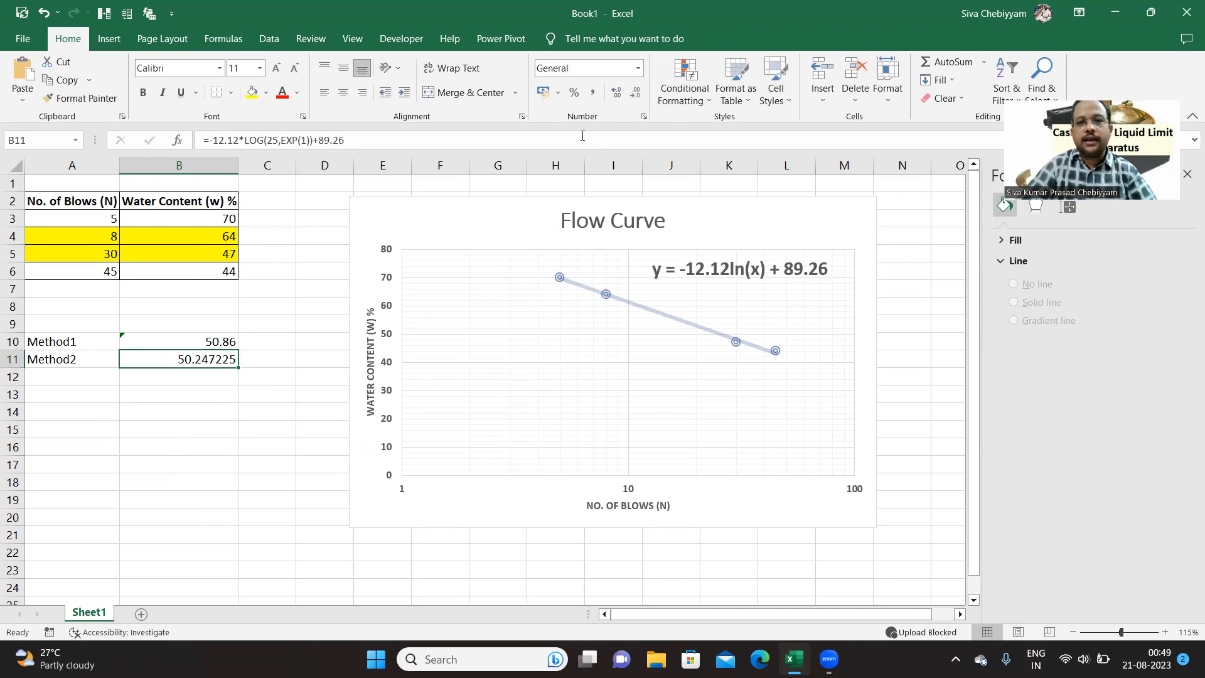
{"action": "left_click", "coordinate": [635, 93]}
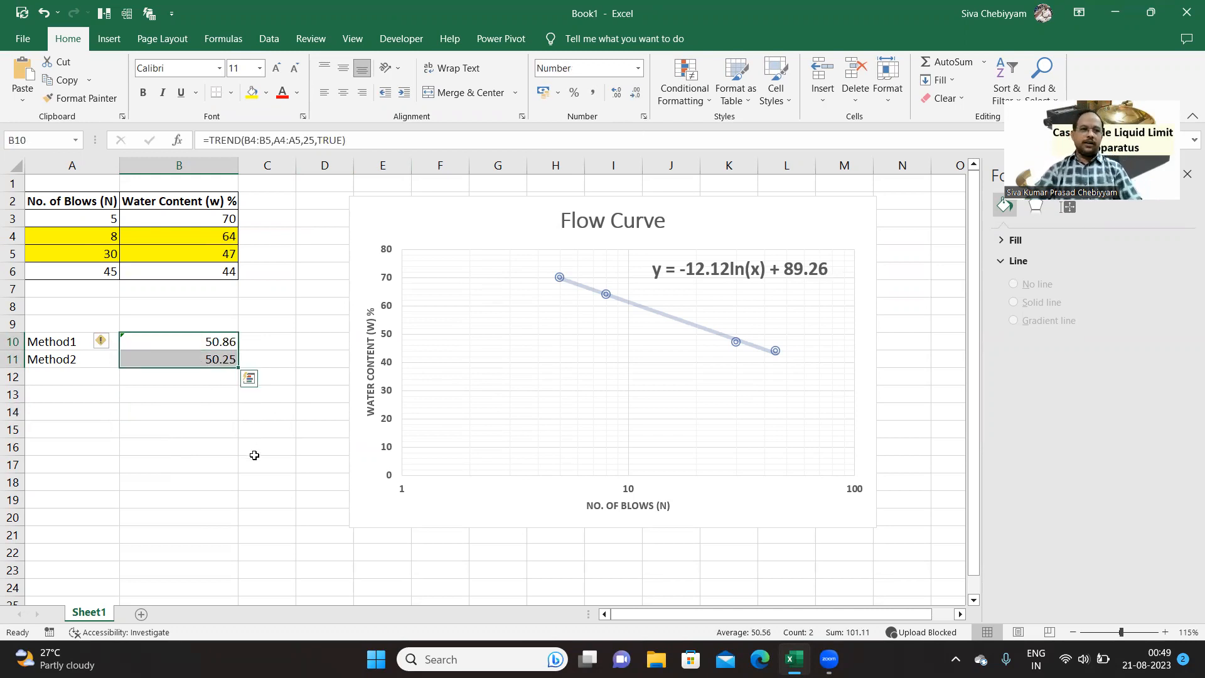
{"action": "left_click", "coordinate": [178, 411]}
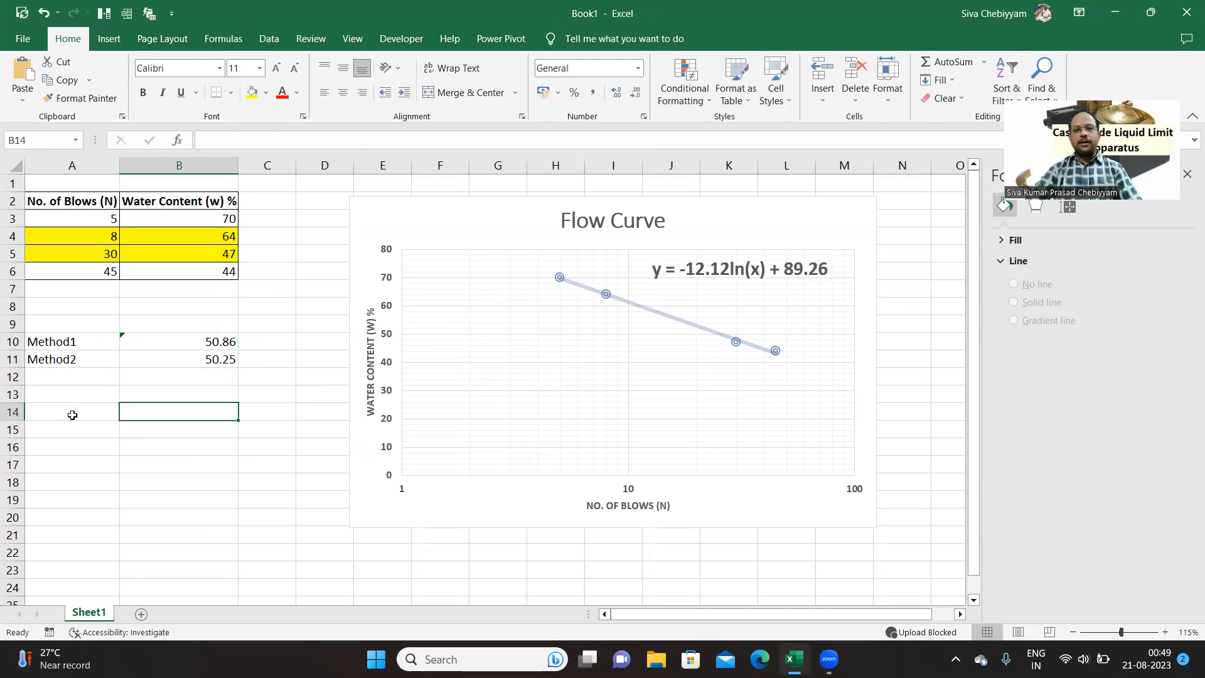
Label A12 'Flow Index' beneath Method2 and check the chart's trendline equation for its slope.
{"action": "left_click", "coordinate": [71, 377]}
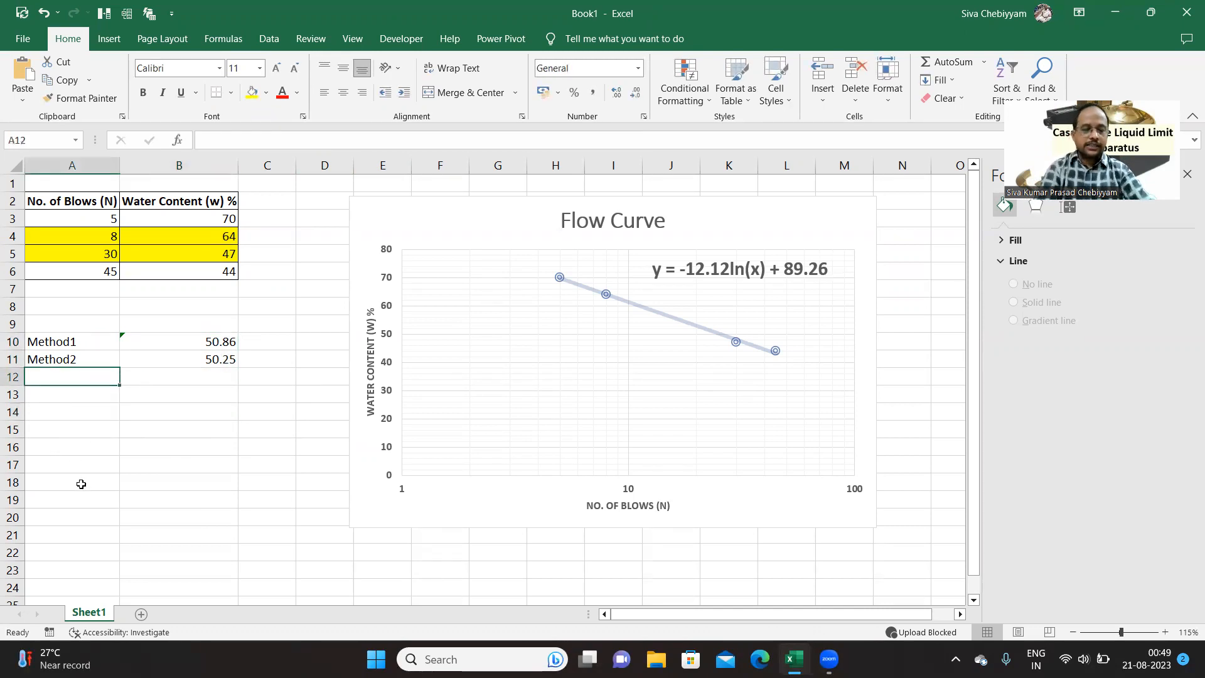
{"action": "type", "text": "Flow Index"}
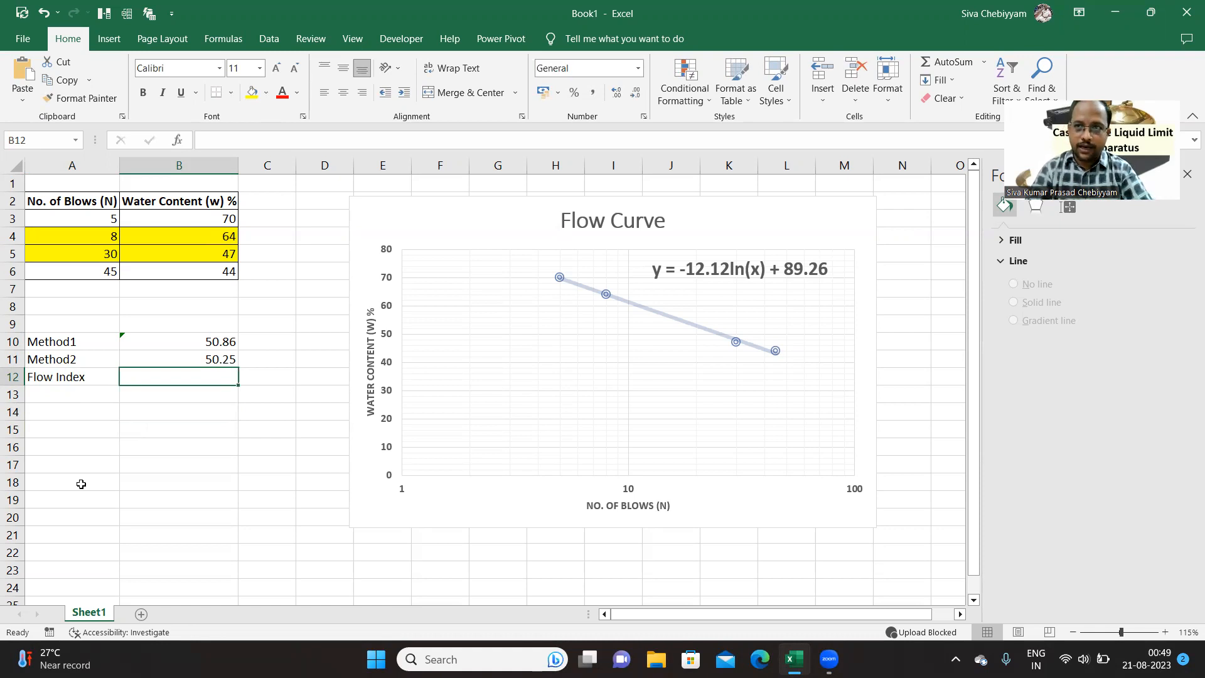
{"action": "mouse_move", "coordinate": [742, 284]}
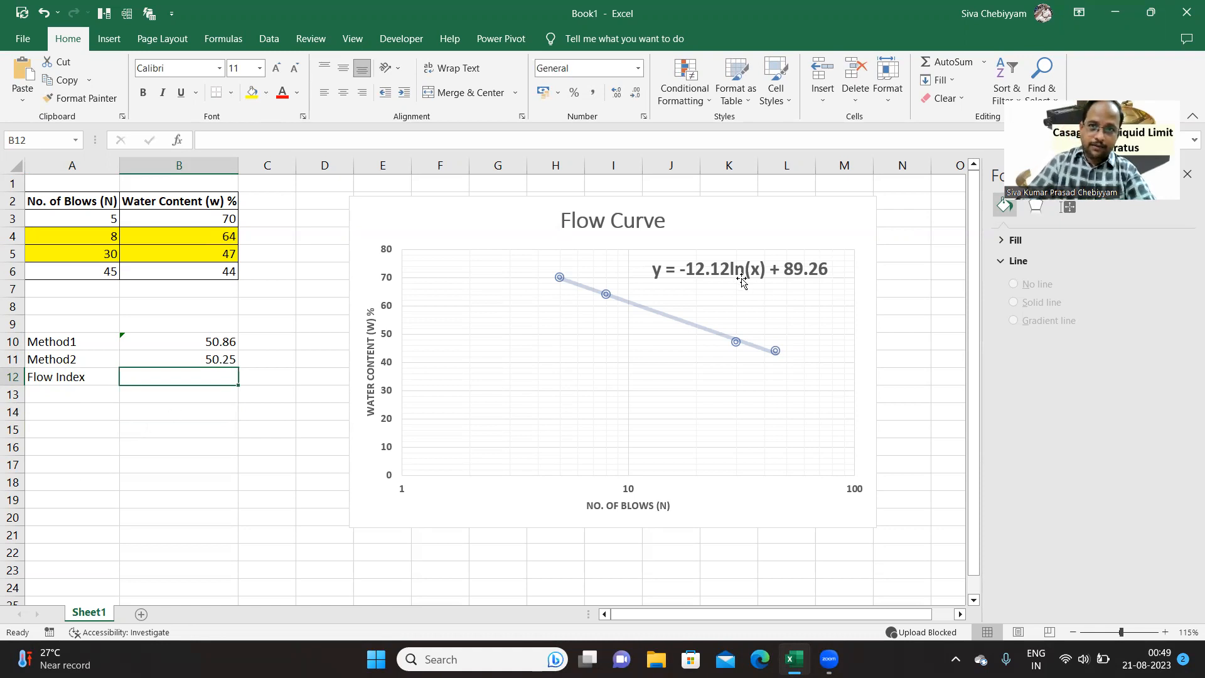
{"action": "left_click", "coordinate": [739, 269]}
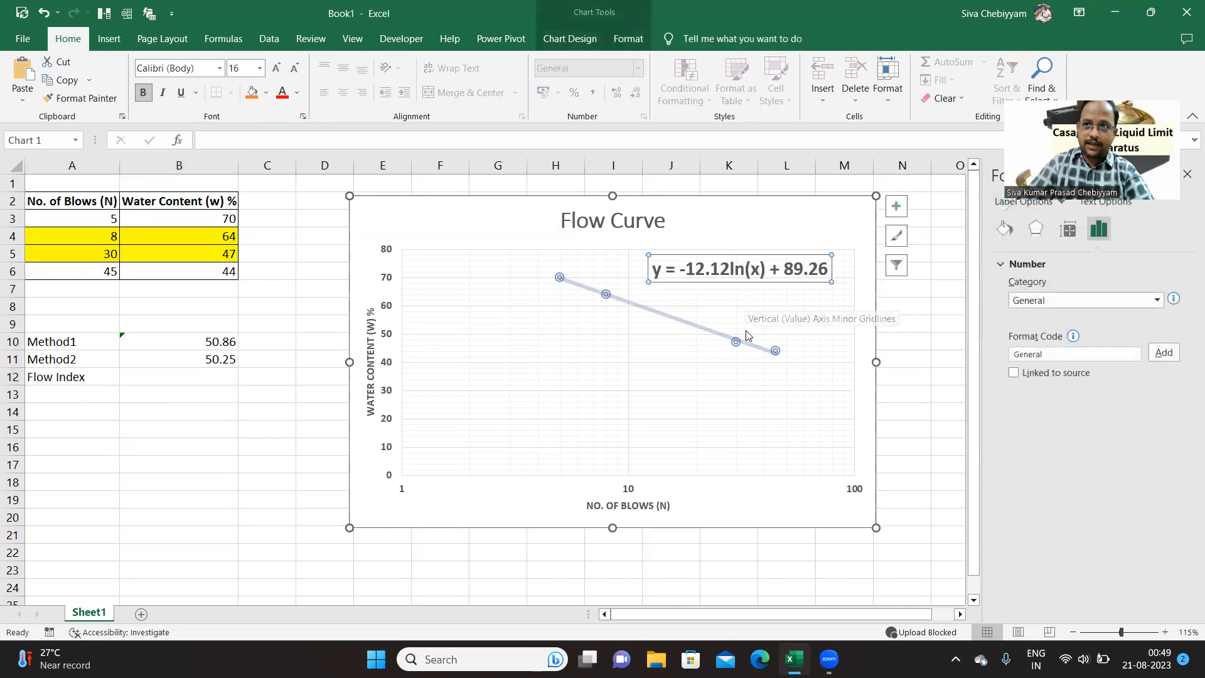
{"action": "mouse_move", "coordinate": [692, 440]}
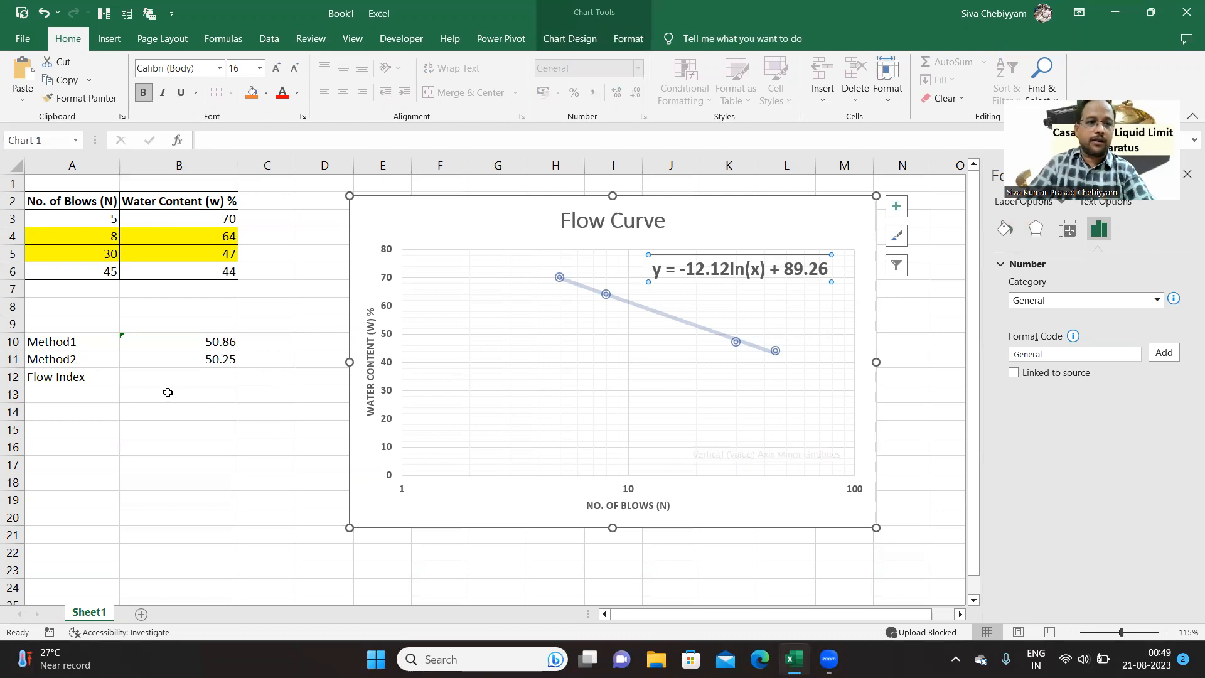
{"action": "left_click", "coordinate": [178, 377]}
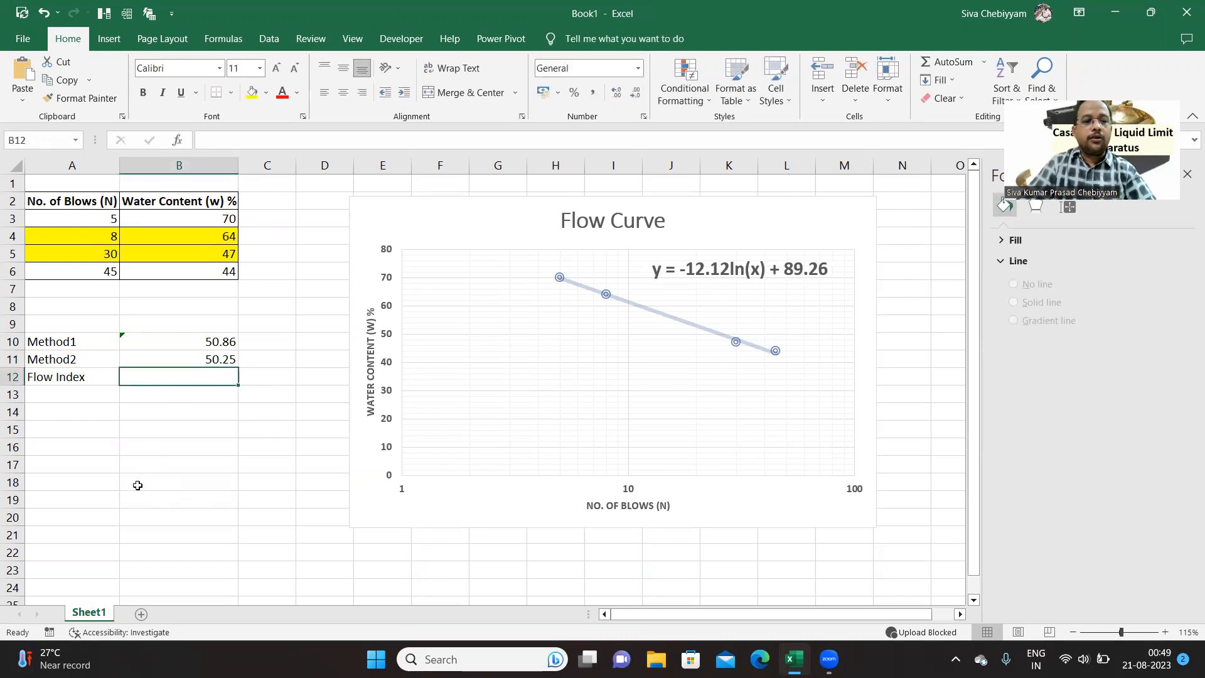
{"action": "left_click", "coordinate": [178, 412]}
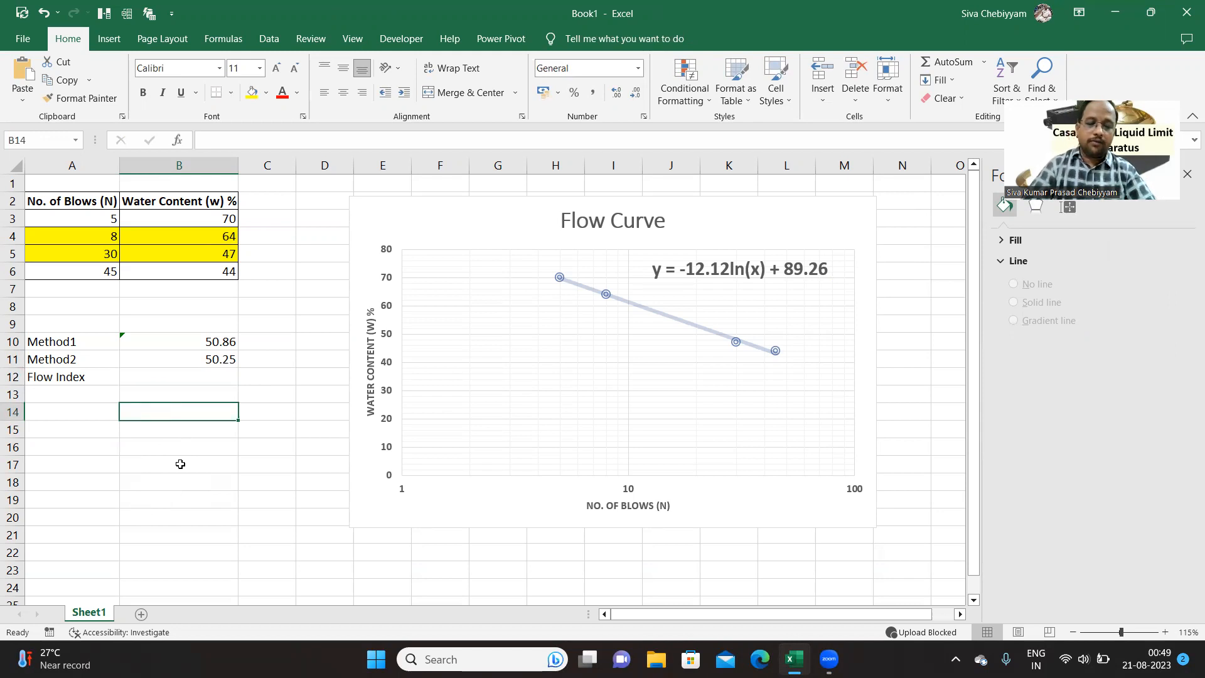
{"action": "type", "text": "="}
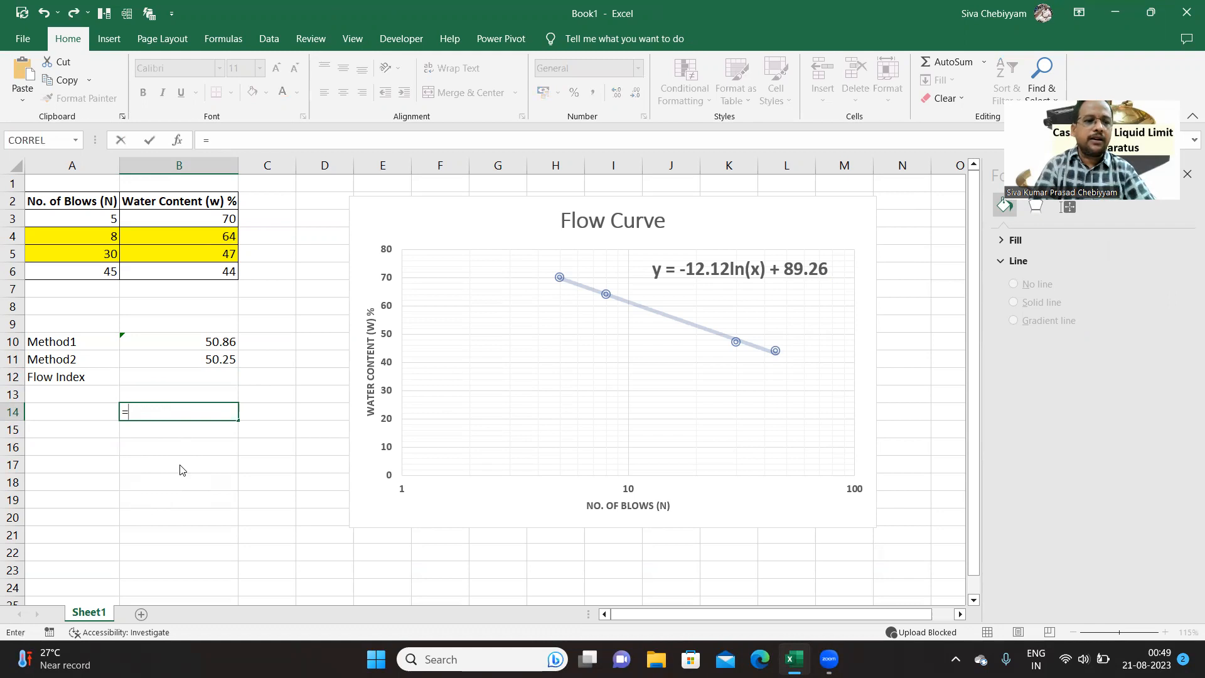
{"action": "type", "text": "log"}
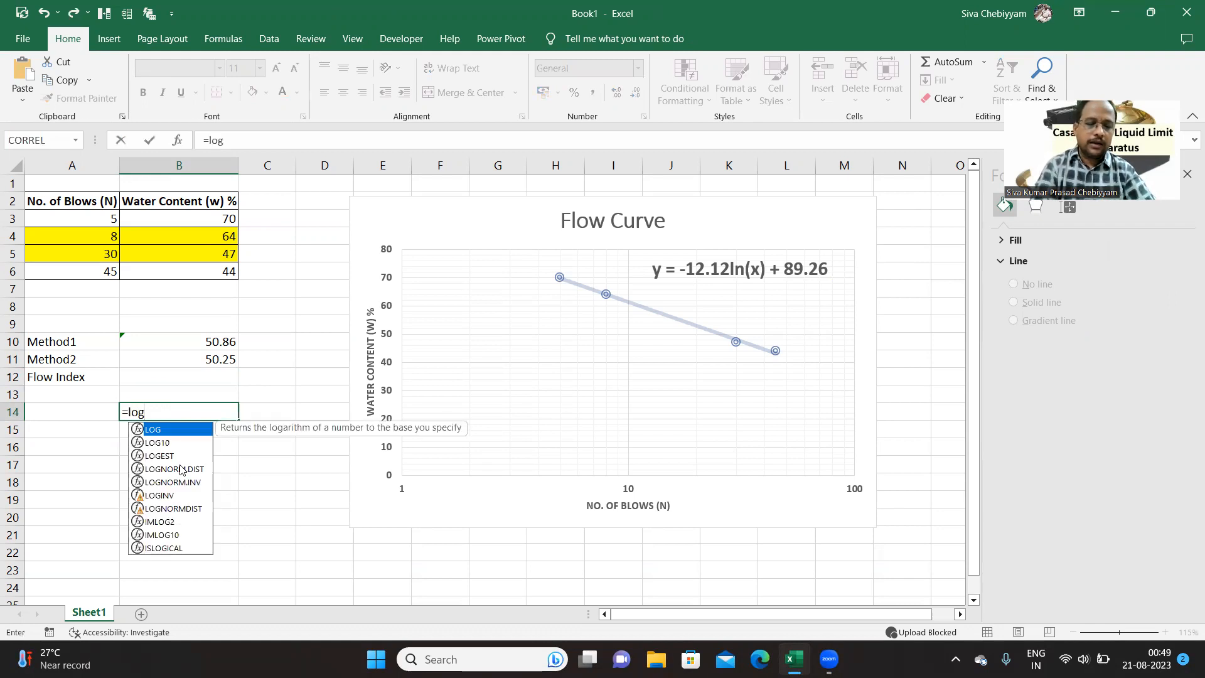
{"action": "type", "text": "(1"}
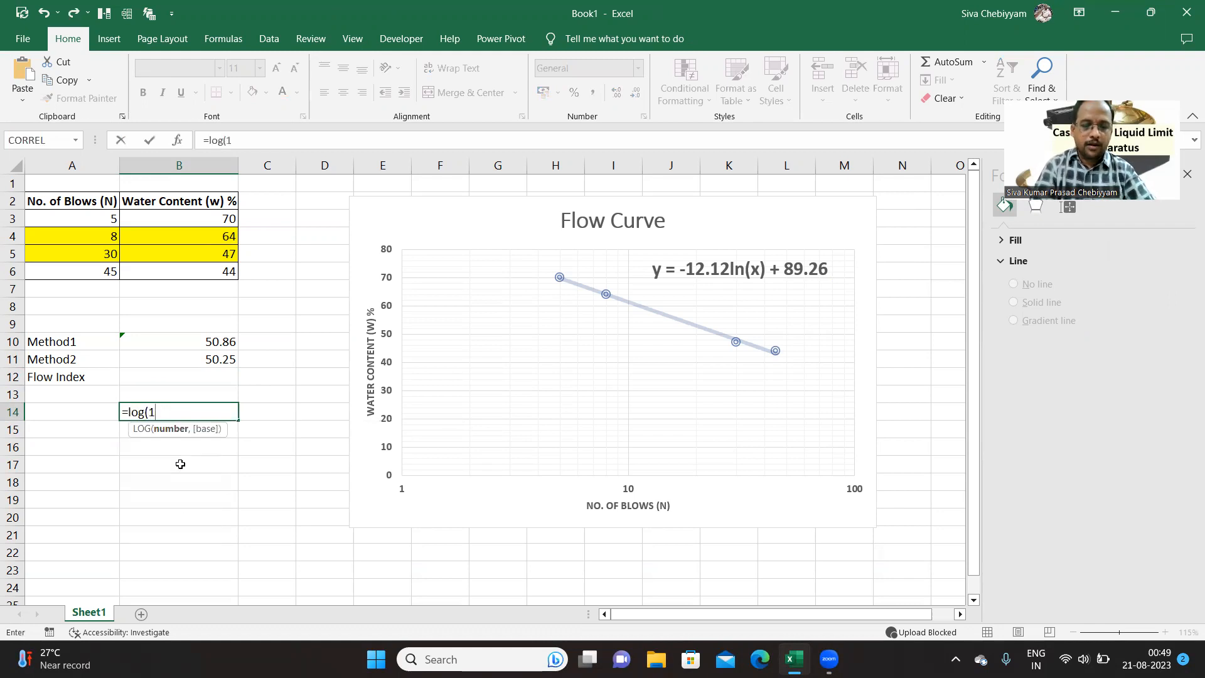
{"action": "type", "text": "0,"}
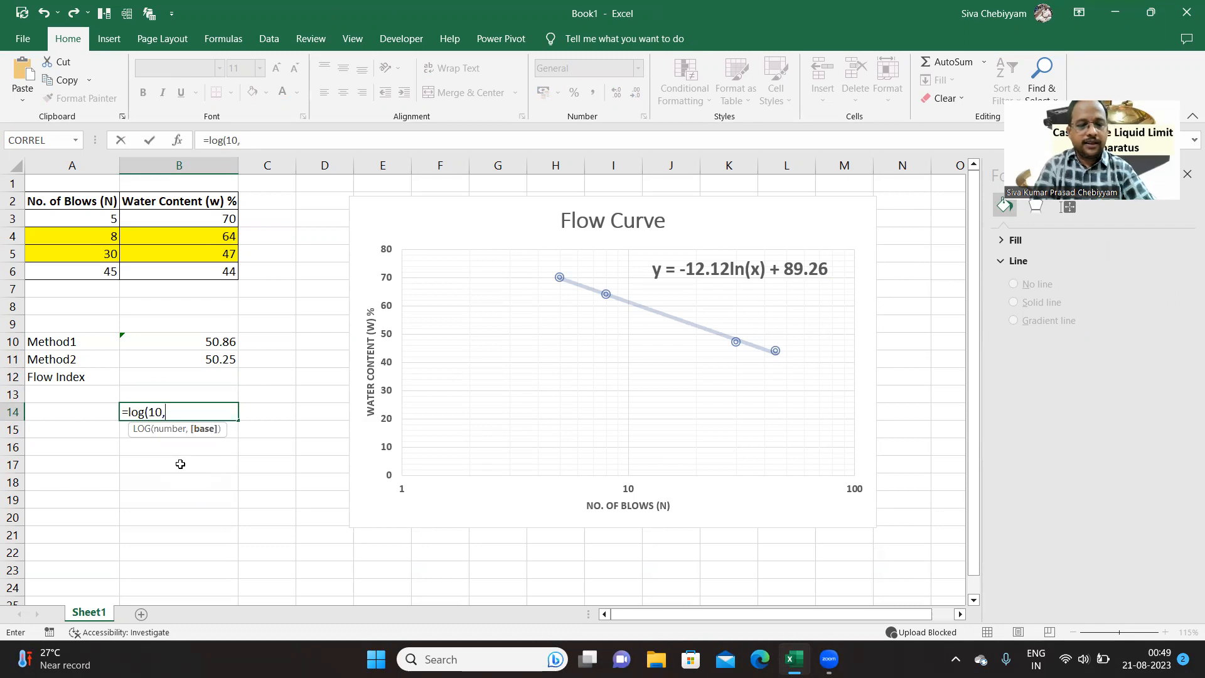
{"action": "type", "text": "exp(1"}
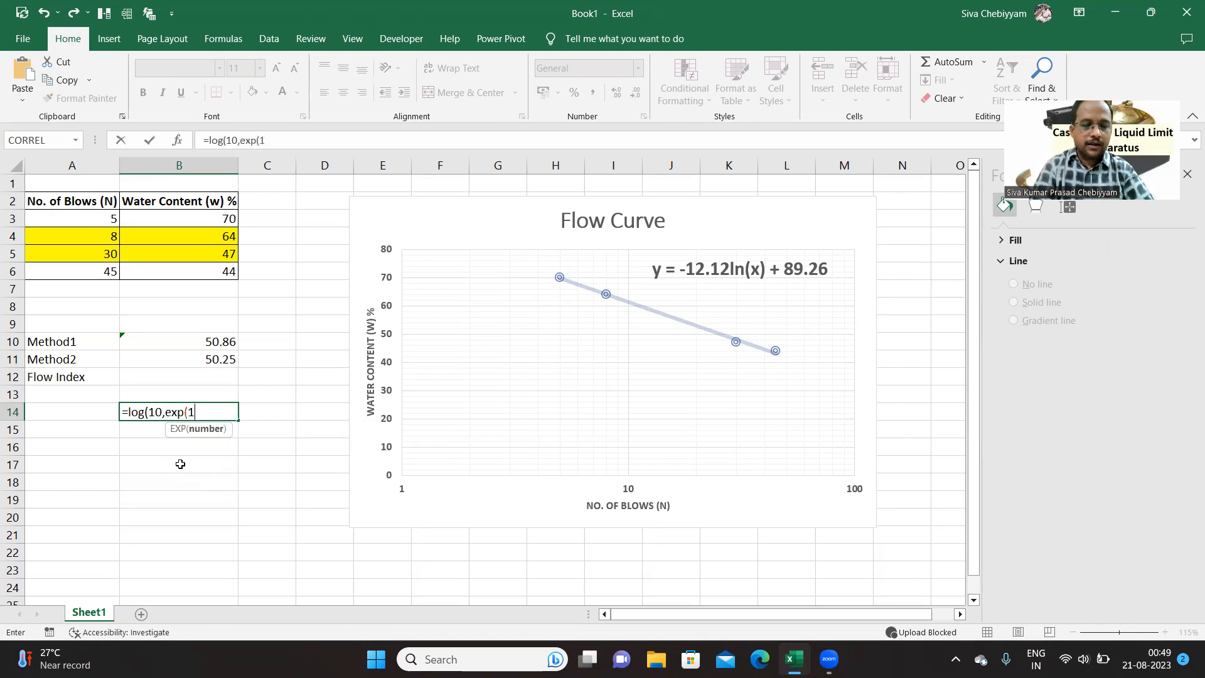
{"action": "key", "text": "Enter"}
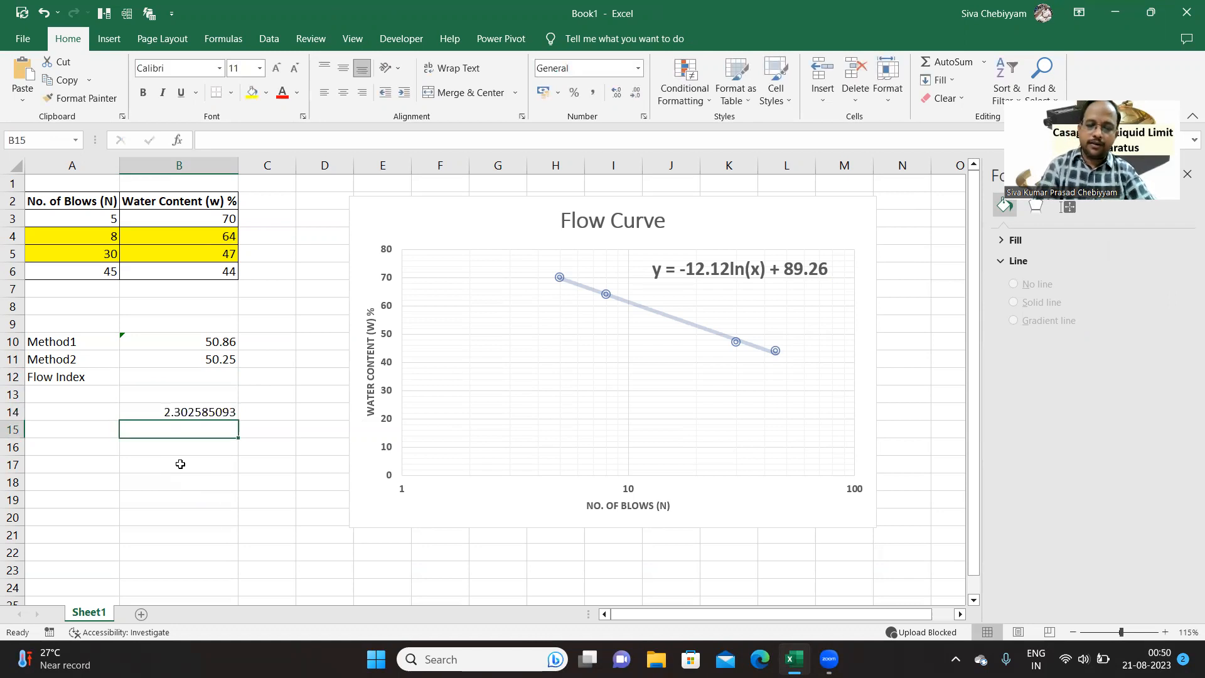
{"action": "left_click", "coordinate": [179, 411]}
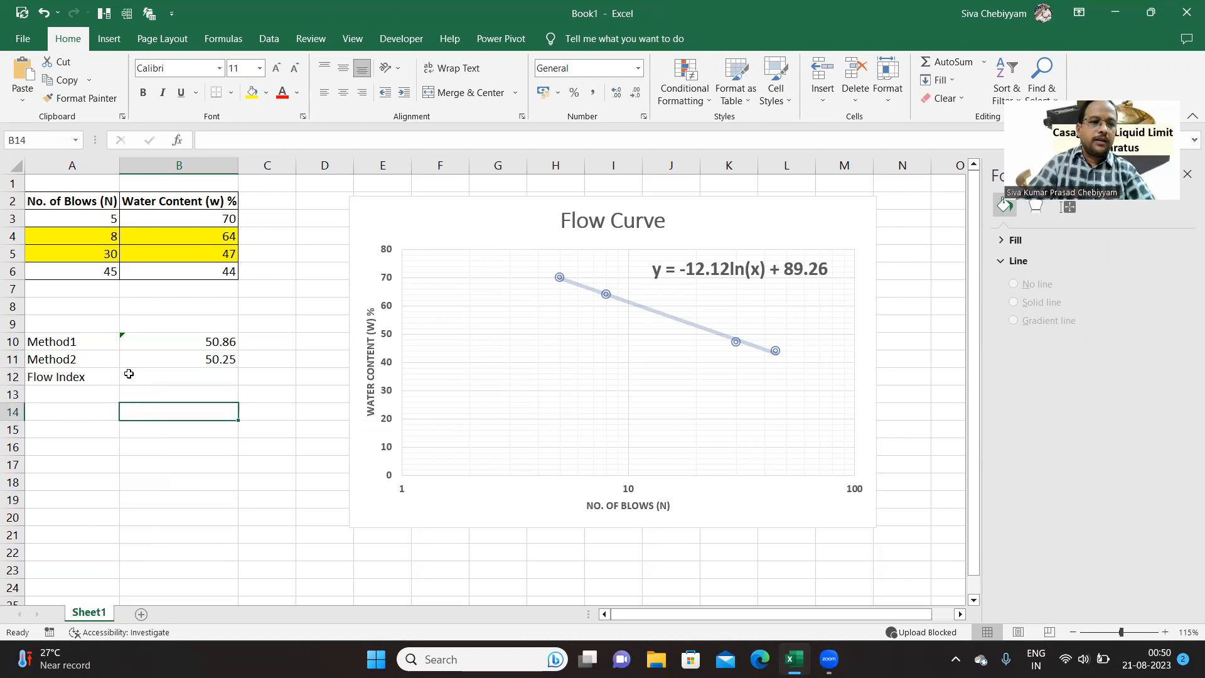
Enter =-12.12*LOG(10,EXP(1)) in B12, giving a Flow Index of -27.90733133.
{"action": "type", "text": "="}
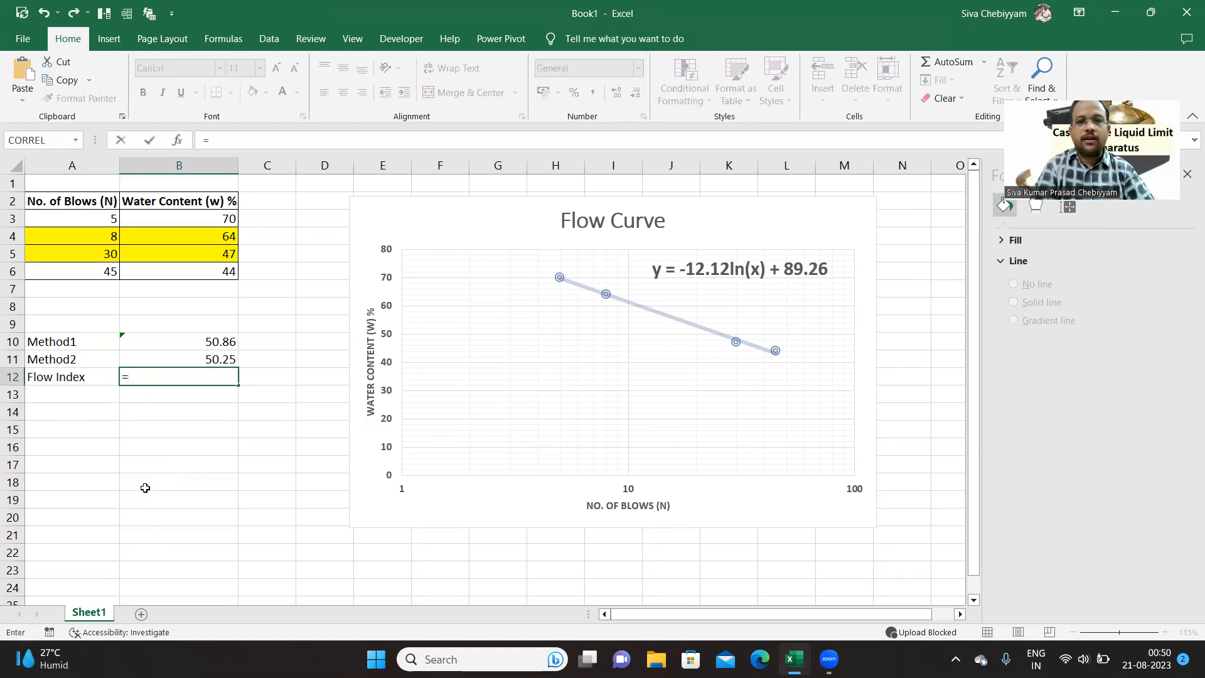
{"action": "type", "text": "-"}
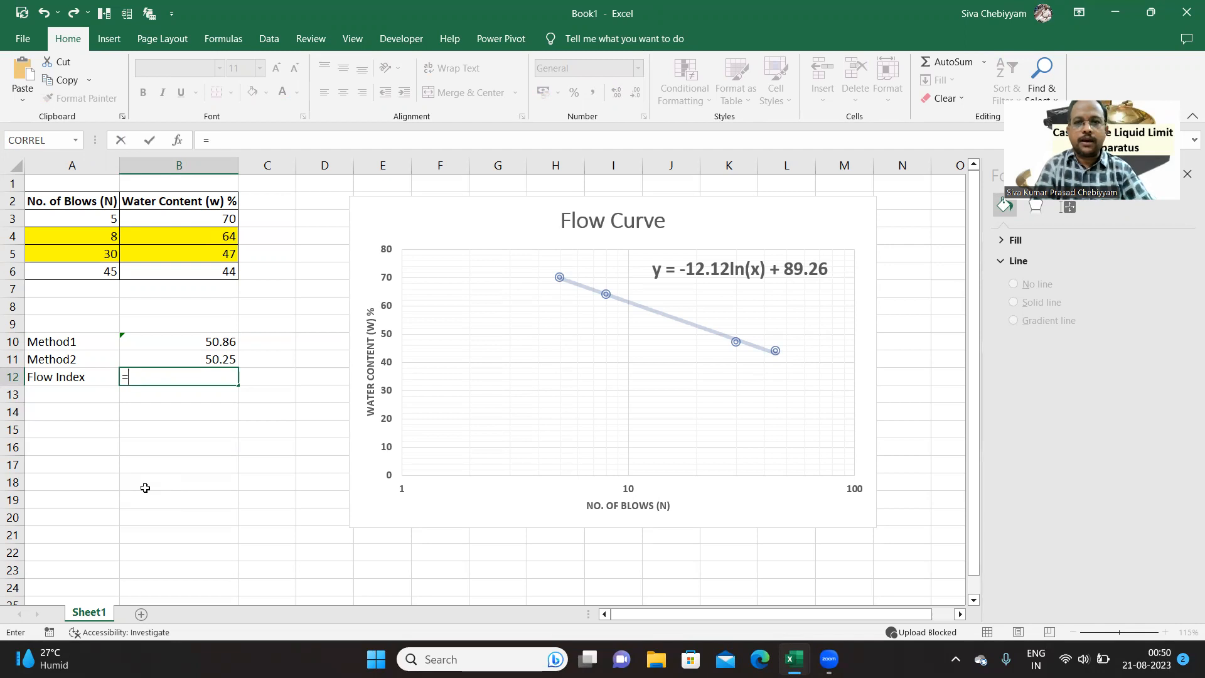
{"action": "type", "text": "-"}
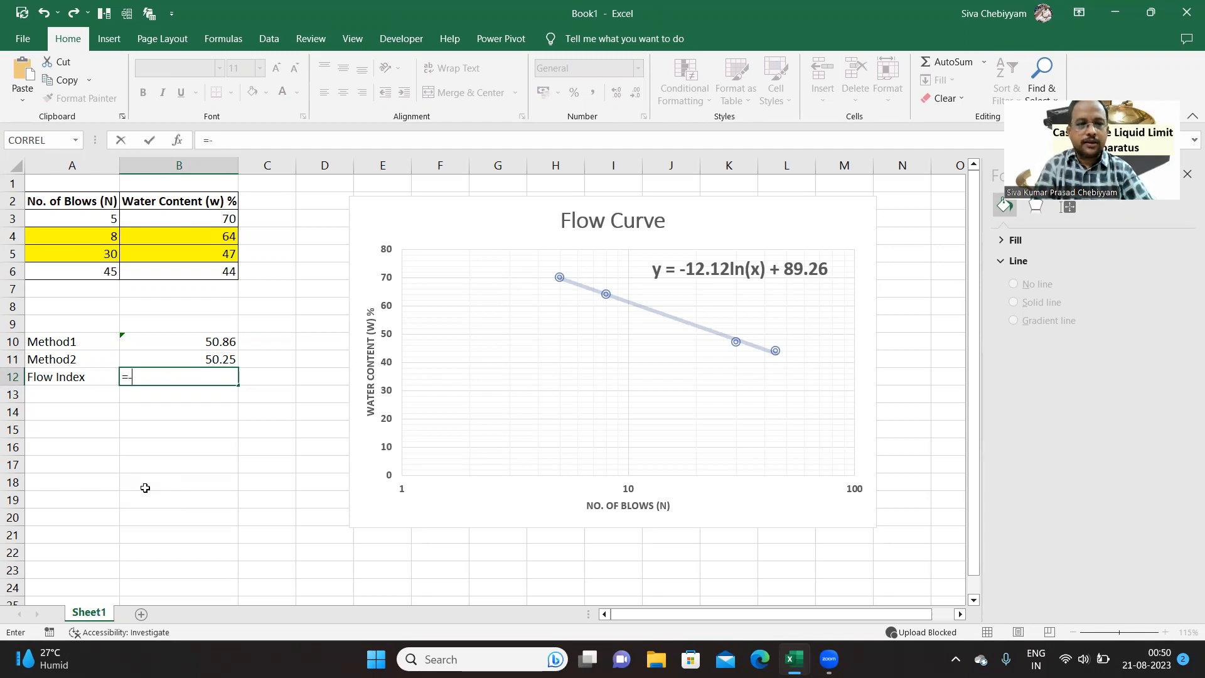
{"action": "type", "text": "12.12"}
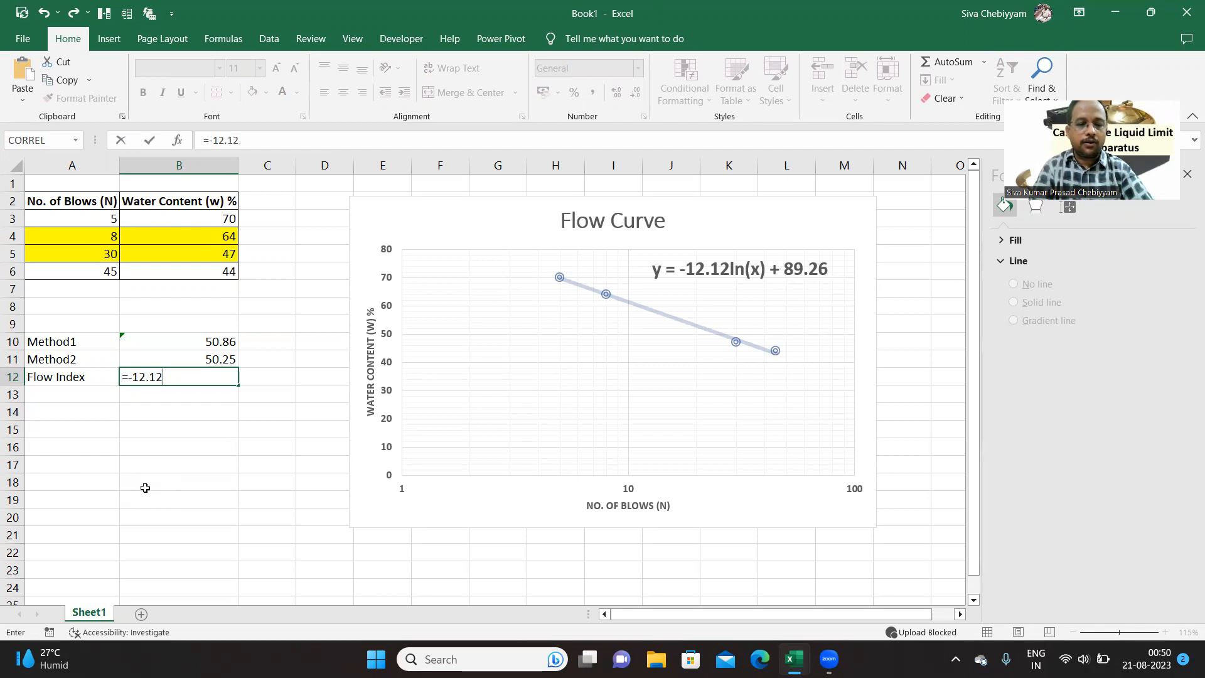
{"action": "type", "text": "*"}
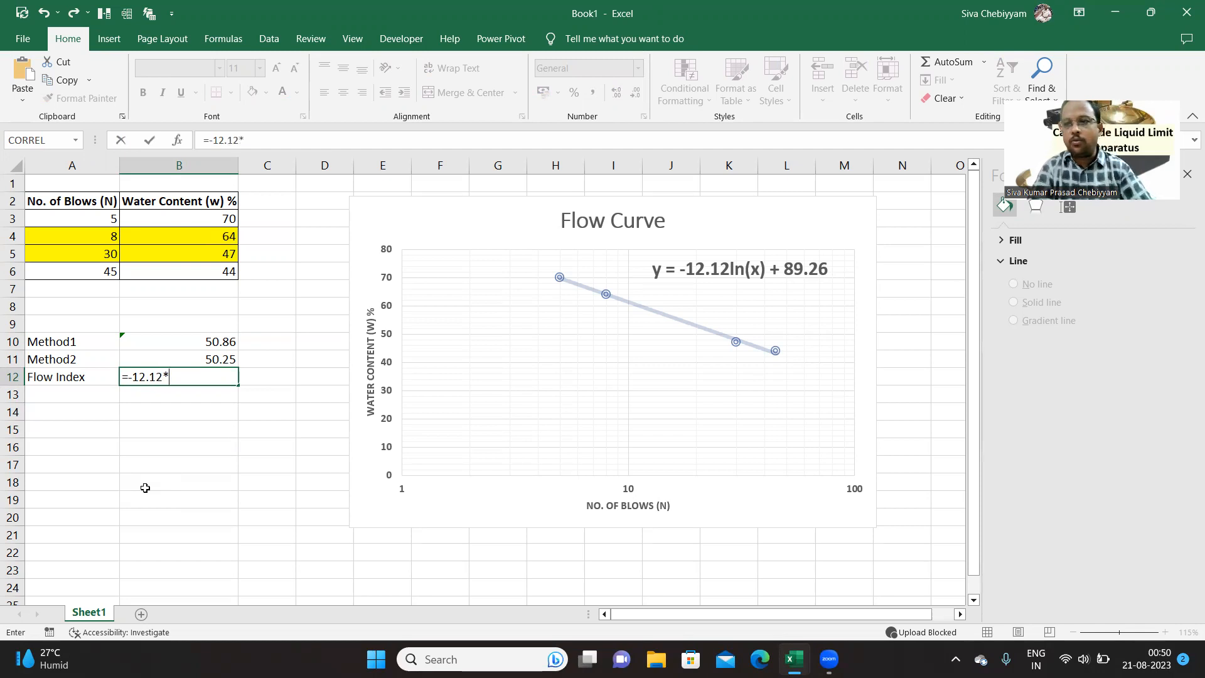
{"action": "type", "text": "lo"}
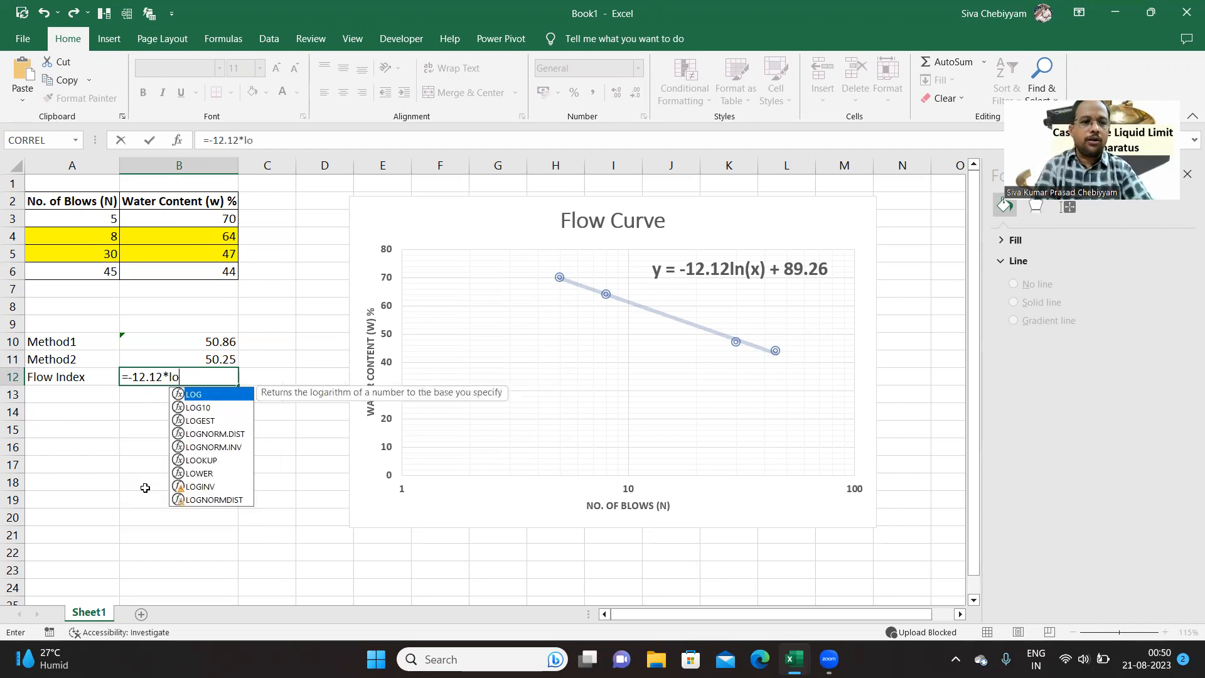
{"action": "type", "text": "g"}
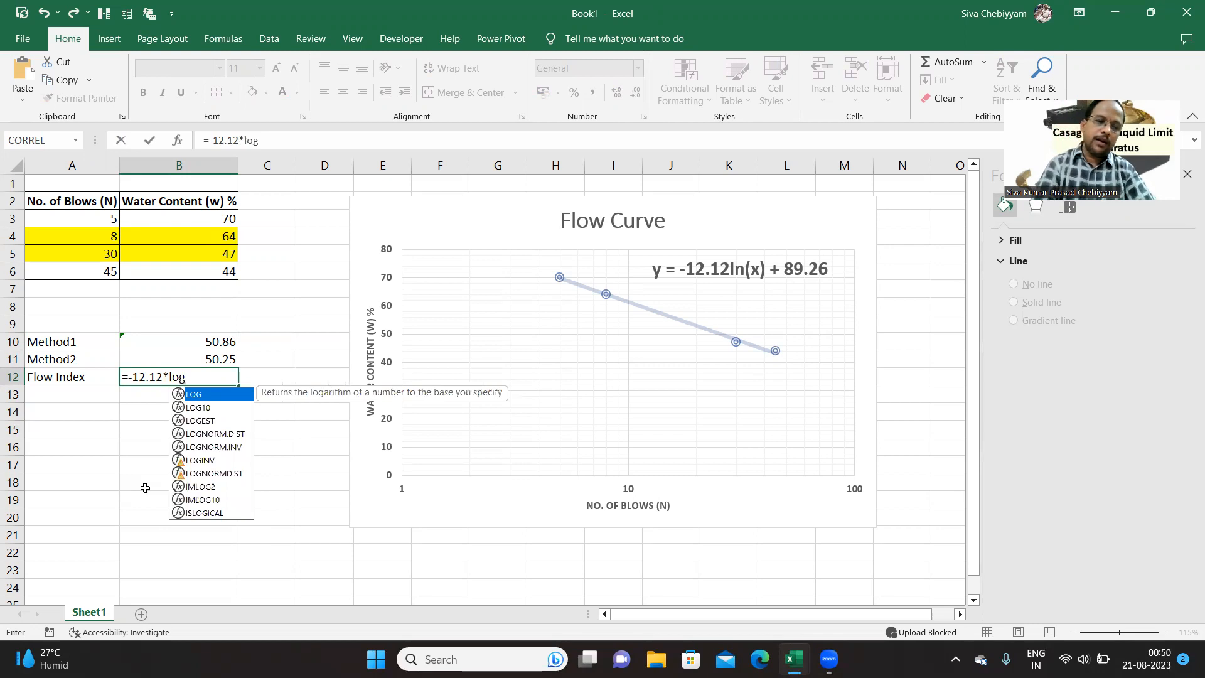
{"action": "type", "text": "(1"}
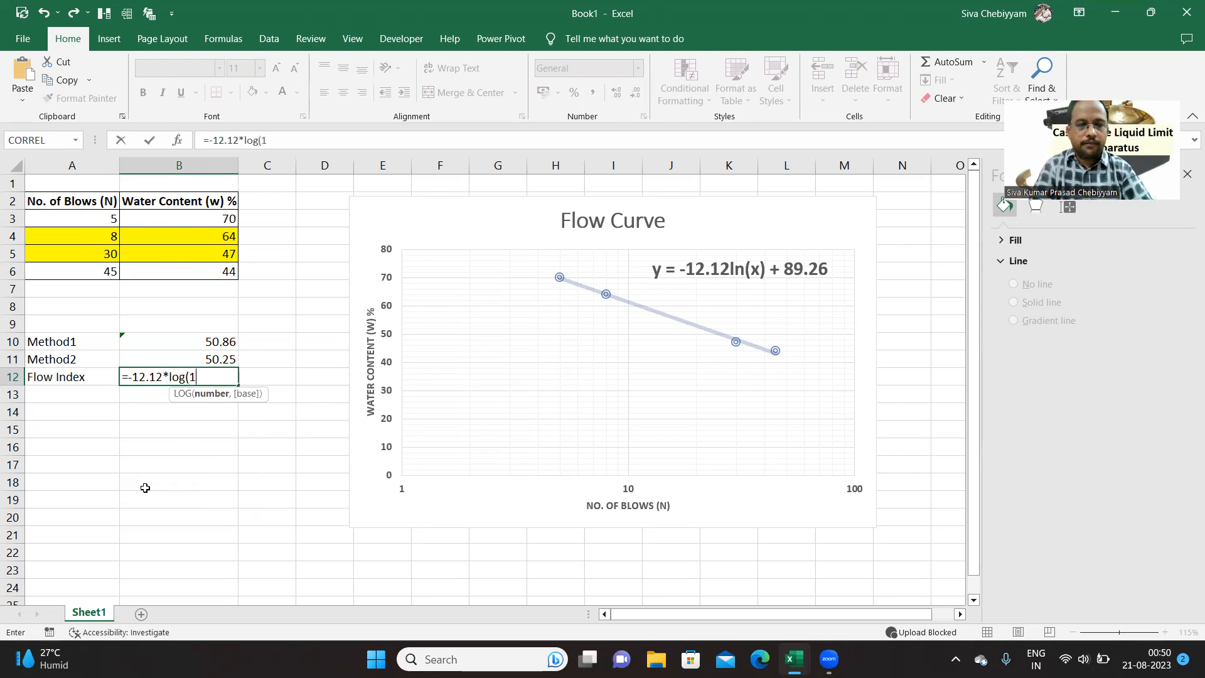
{"action": "type", "text": "0,"}
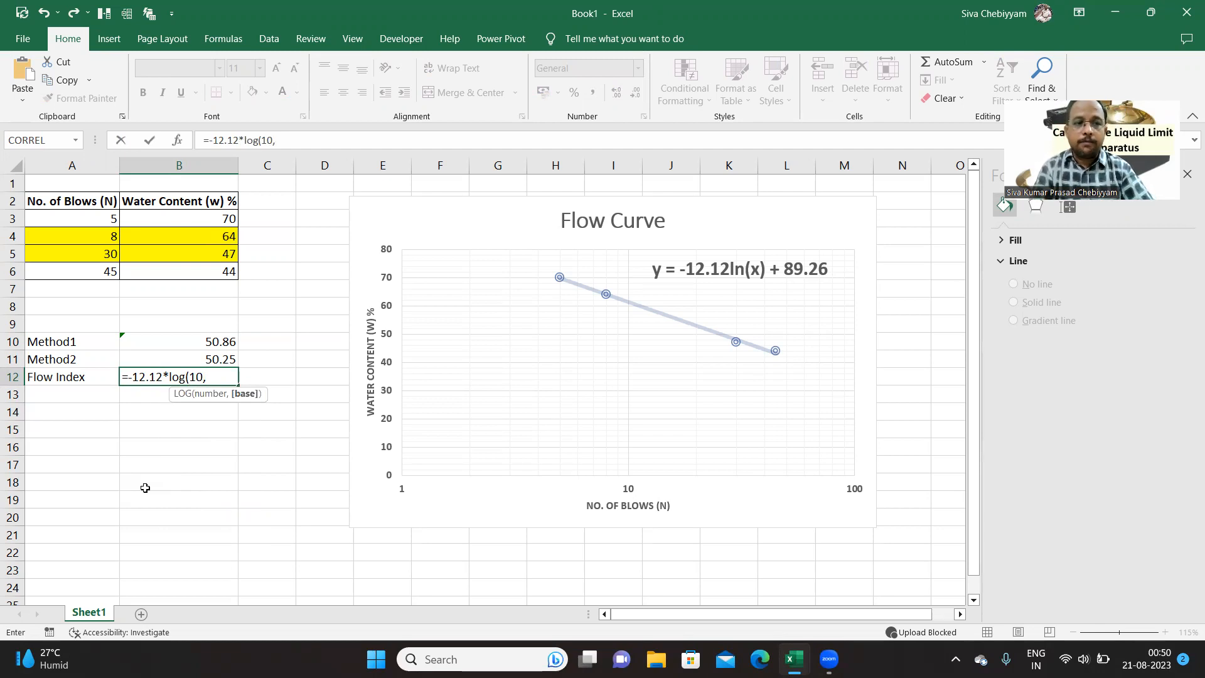
{"action": "type", "text": "exp(1"}
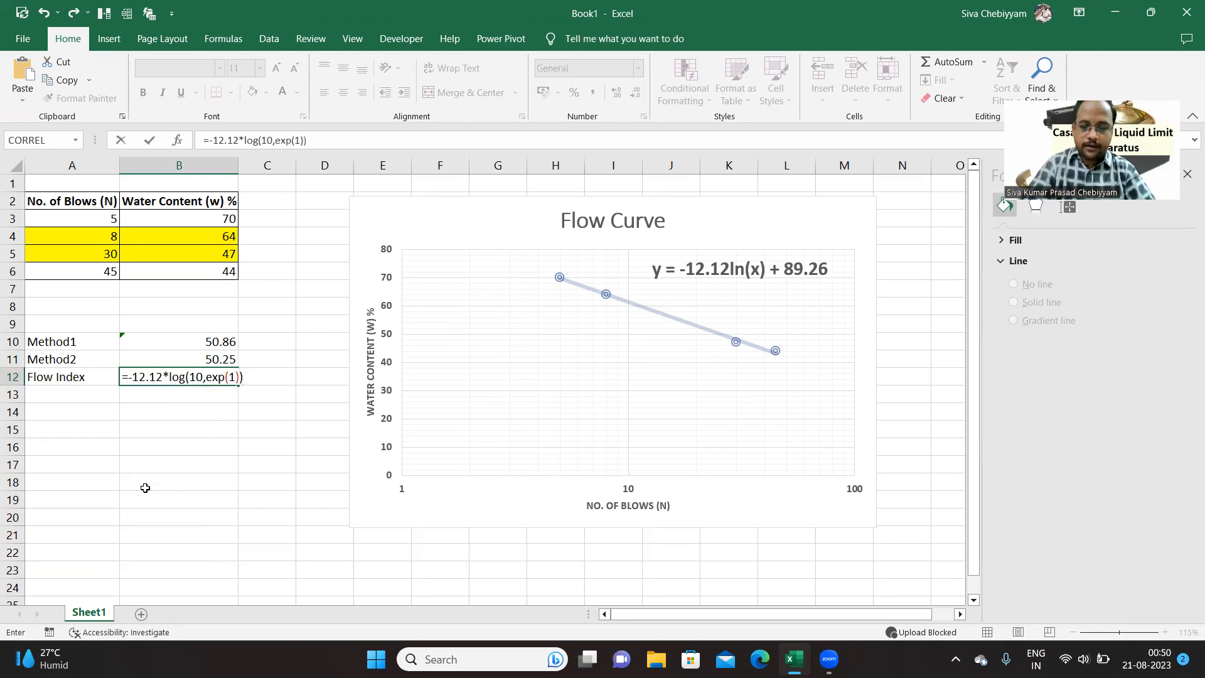
{"action": "key", "text": "Enter"}
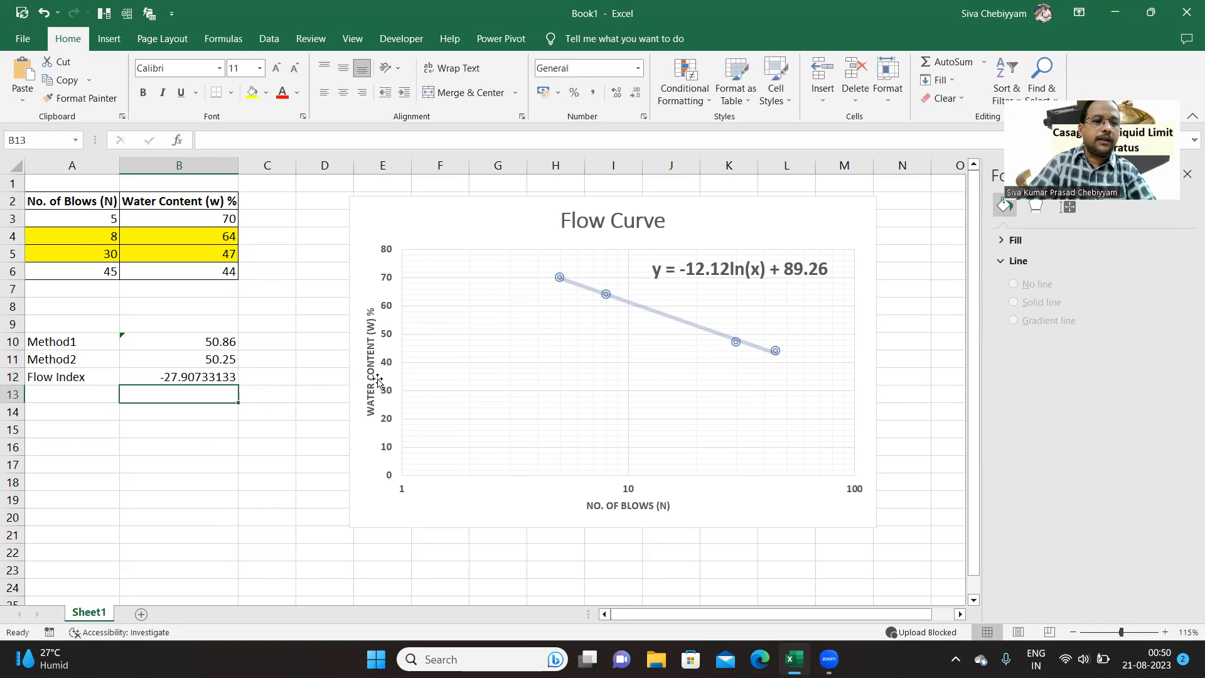
{"action": "left_click", "coordinate": [178, 376]}
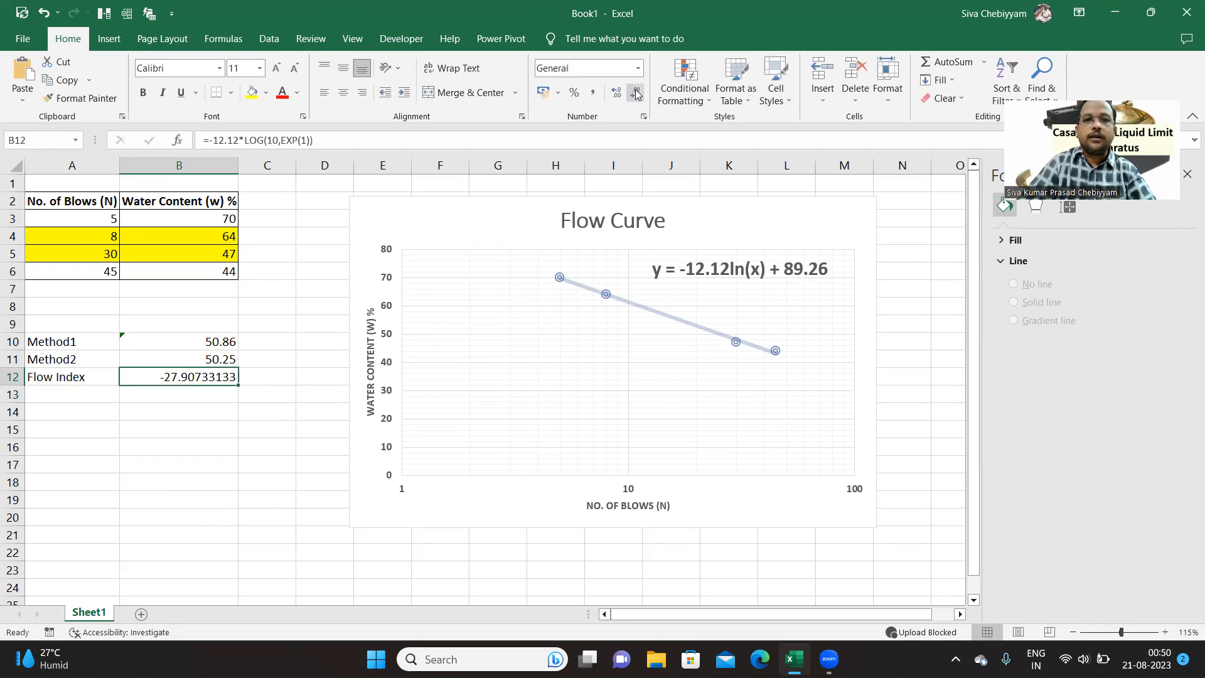
Round the Flow Index in B12 to two decimals, -27.91.
{"action": "left_click", "coordinate": [635, 93]}
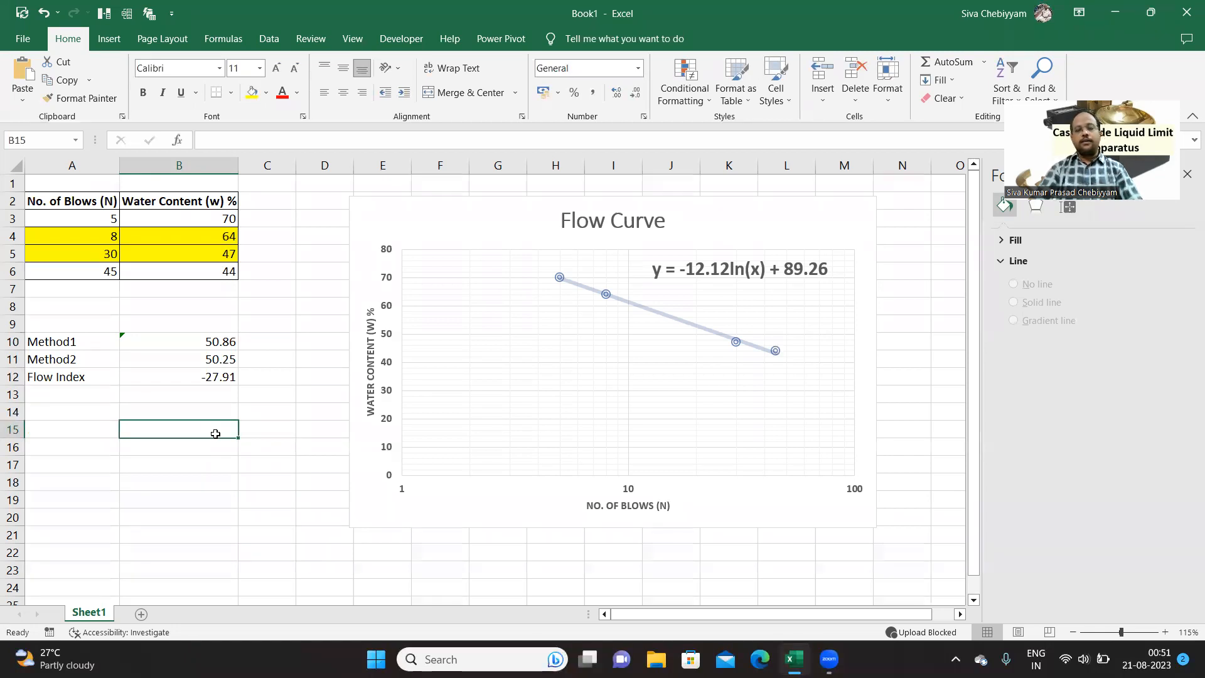
{"action": "mouse_move", "coordinate": [558, 298]}
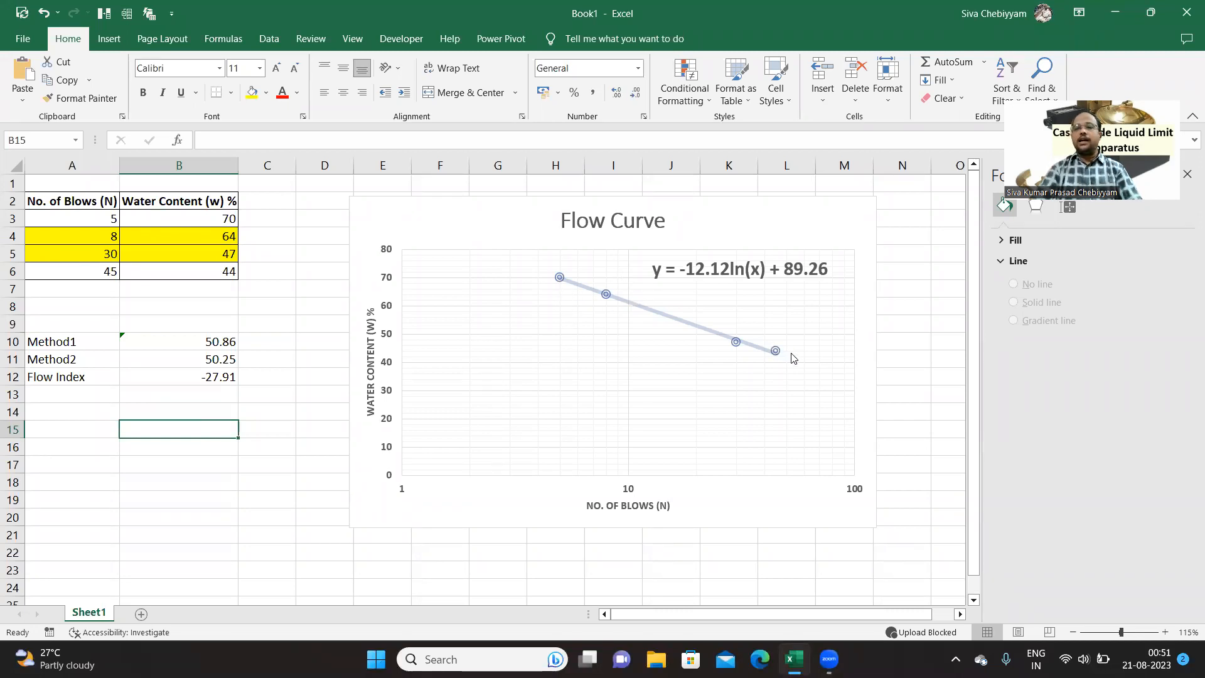
{"action": "mouse_move", "coordinate": [775, 352]}
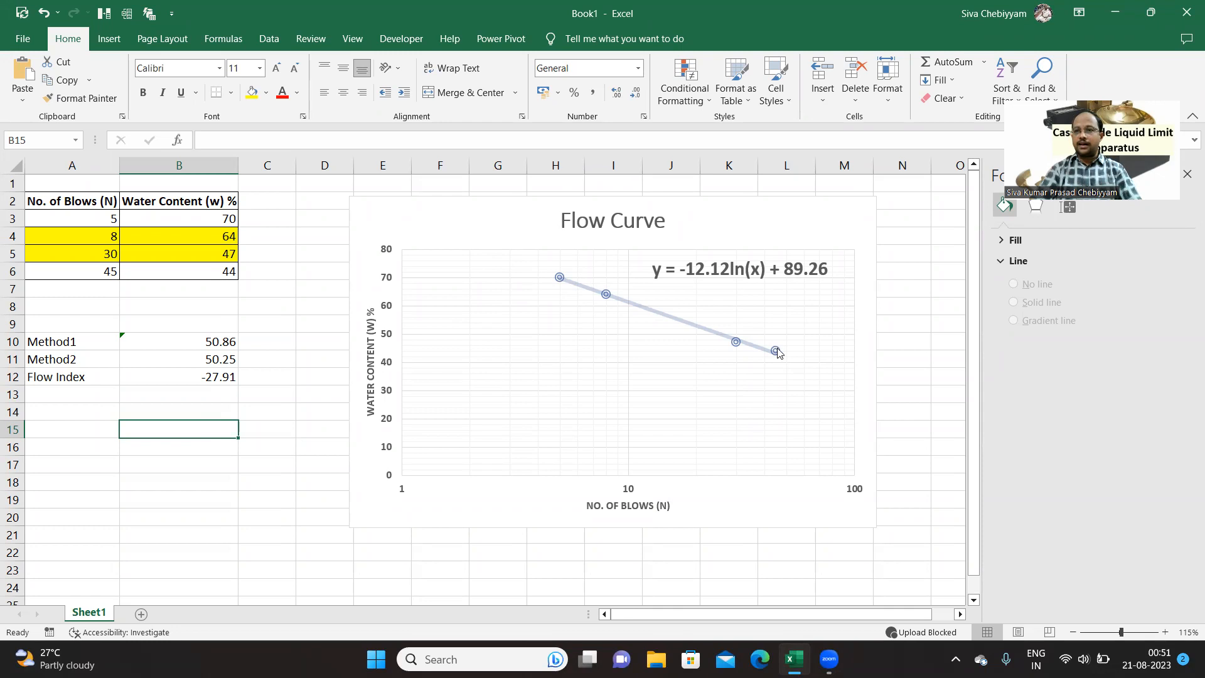
{"action": "mouse_move", "coordinate": [788, 361]}
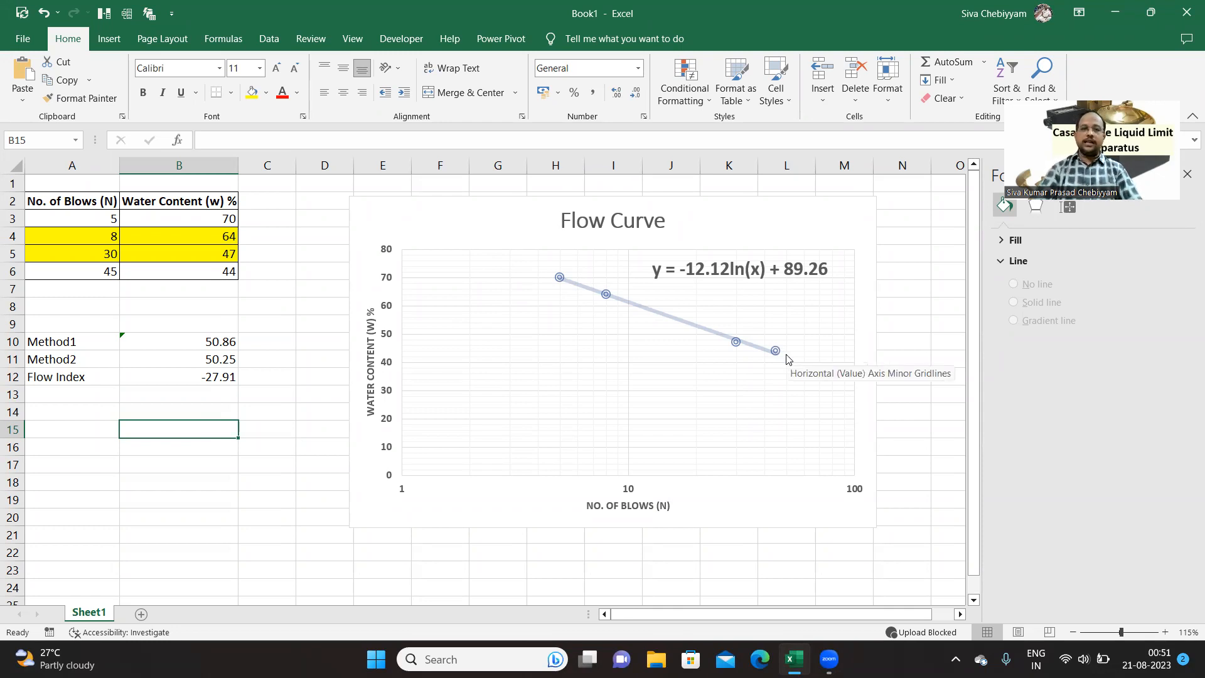
{"action": "mouse_move", "coordinate": [738, 407]}
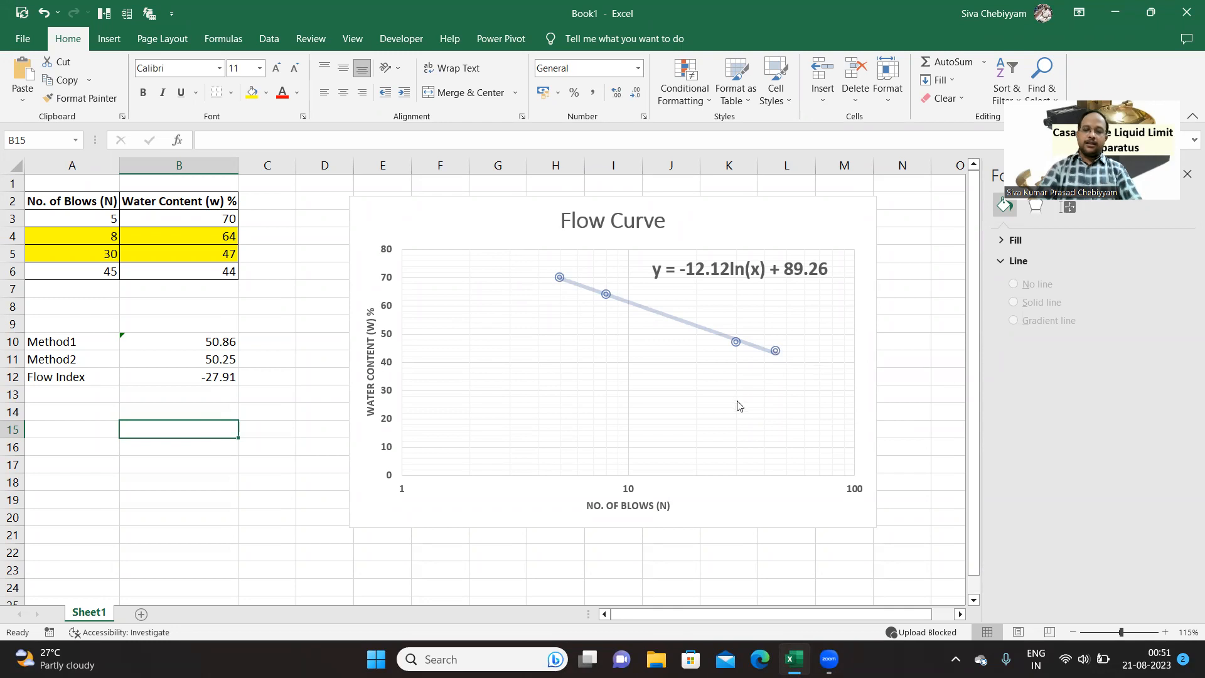
{"action": "mouse_move", "coordinate": [677, 554]}
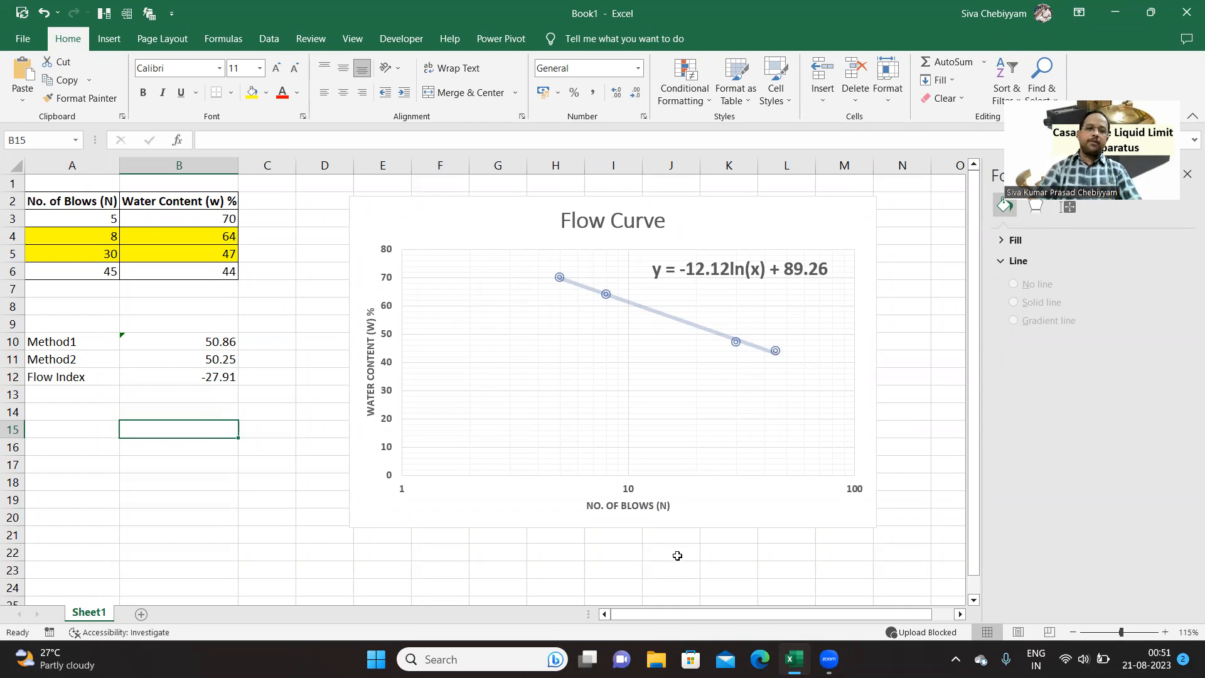